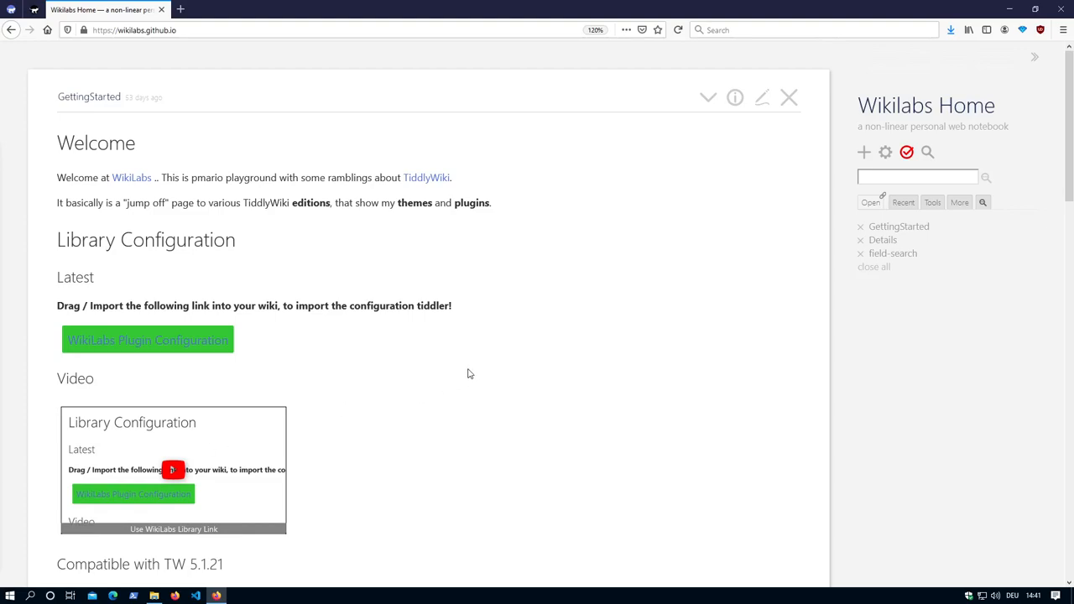
{"action": "mouse_move", "coordinate": [483, 371]}
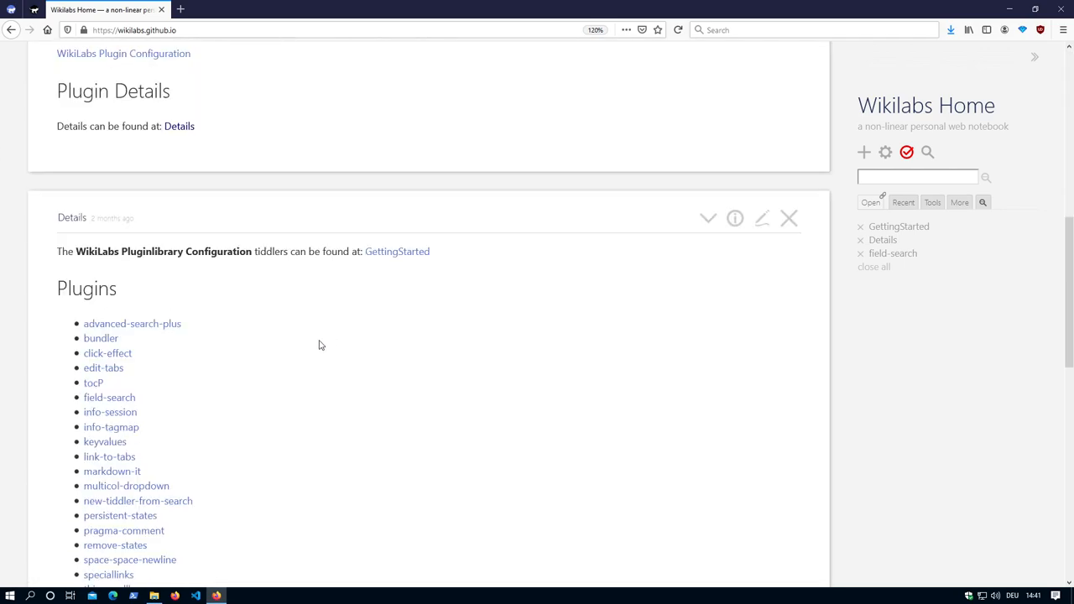
Open the Field Search plugin's Demo edition from the field-search tiddler
{"action": "scroll", "scroll_direction": "down", "scroll_amount": 3}
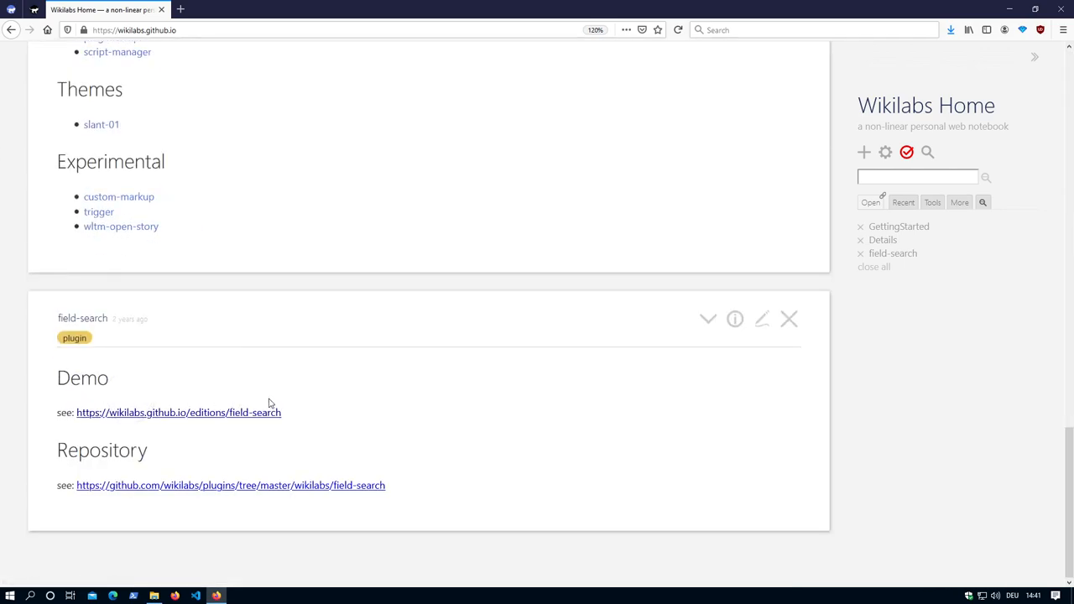
{"action": "left_click", "coordinate": [177, 412]}
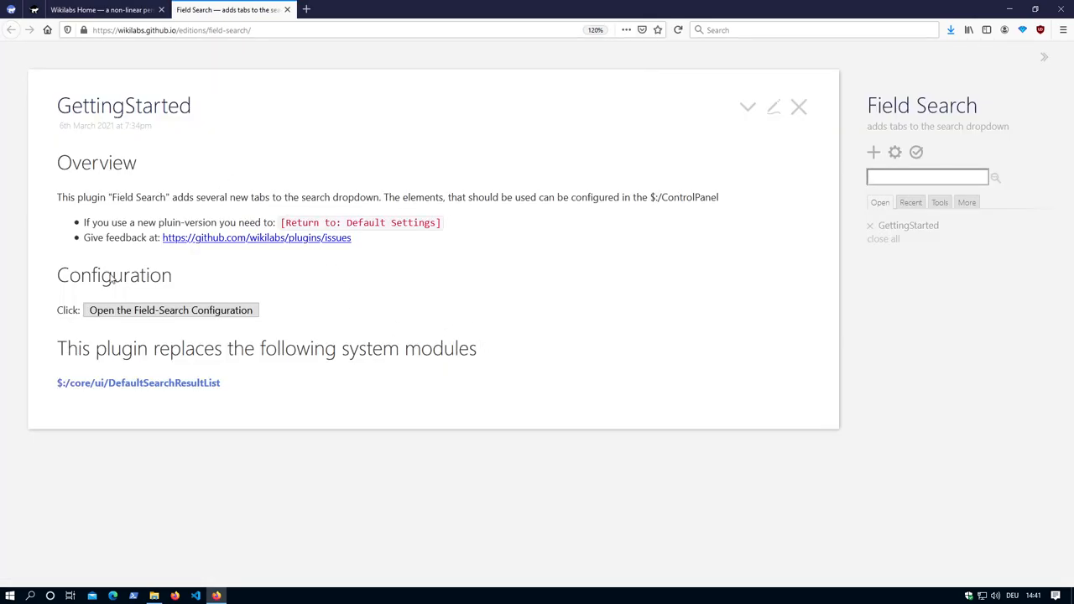
{"action": "mouse_move", "coordinate": [354, 302]}
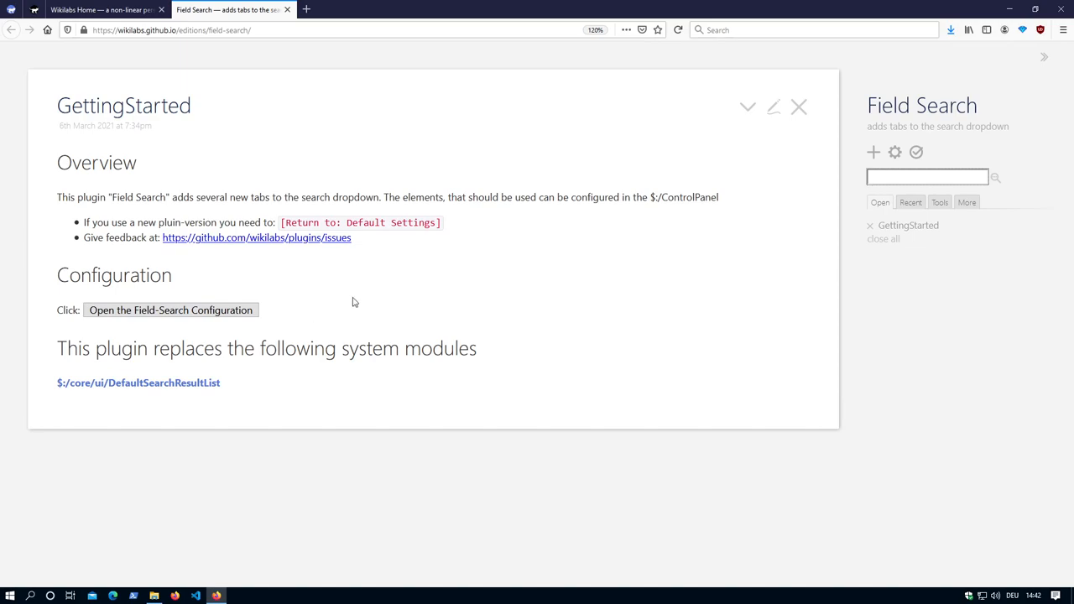
{"action": "mouse_move", "coordinate": [342, 306]}
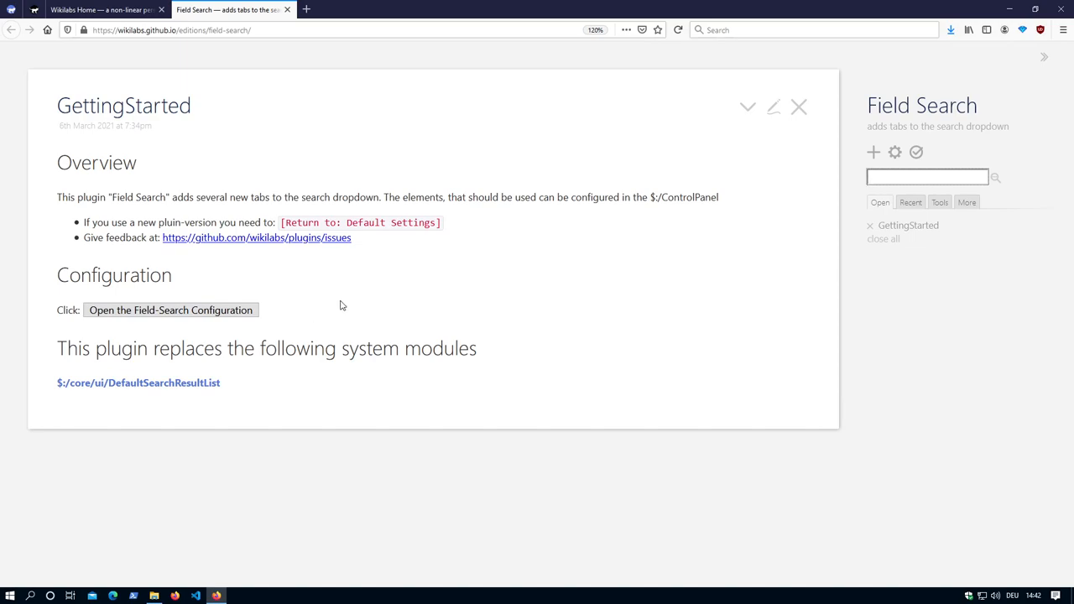
{"action": "mouse_move", "coordinate": [198, 310]}
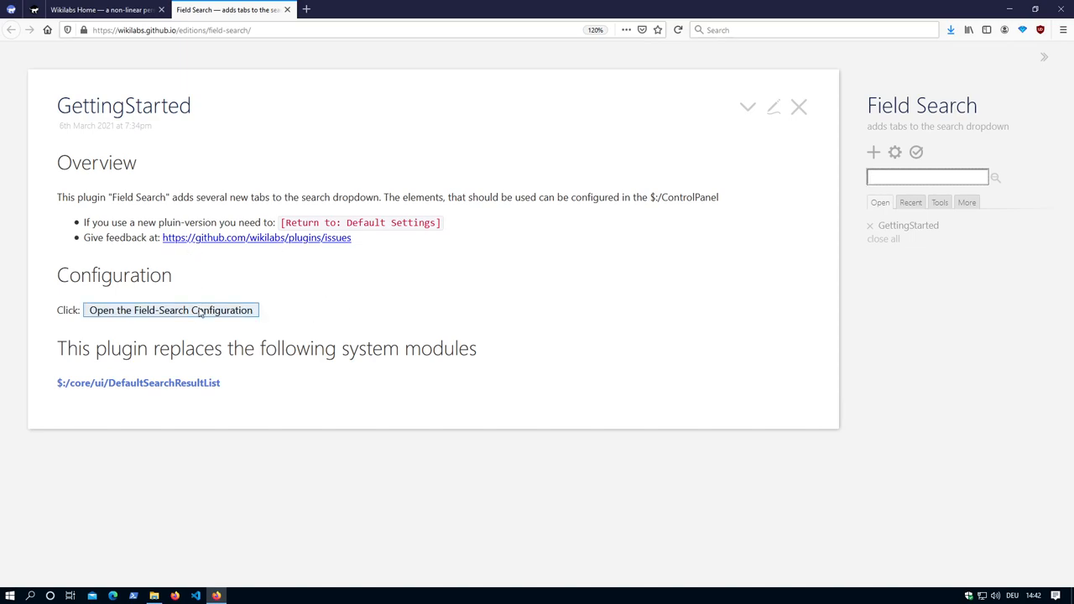
Open the ControlPanel's Field-Search tab, then focus the sidebar search box
{"action": "left_click", "coordinate": [171, 309]}
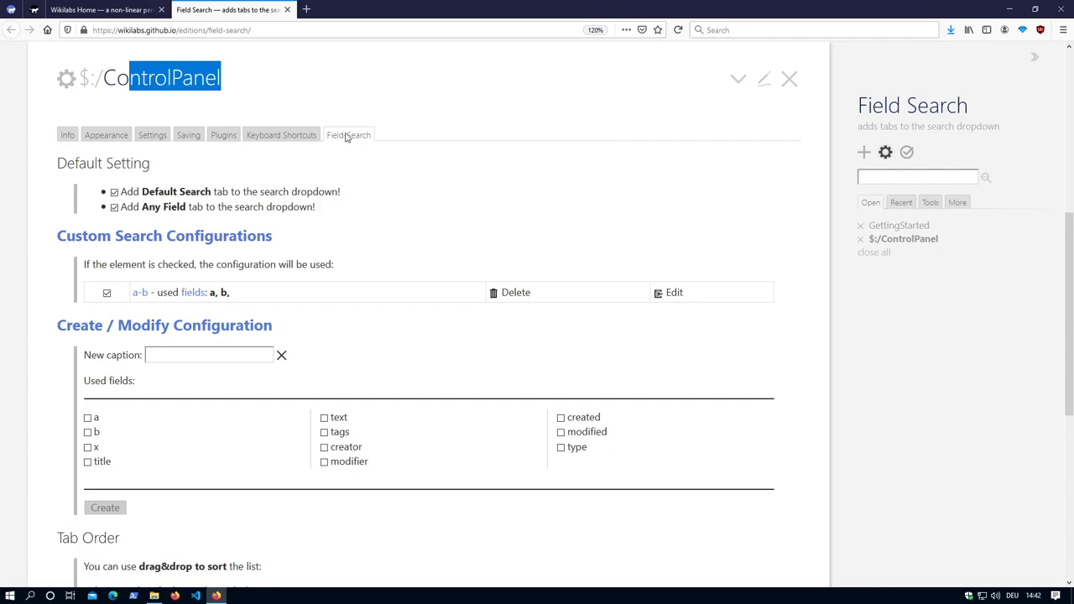
{"action": "mouse_move", "coordinate": [327, 153]}
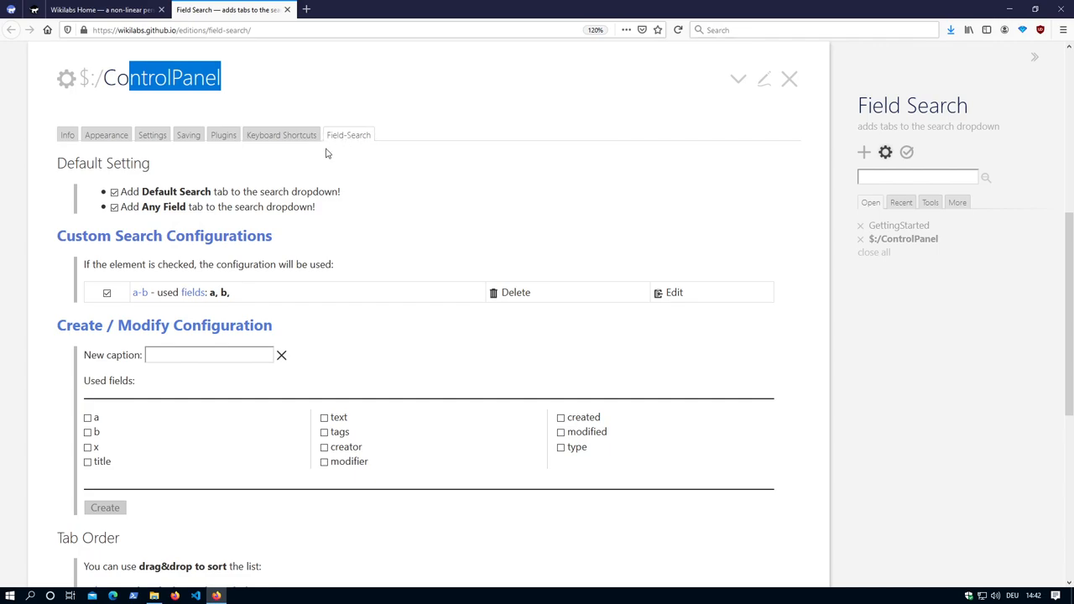
{"action": "left_click", "coordinate": [342, 173]}
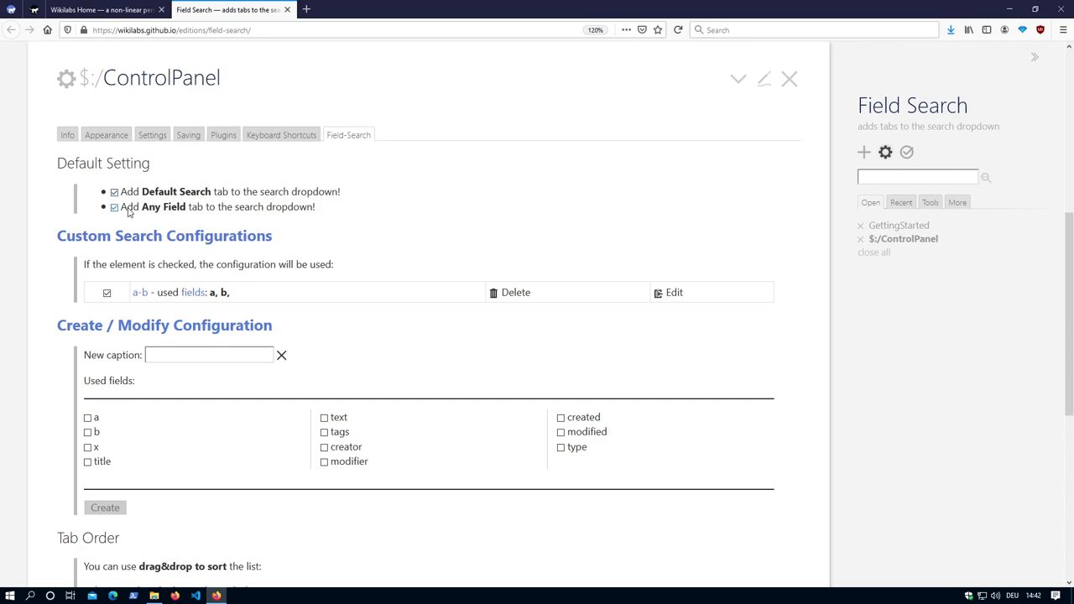
{"action": "mouse_move", "coordinate": [156, 191]}
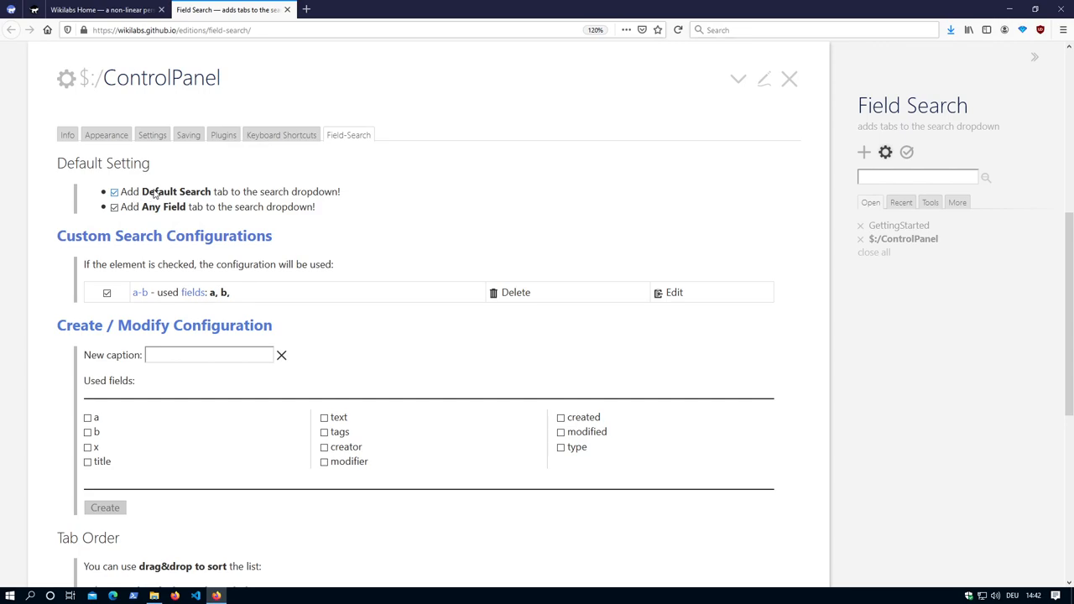
{"action": "mouse_move", "coordinate": [192, 192]}
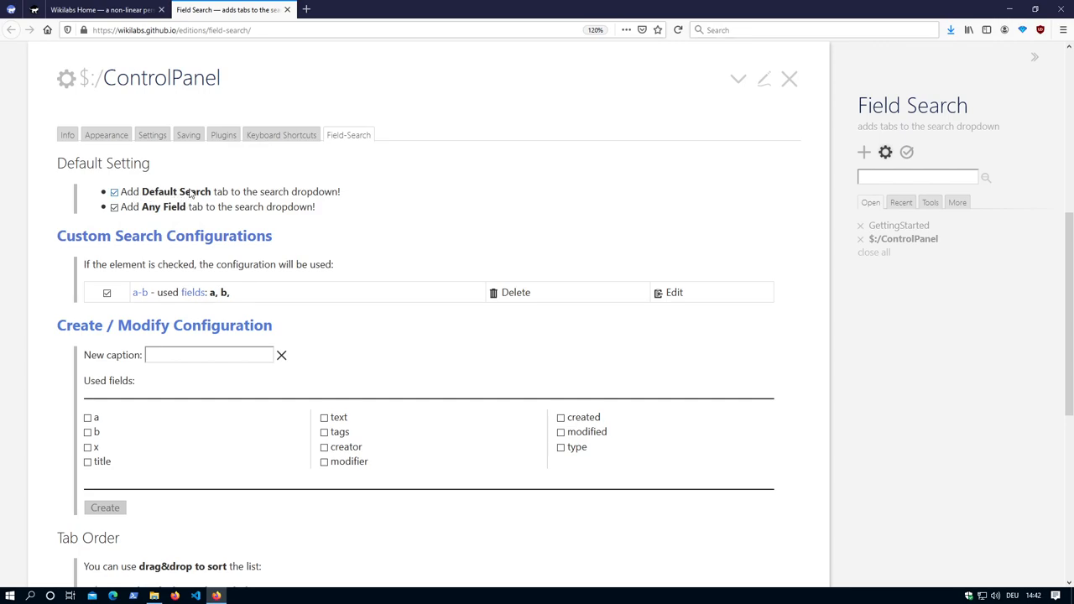
{"action": "mouse_move", "coordinate": [207, 208]}
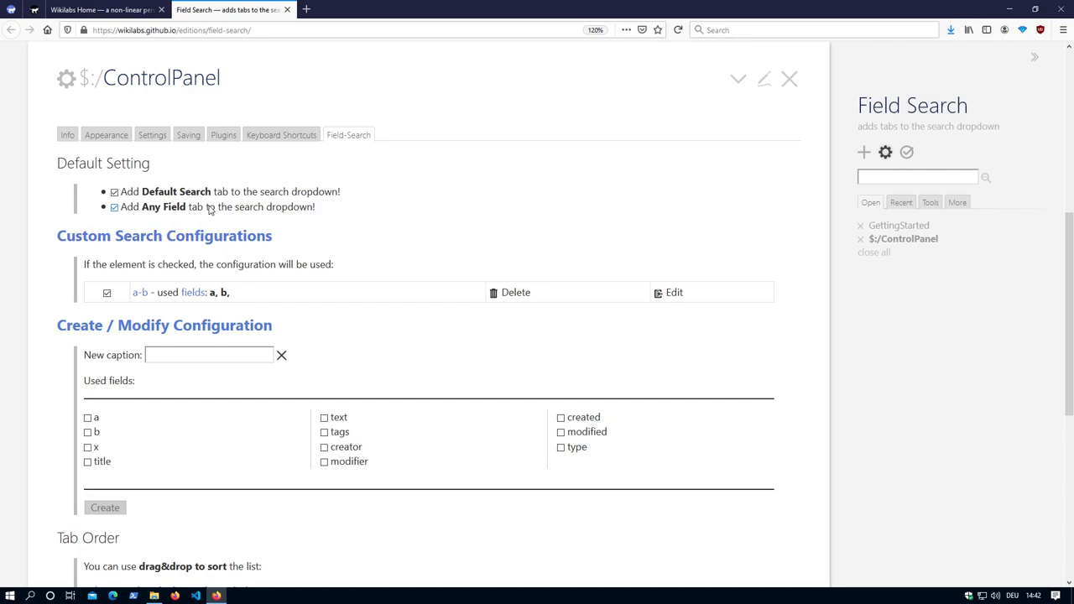
{"action": "left_click", "coordinate": [916, 177]}
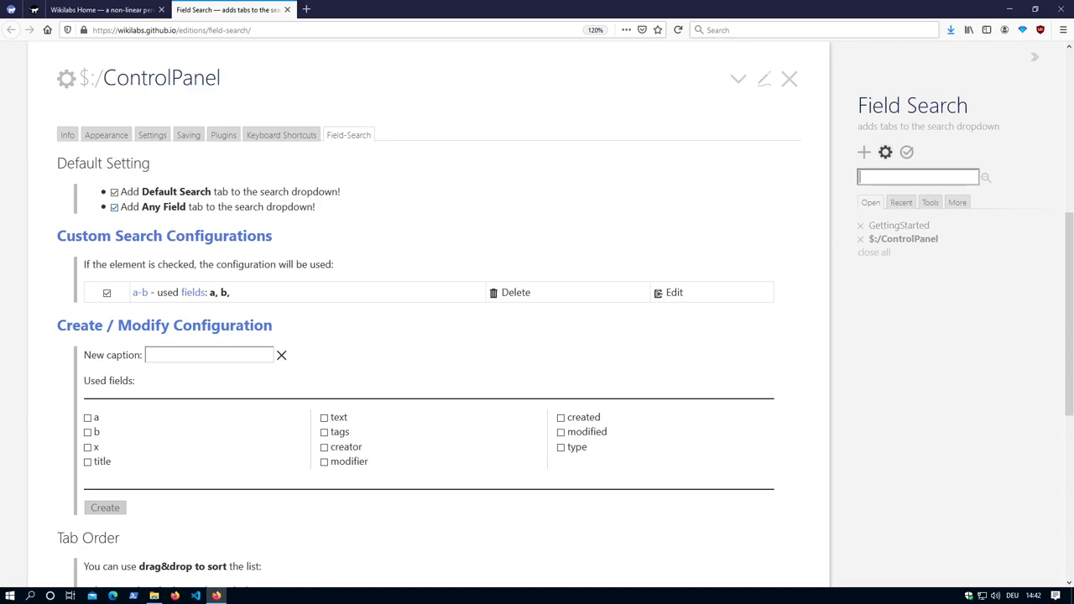
Search the sidebar for 'get' and review its matches in the a-b field tab
{"action": "type", "text": "get"}
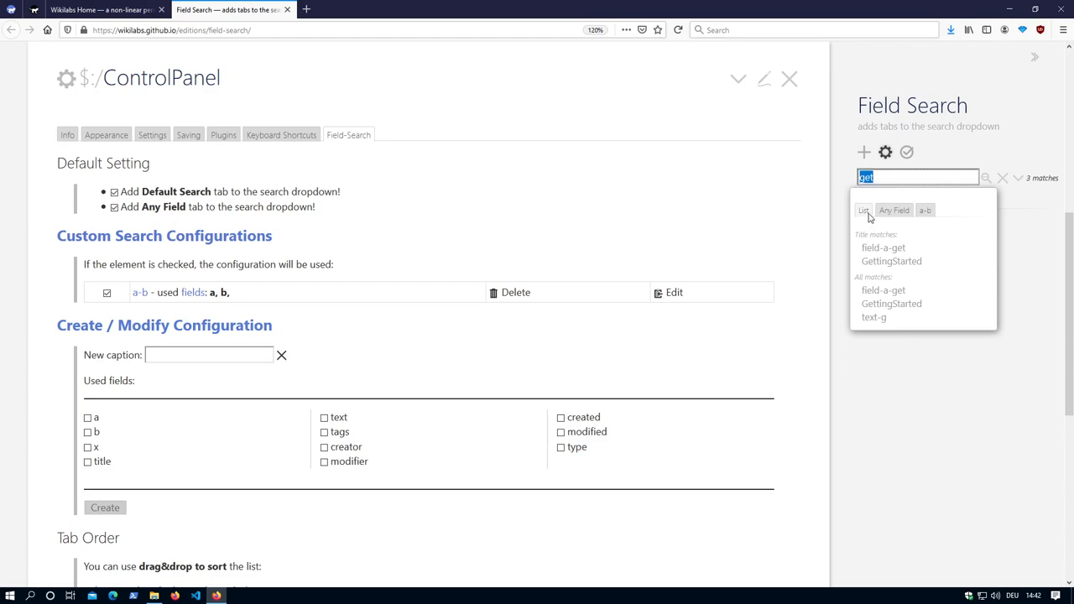
{"action": "mouse_move", "coordinate": [463, 206]}
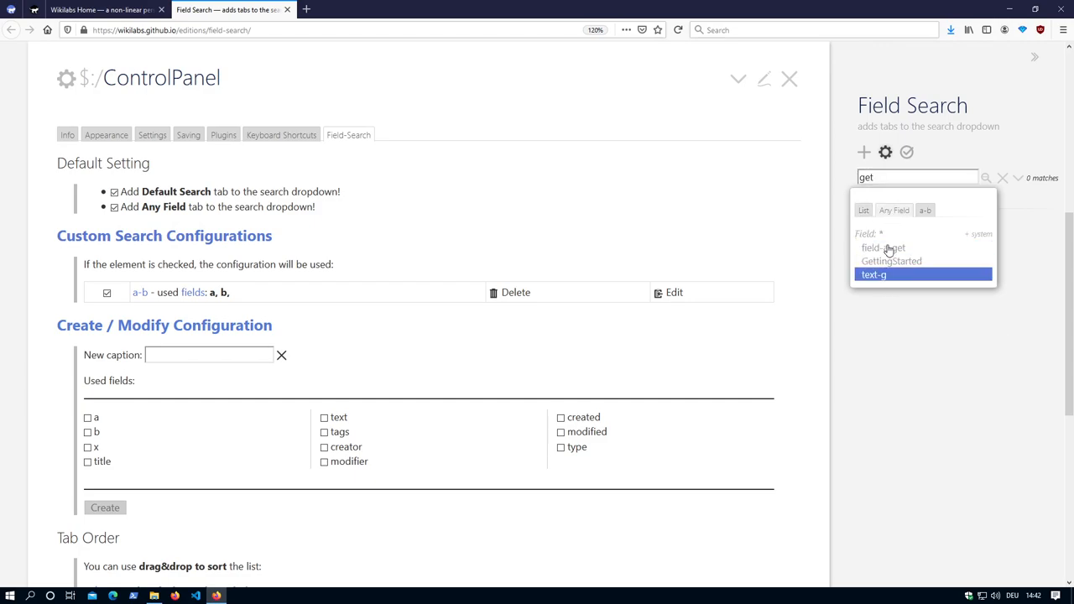
{"action": "mouse_move", "coordinate": [912, 225]}
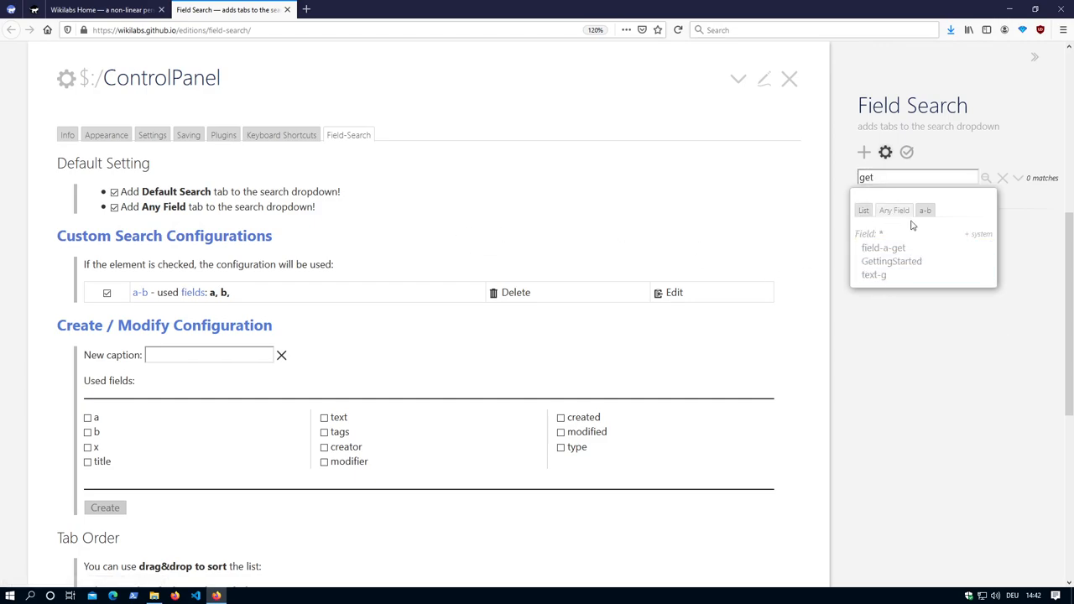
{"action": "left_click", "coordinate": [926, 210]}
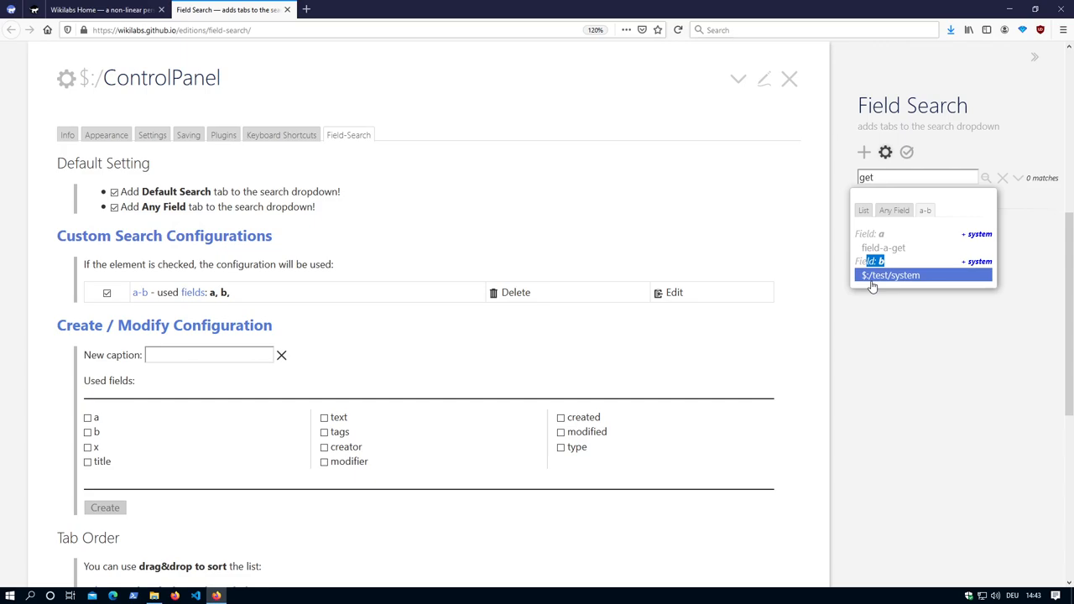
{"action": "mouse_move", "coordinate": [875, 285]}
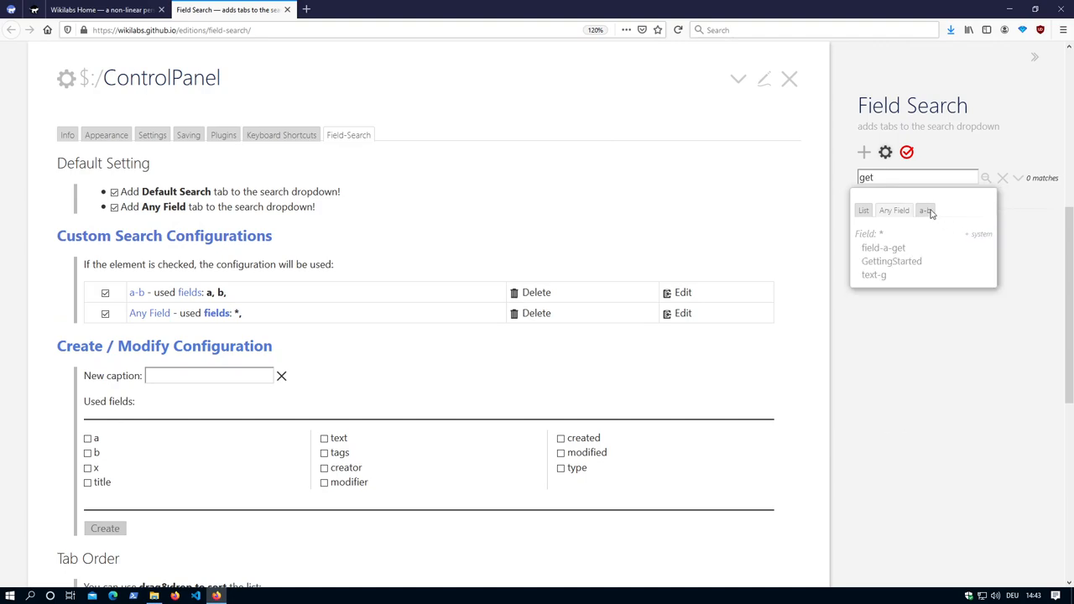
{"action": "left_click", "coordinate": [926, 210]}
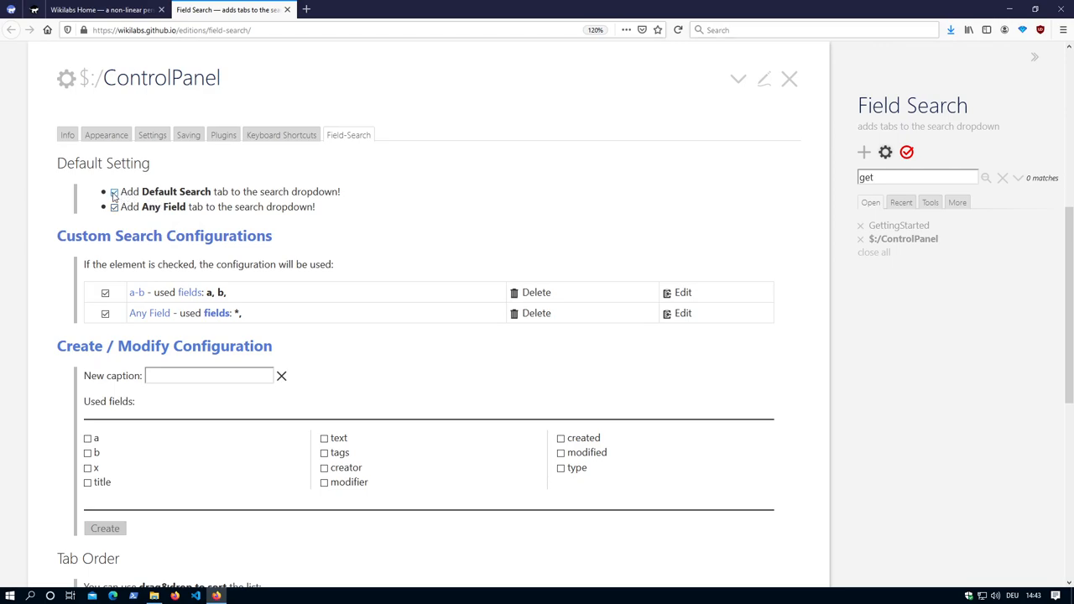
{"action": "left_click", "coordinate": [114, 191]}
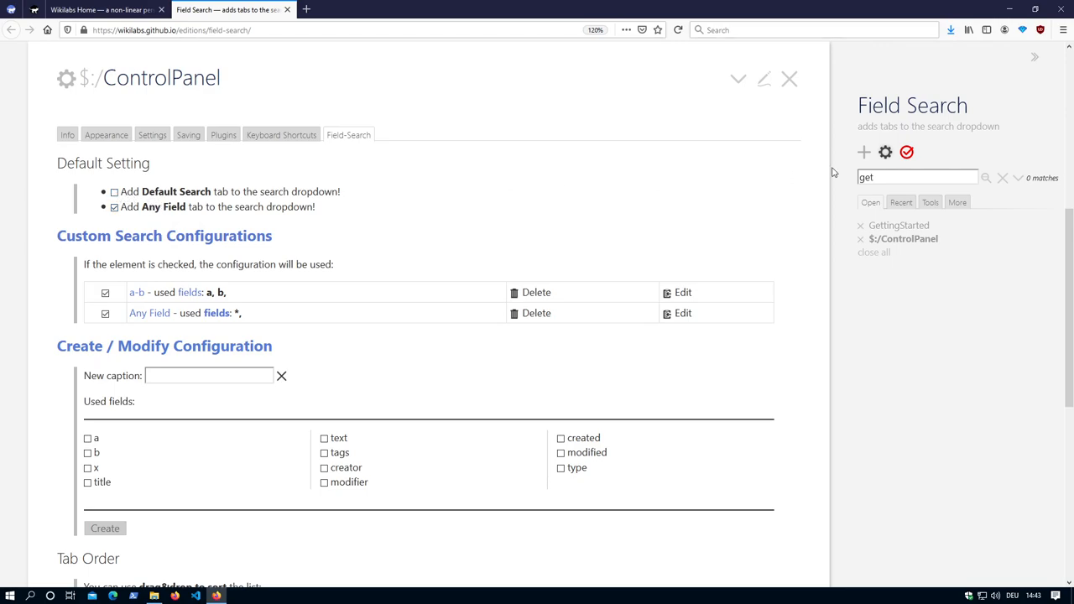
{"action": "left_click", "coordinate": [916, 176]}
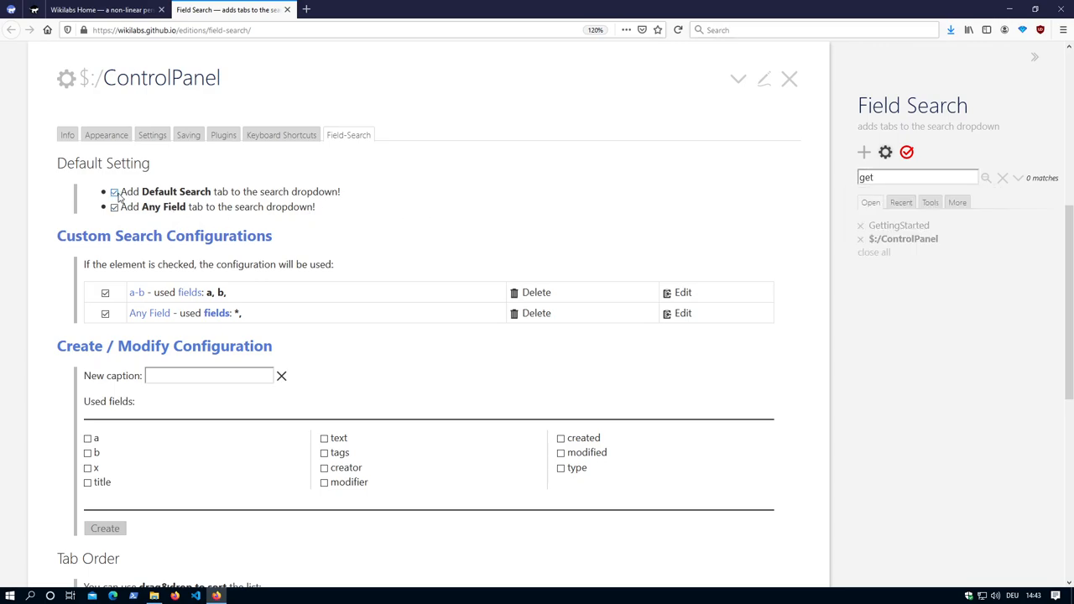
{"action": "left_click", "coordinate": [106, 314]}
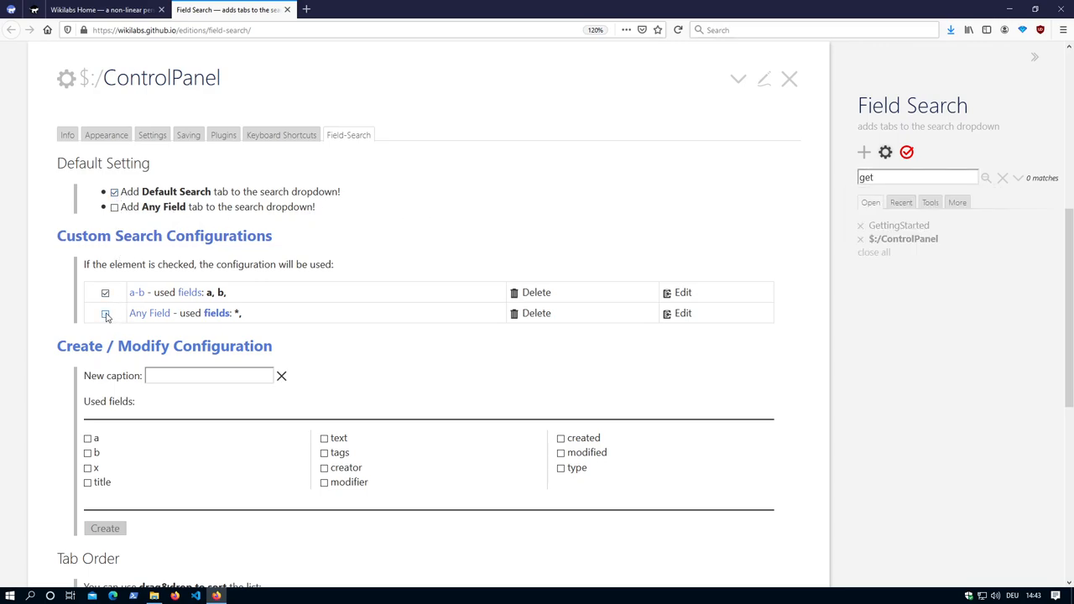
{"action": "left_click", "coordinate": [104, 314]}
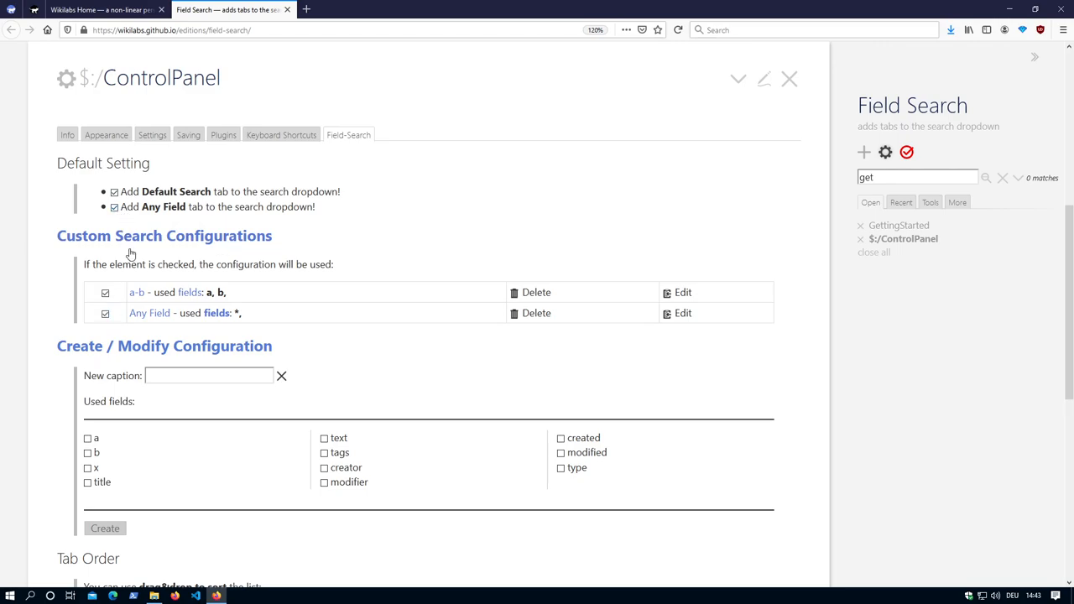
{"action": "left_click", "coordinate": [114, 208]}
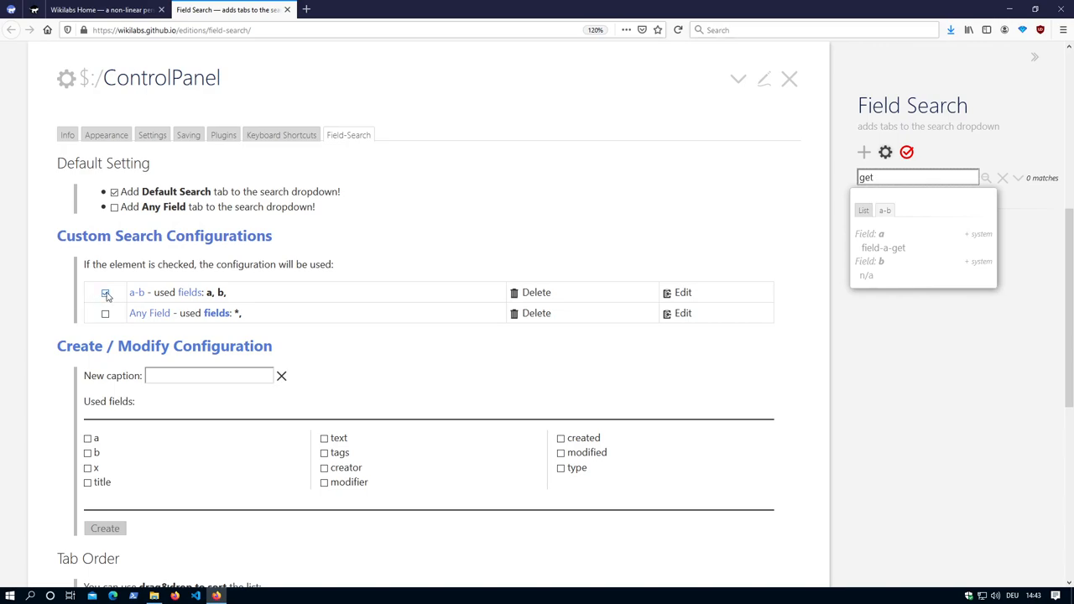
{"action": "left_click", "coordinate": [108, 292]}
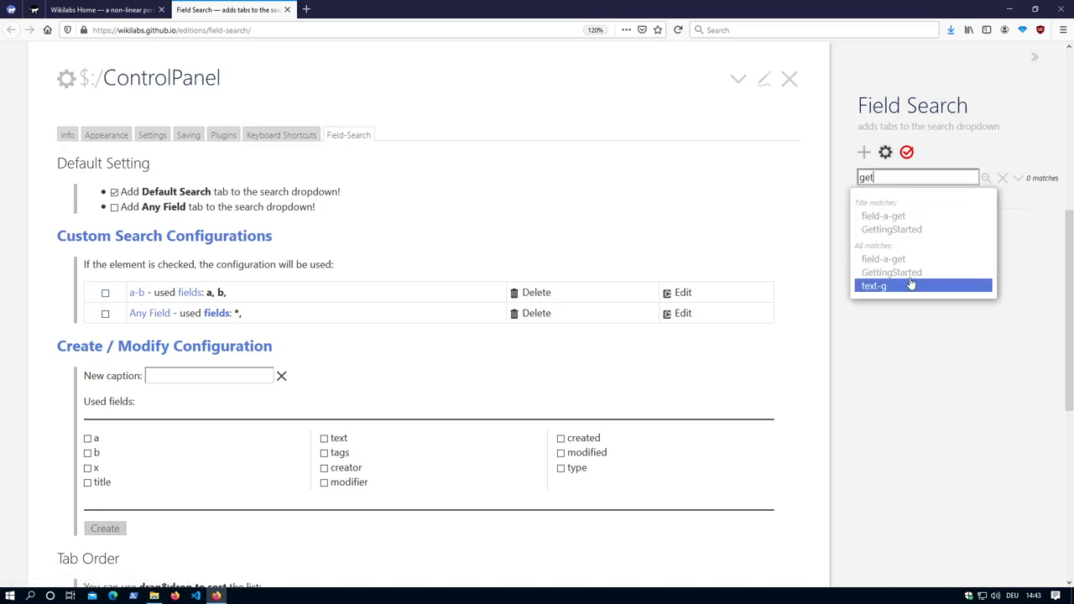
{"action": "mouse_move", "coordinate": [887, 202]}
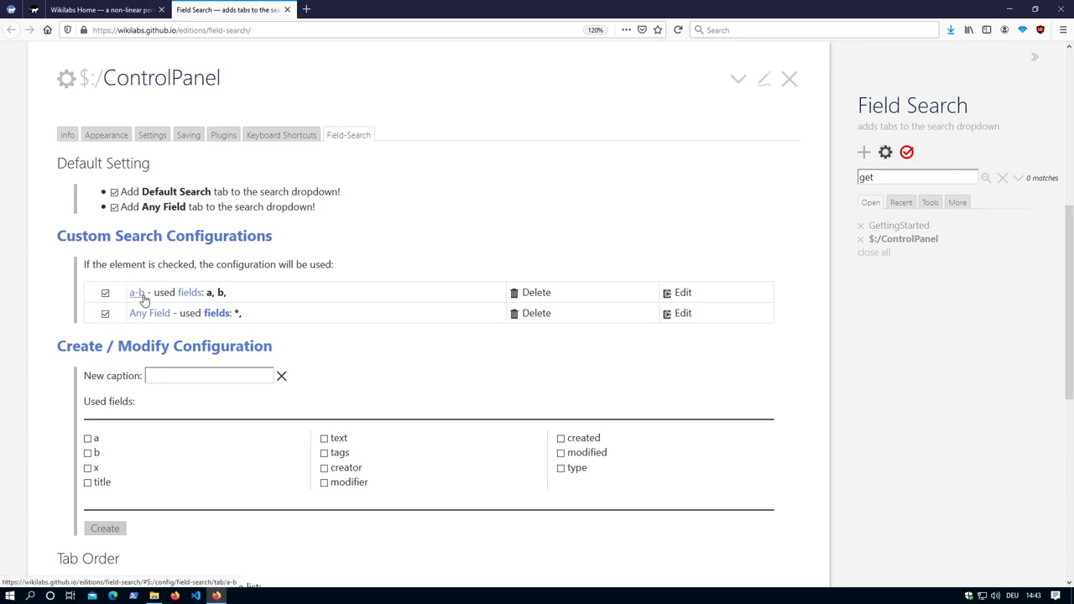
{"action": "mouse_move", "coordinate": [540, 319]}
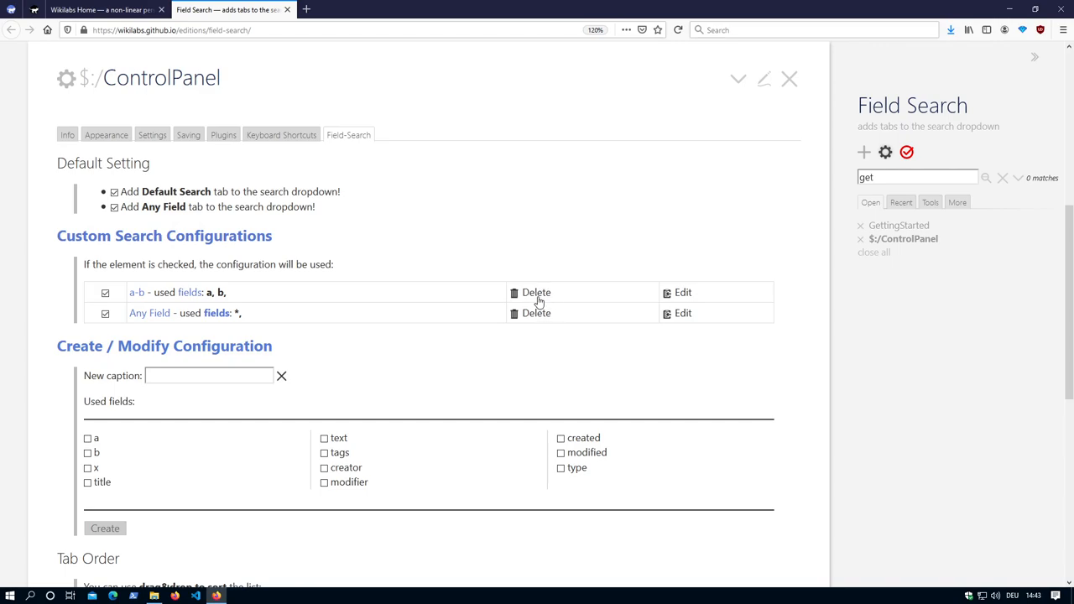
Open the $:/config/field-search/tab/a-b tiddler and inspect its Field a and Field b lists
{"action": "left_click", "coordinate": [683, 291]}
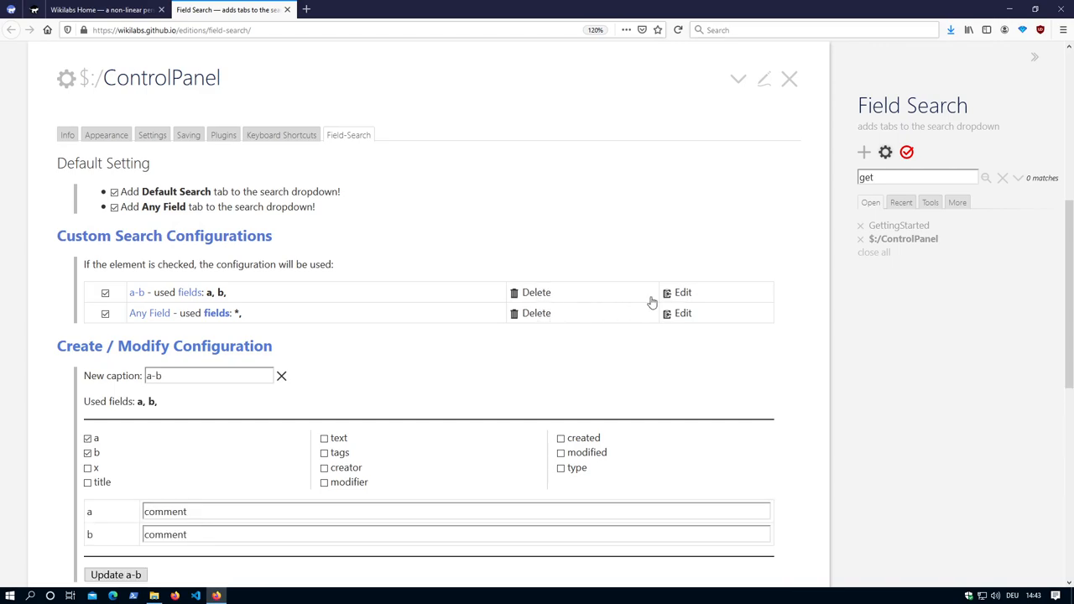
{"action": "scroll", "scroll_direction": "down", "scroll_amount": 3}
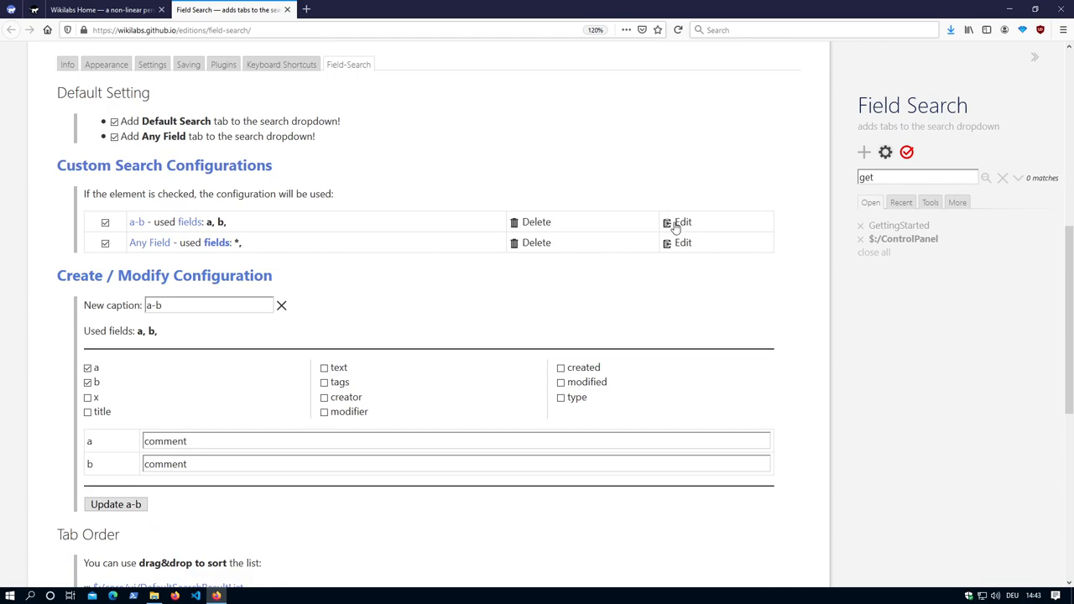
{"action": "mouse_move", "coordinate": [696, 228]}
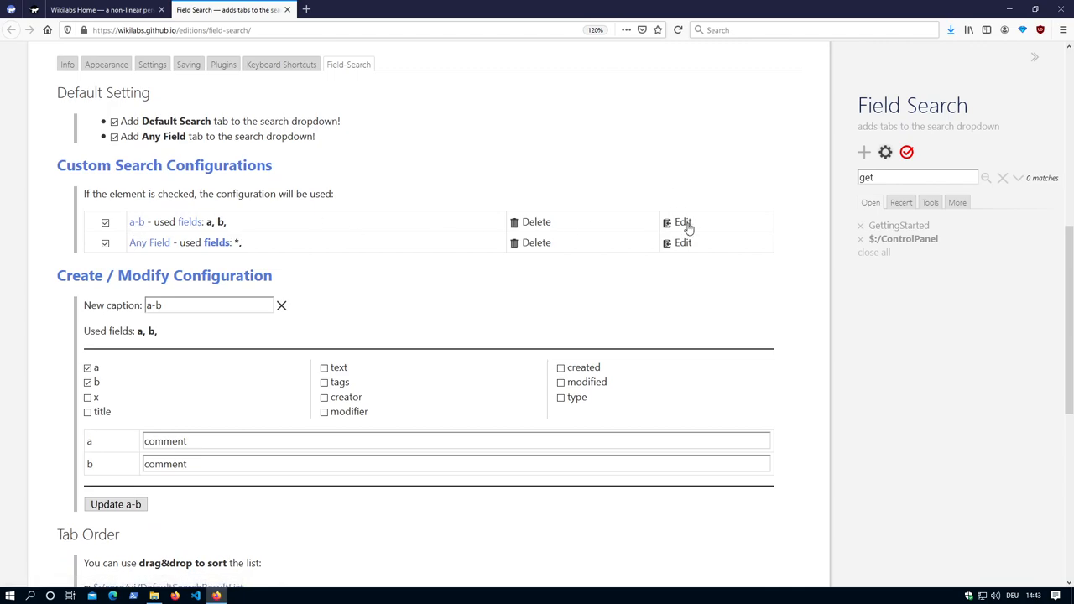
{"action": "scroll", "scroll_direction": "down", "scroll_amount": 3}
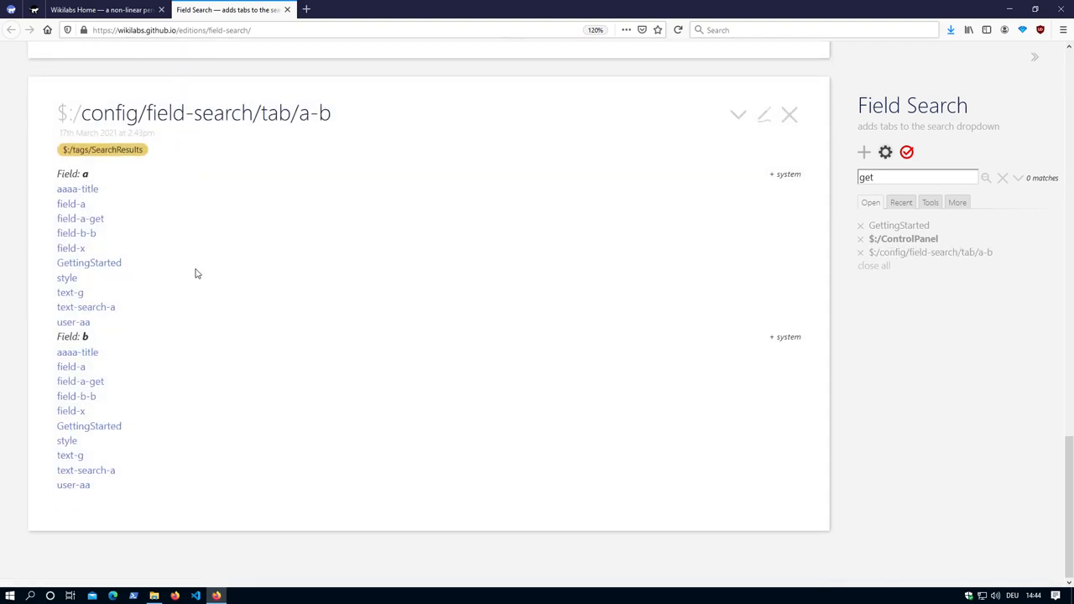
{"action": "mouse_move", "coordinate": [343, 114]}
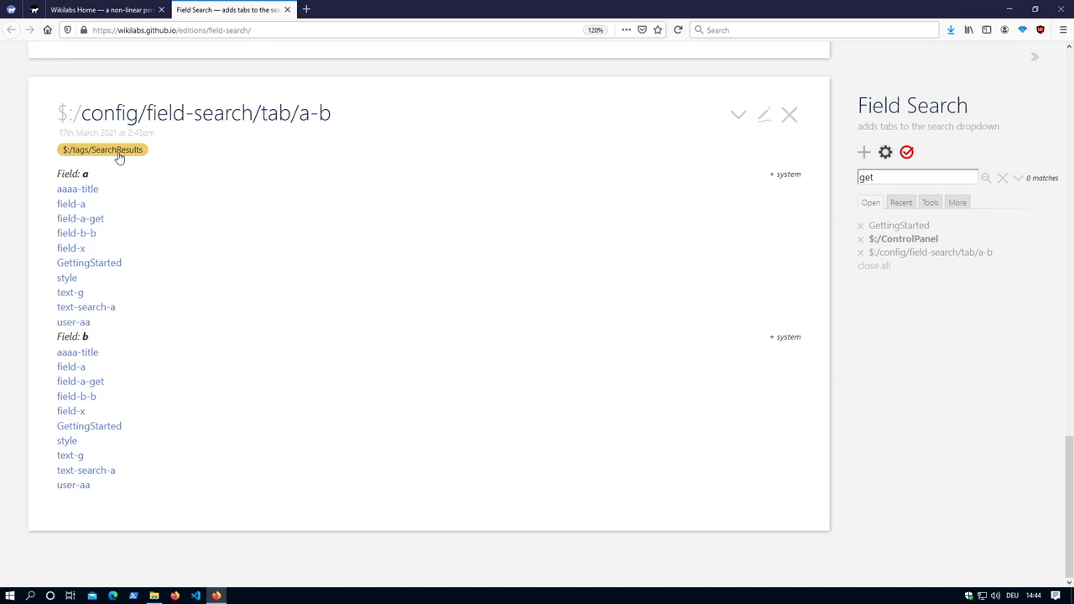
{"action": "mouse_move", "coordinate": [792, 114]}
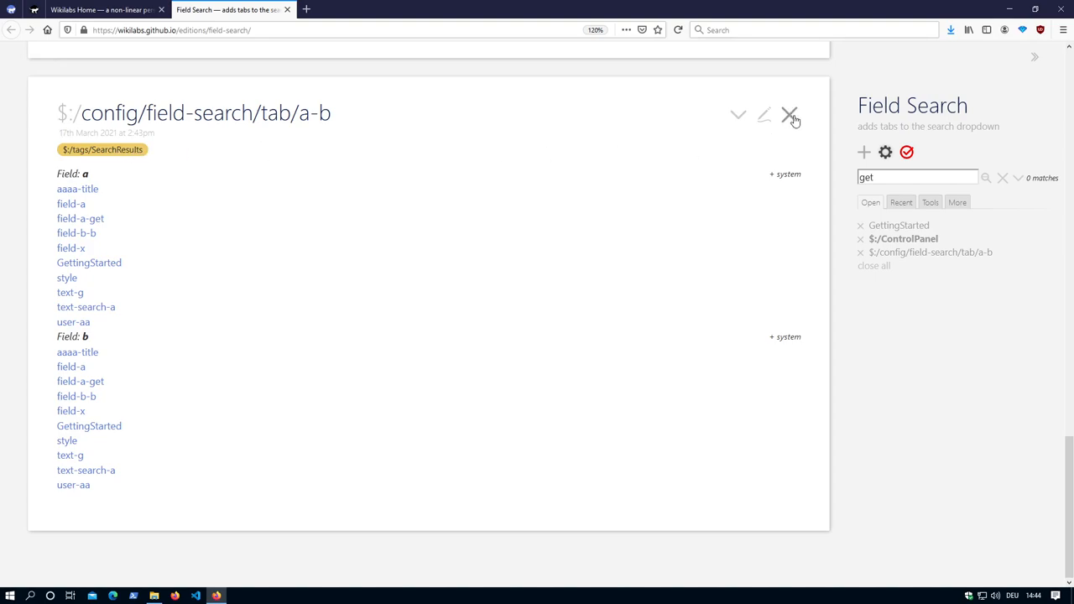
Add field x to the a-b configuration and save it with Update a-b
{"action": "left_click", "coordinate": [791, 114]}
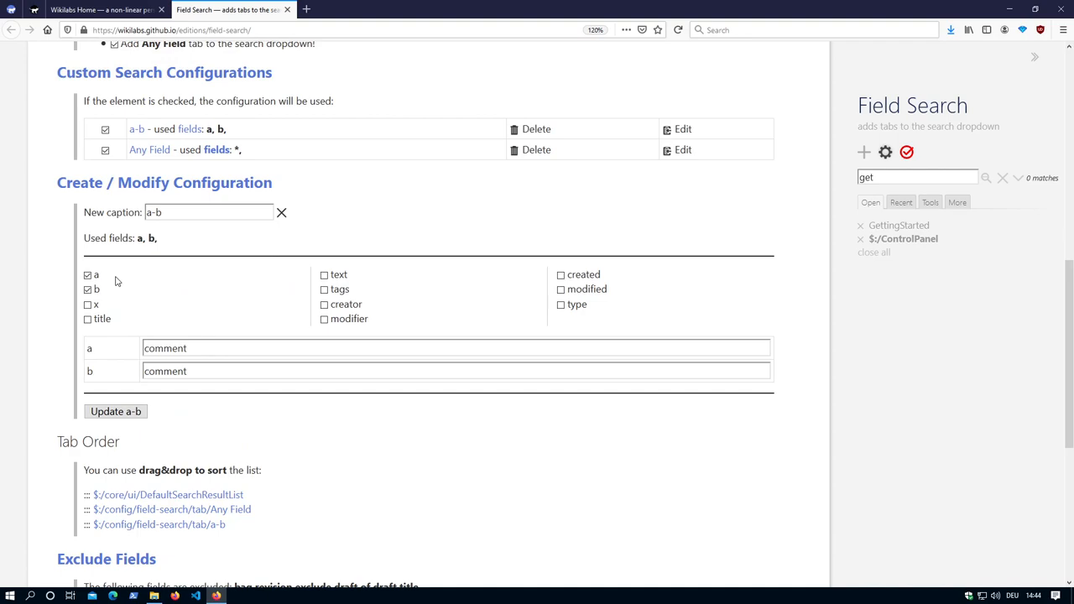
{"action": "left_click", "coordinate": [87, 275]}
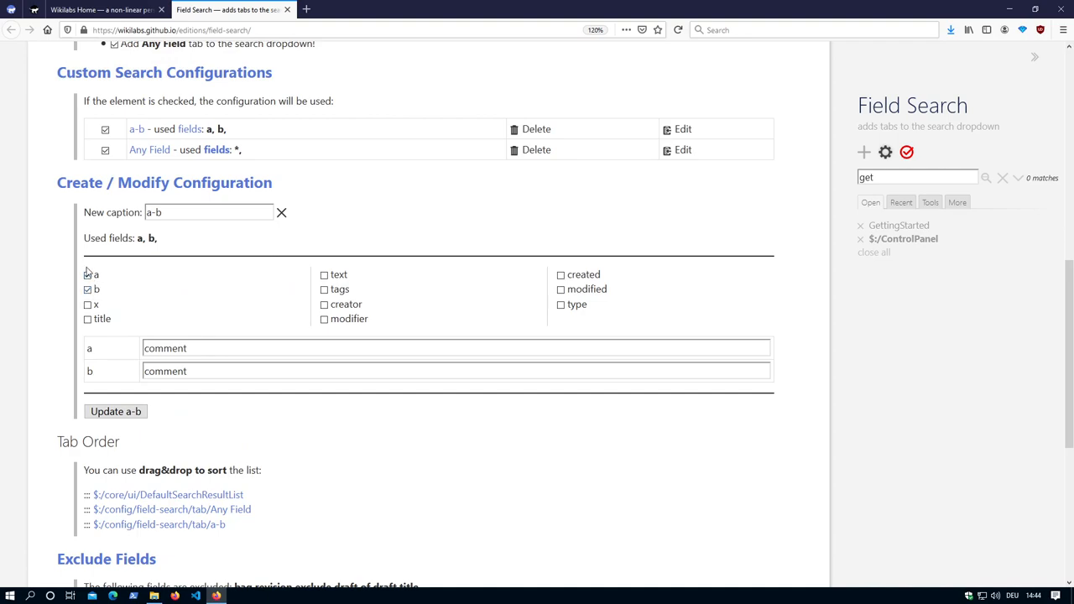
{"action": "left_click", "coordinate": [87, 303]}
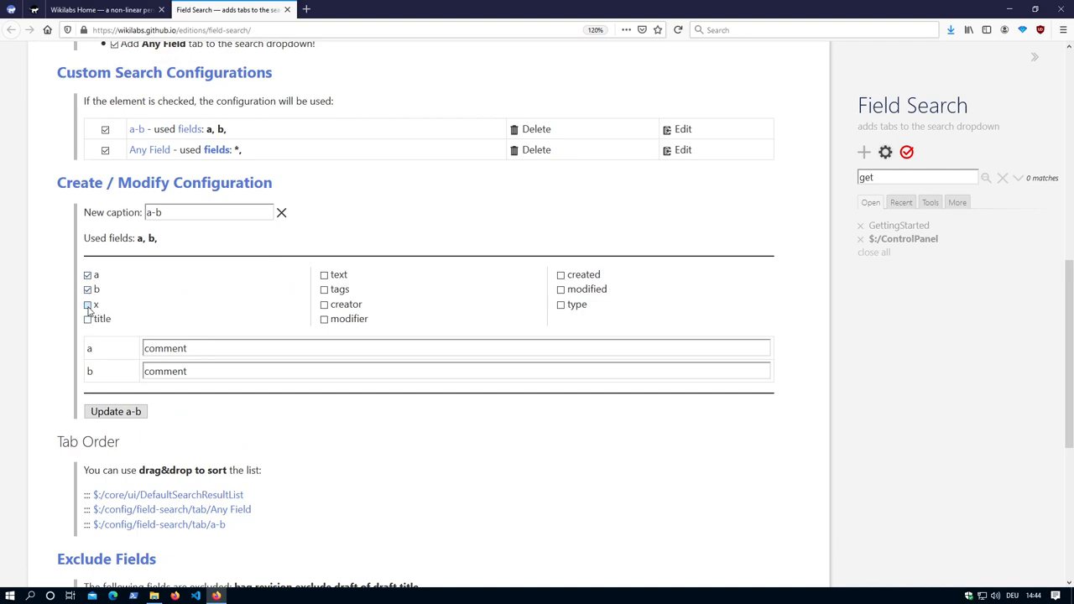
{"action": "left_click", "coordinate": [87, 305]}
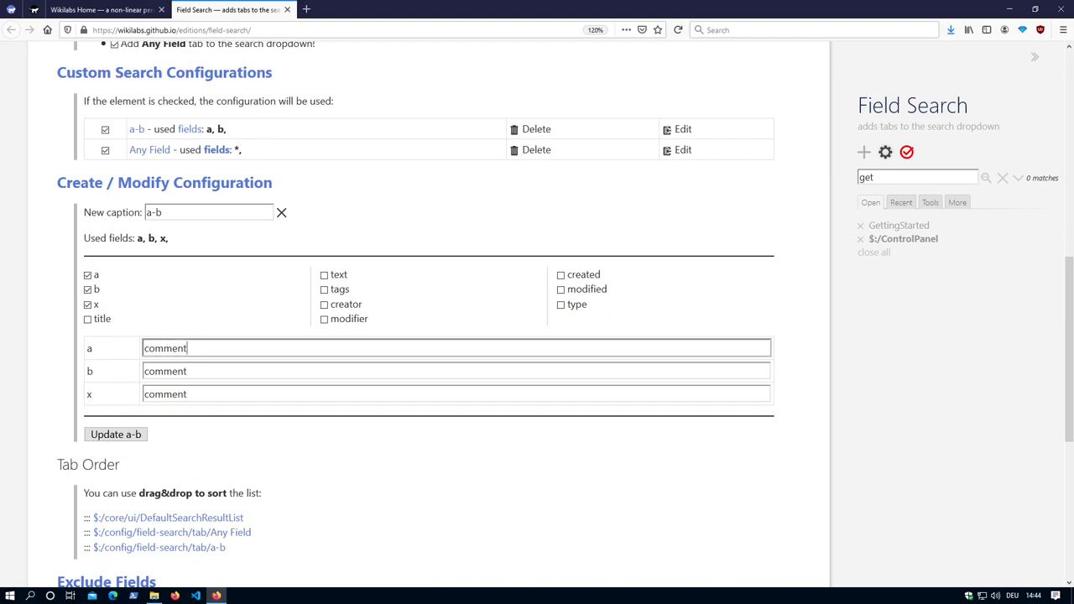
{"action": "double_click", "coordinate": [164, 348]}
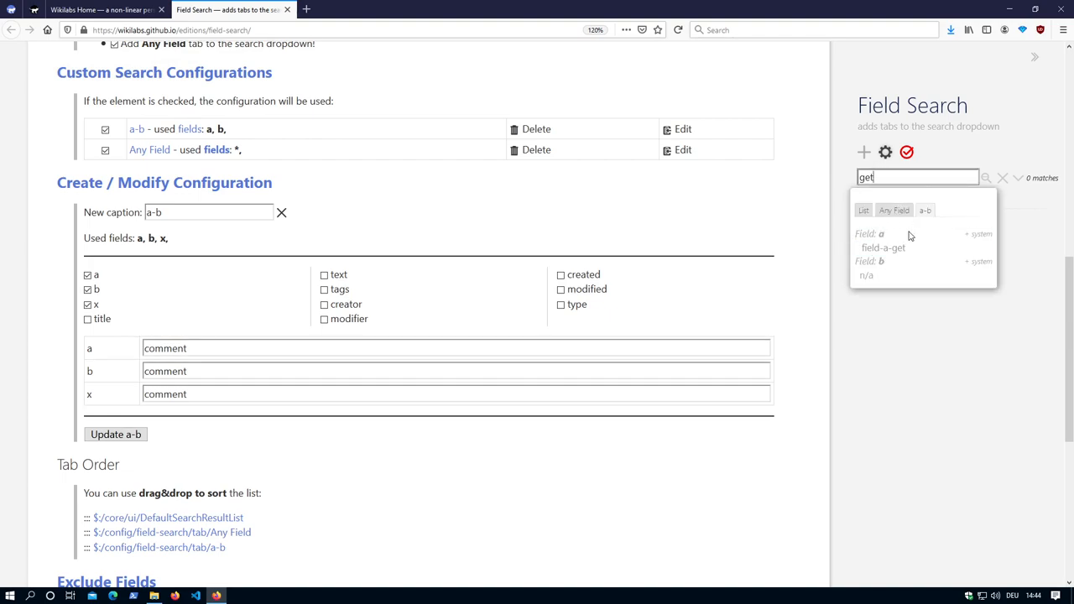
{"action": "mouse_move", "coordinate": [879, 228]}
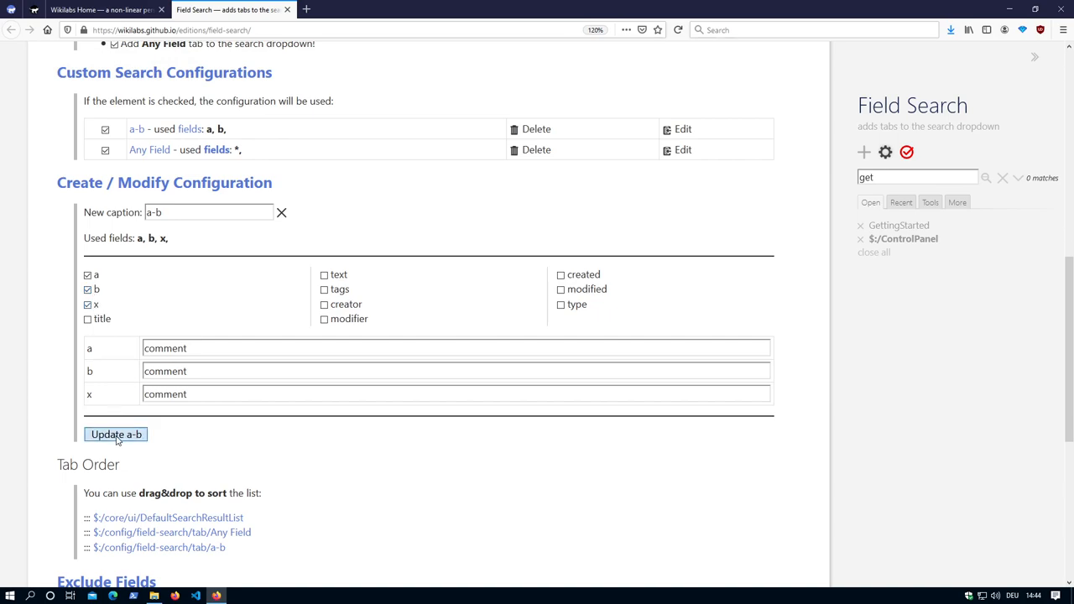
{"action": "left_click", "coordinate": [115, 434]}
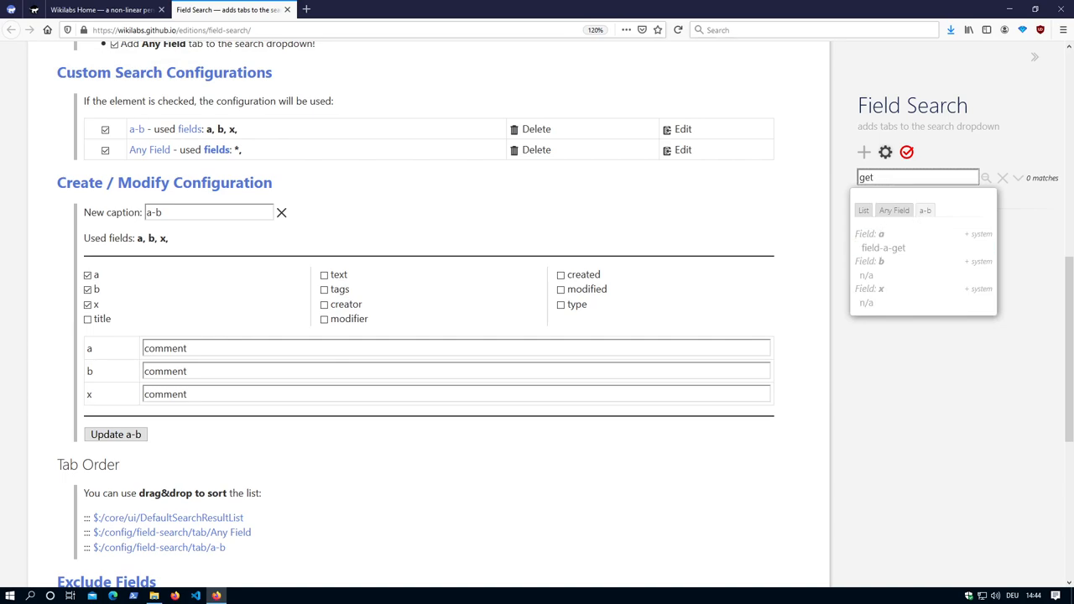
{"action": "mouse_move", "coordinate": [976, 265]}
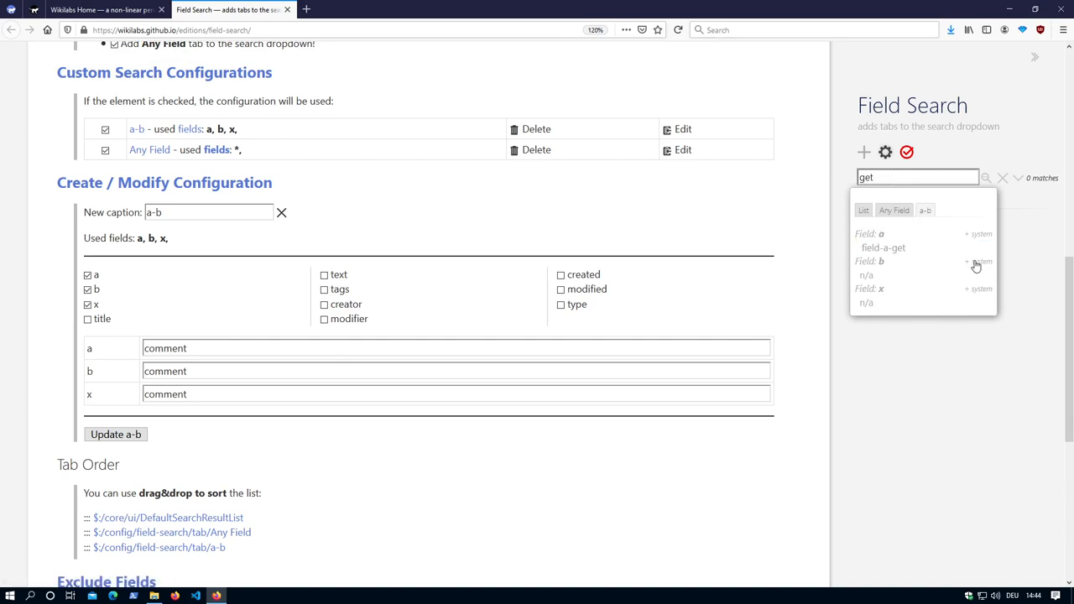
Untick x from the draft and load the Any Field configuration for editing
{"action": "left_click", "coordinate": [975, 262]}
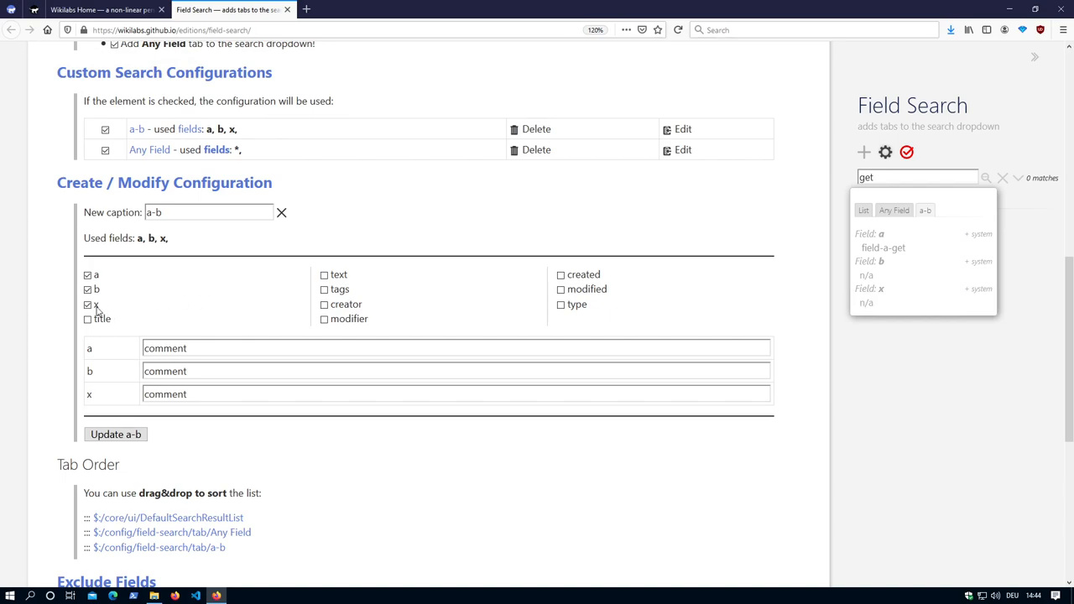
{"action": "left_click", "coordinate": [88, 305]}
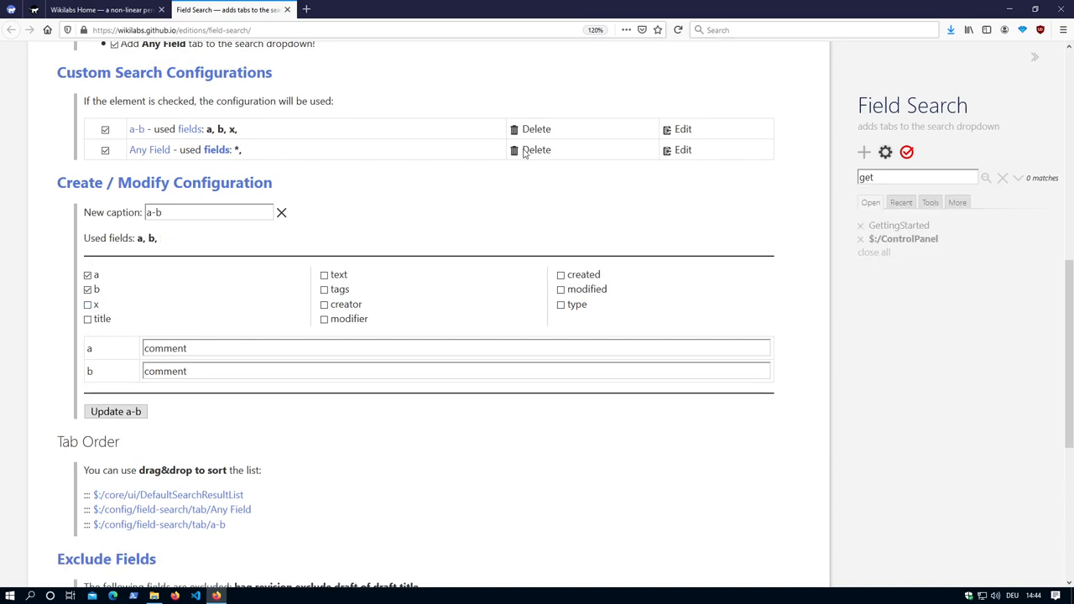
{"action": "left_click", "coordinate": [681, 151]}
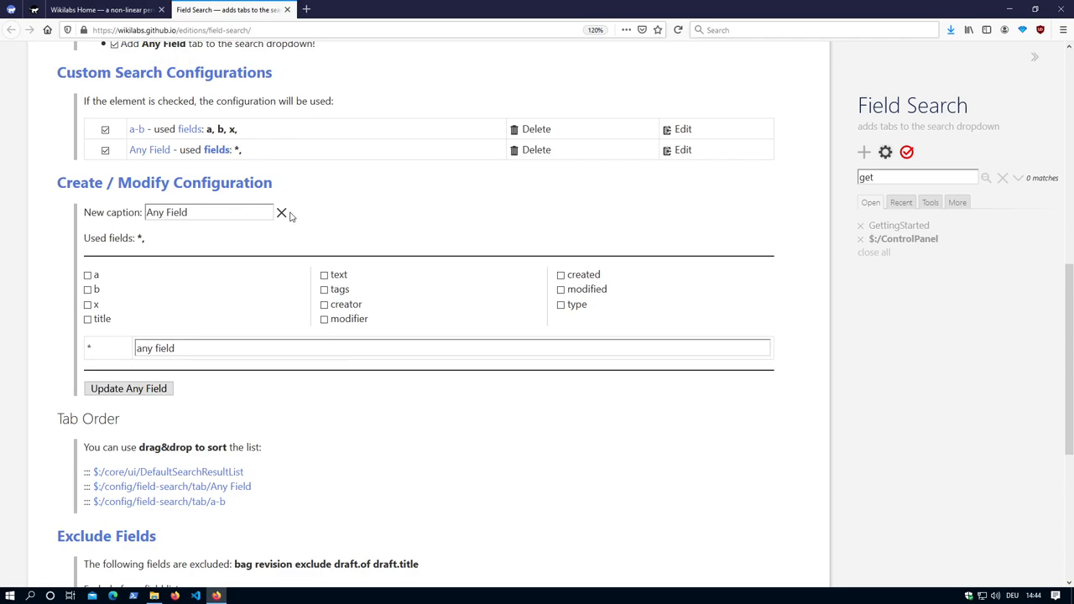
Create a configuration named 'new' searching the modifier and modified fields
{"action": "left_click", "coordinate": [282, 211]}
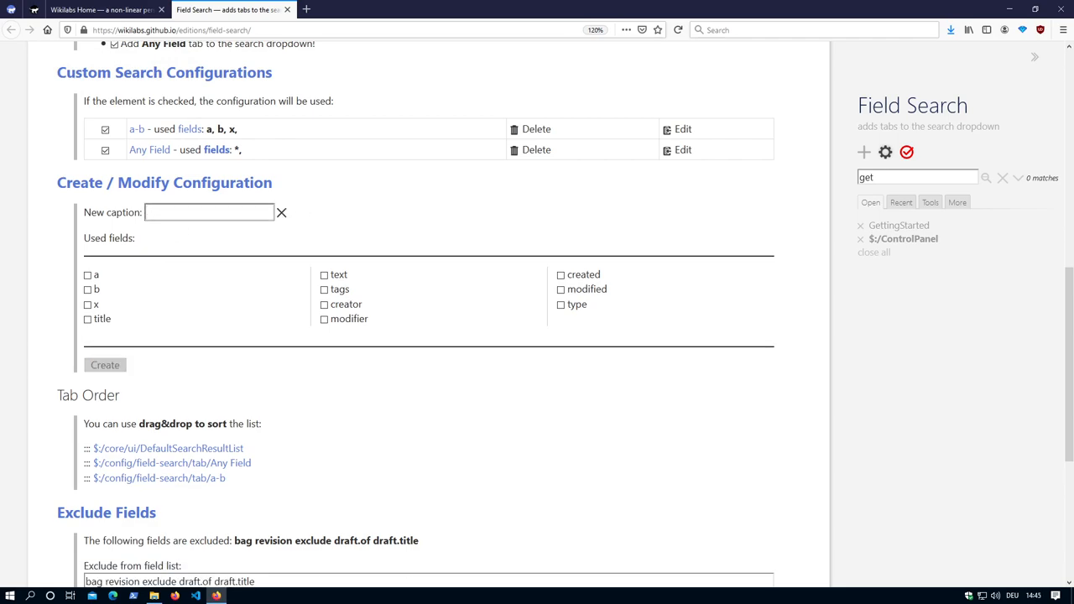
{"action": "type", "text": "new"}
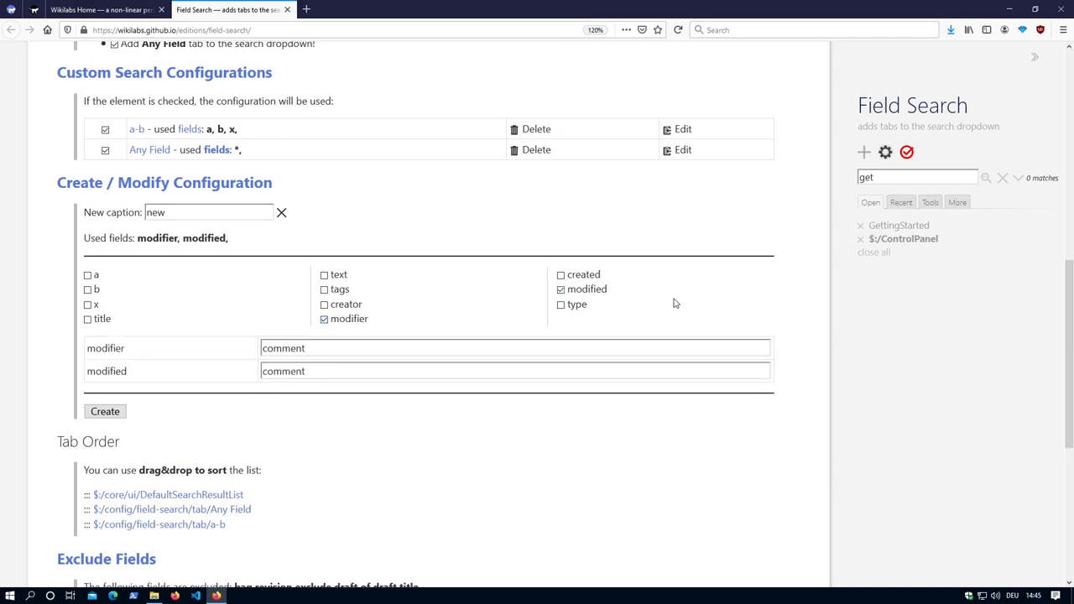
{"action": "mouse_move", "coordinate": [235, 355]}
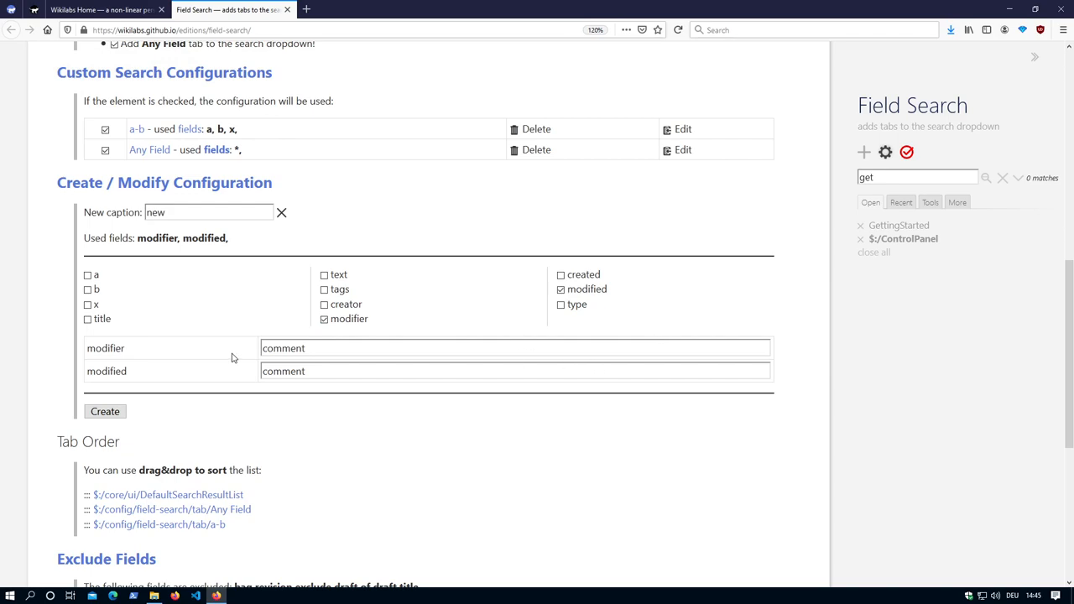
{"action": "left_click", "coordinate": [104, 411]}
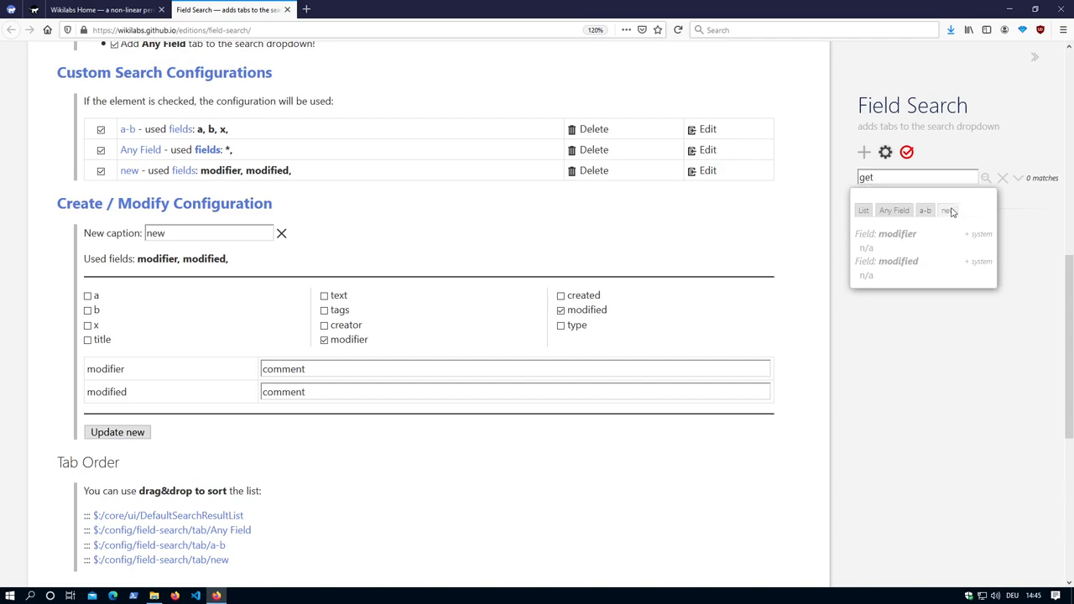
{"action": "mouse_move", "coordinate": [886, 153]}
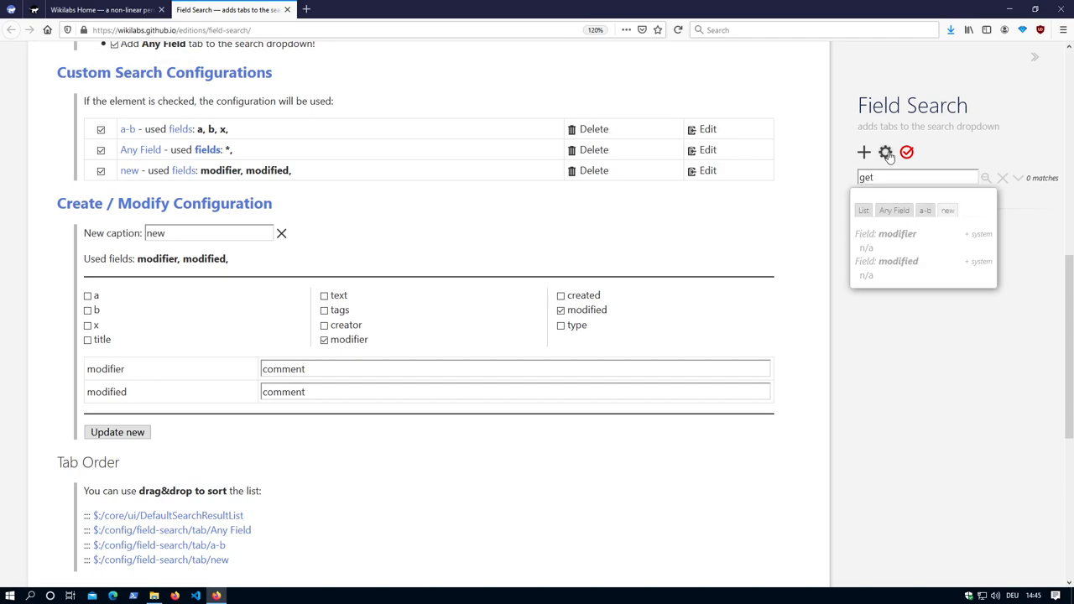
Set the username to 'mario' in ControlPanel Info and create two new tiddlers
{"action": "left_click", "coordinate": [886, 150]}
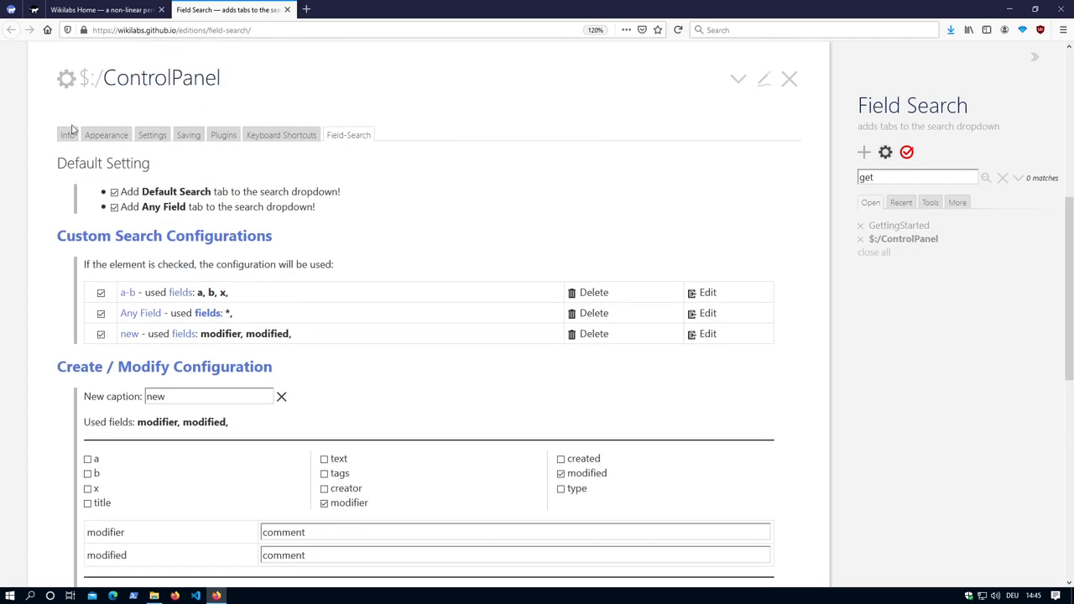
{"action": "left_click", "coordinate": [67, 135]}
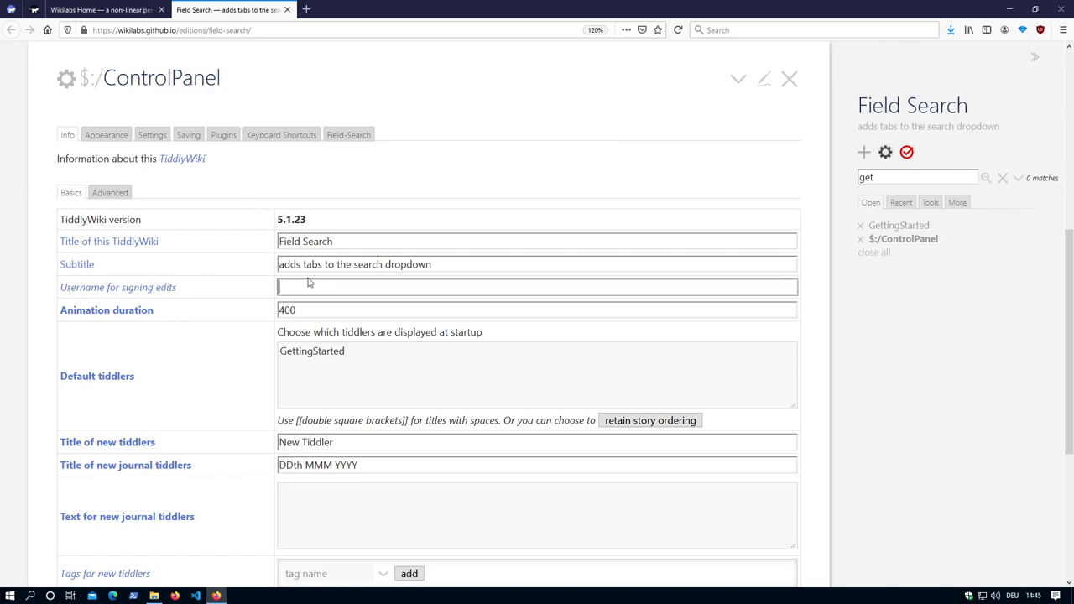
{"action": "type", "text": "mario"}
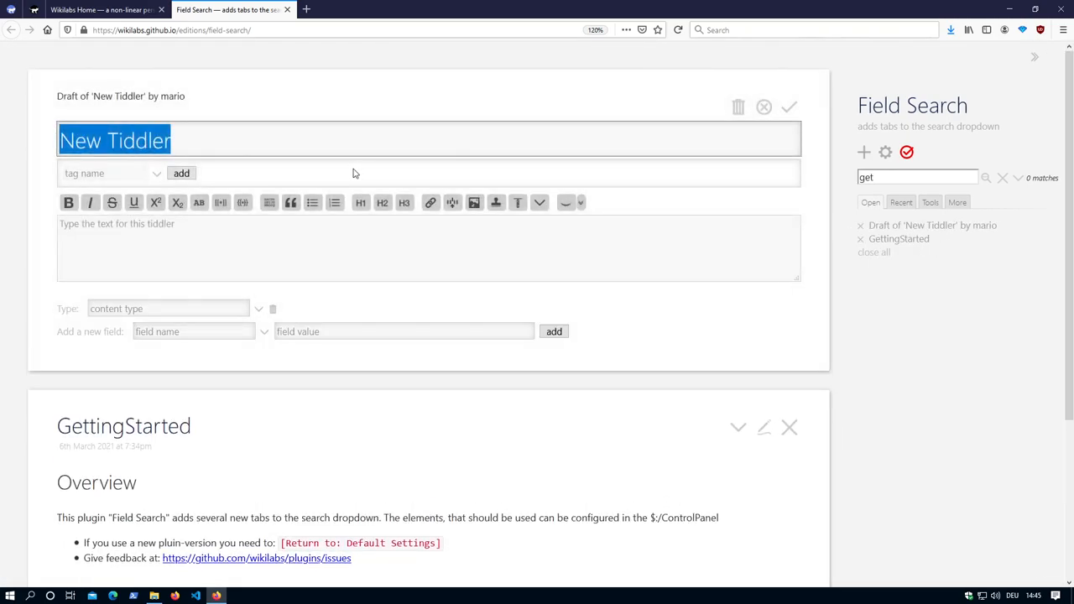
{"action": "left_click", "coordinate": [799, 104]}
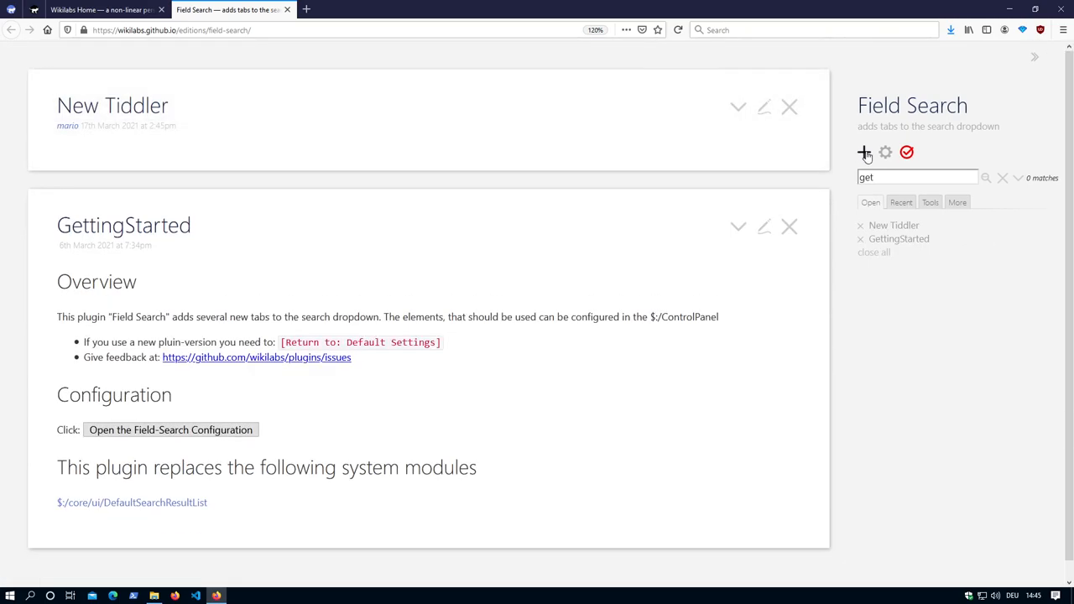
{"action": "left_click", "coordinate": [862, 151]}
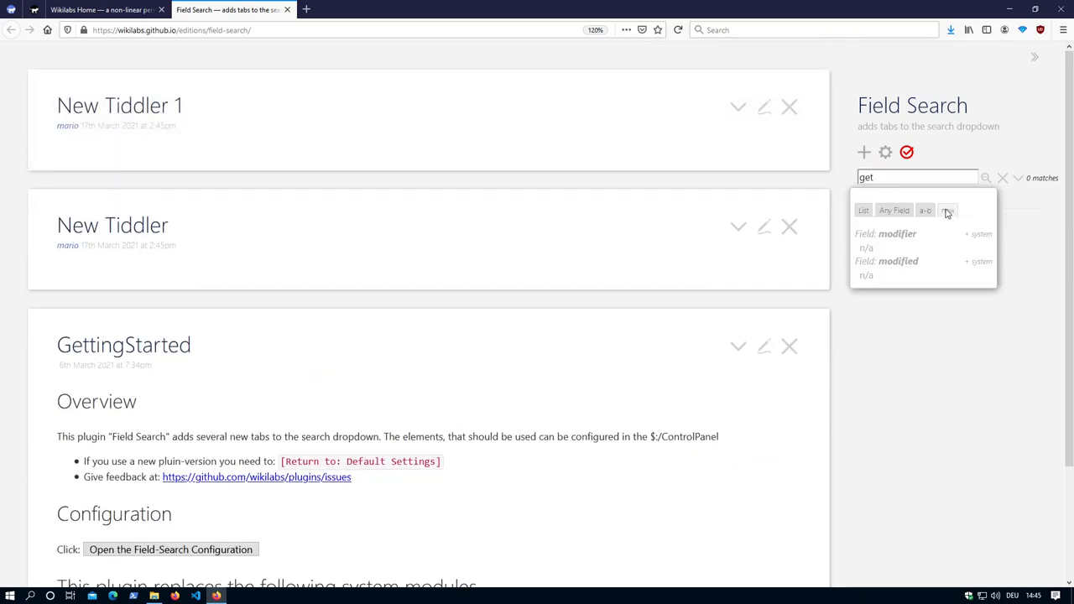
Search the sidebar for 'mar' and view both new tiddlers under the modifier field
{"action": "double_click", "coordinate": [876, 177]}
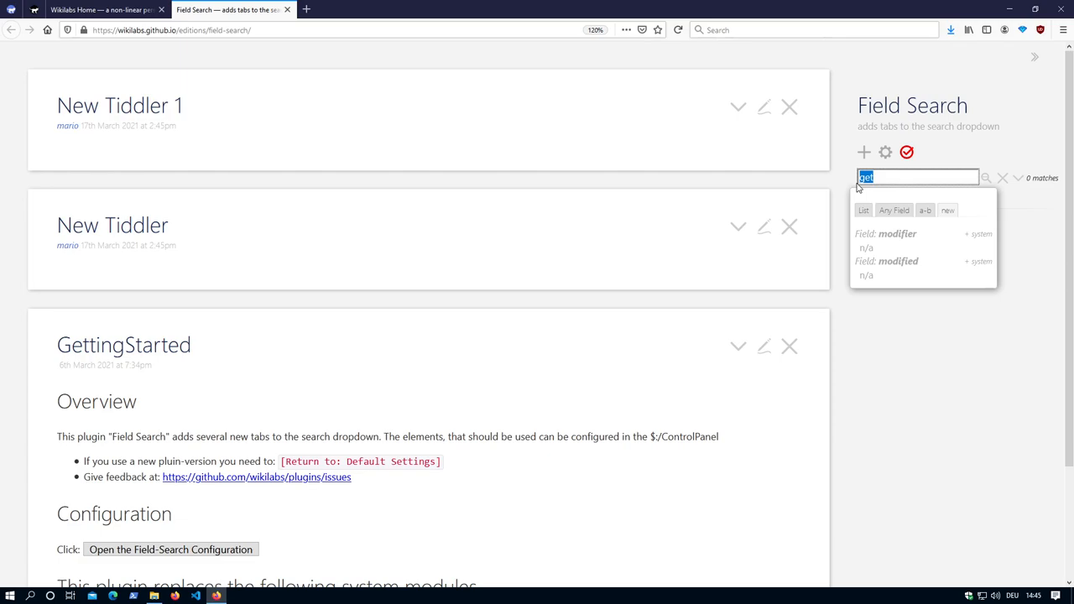
{"action": "type", "text": "vew"}
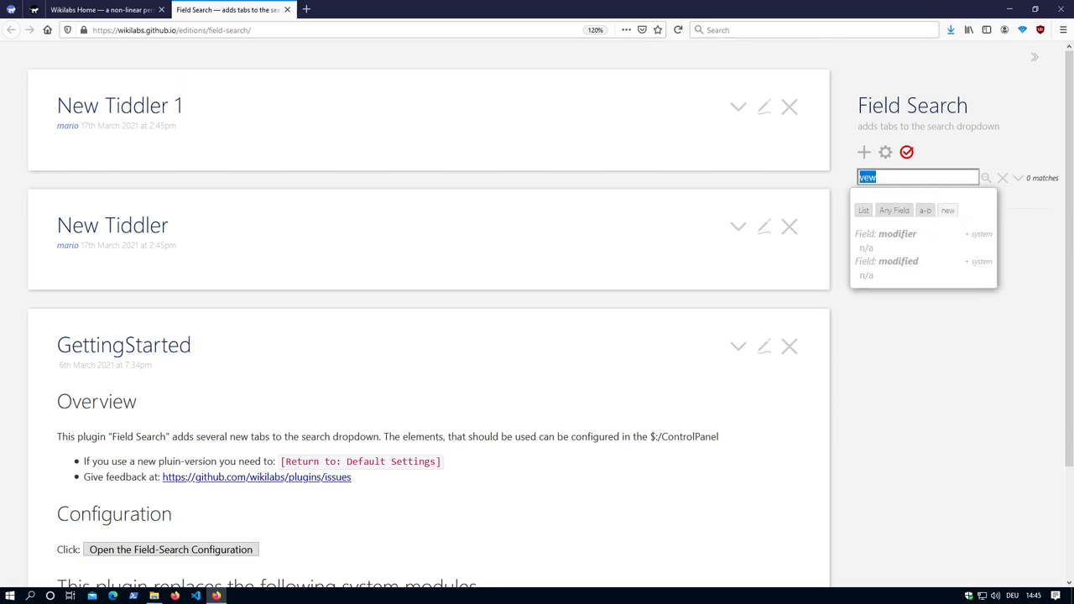
{"action": "type", "text": "mar"}
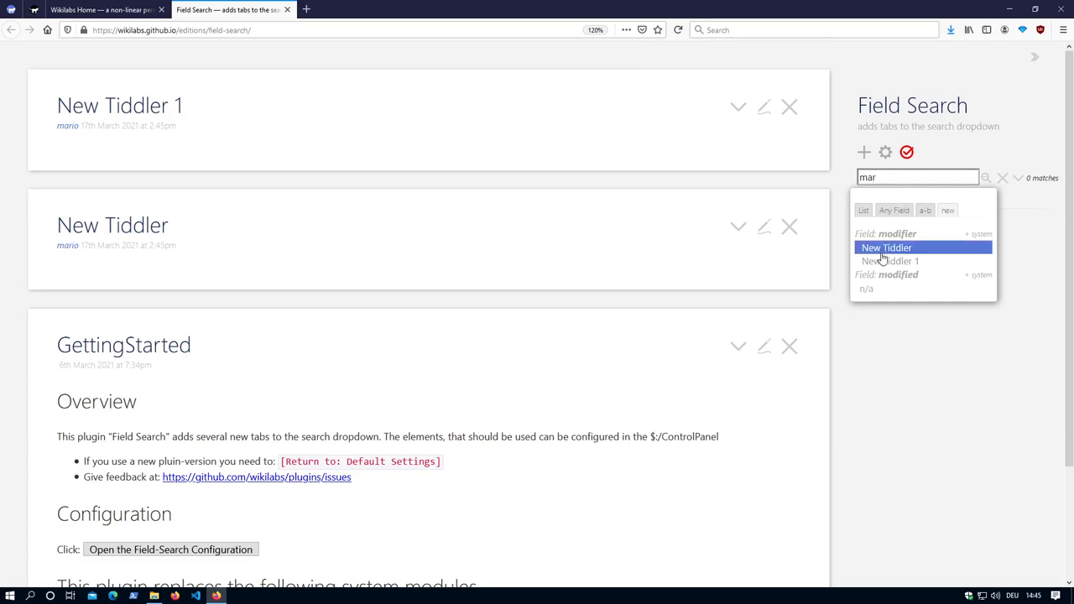
{"action": "mouse_move", "coordinate": [891, 262]}
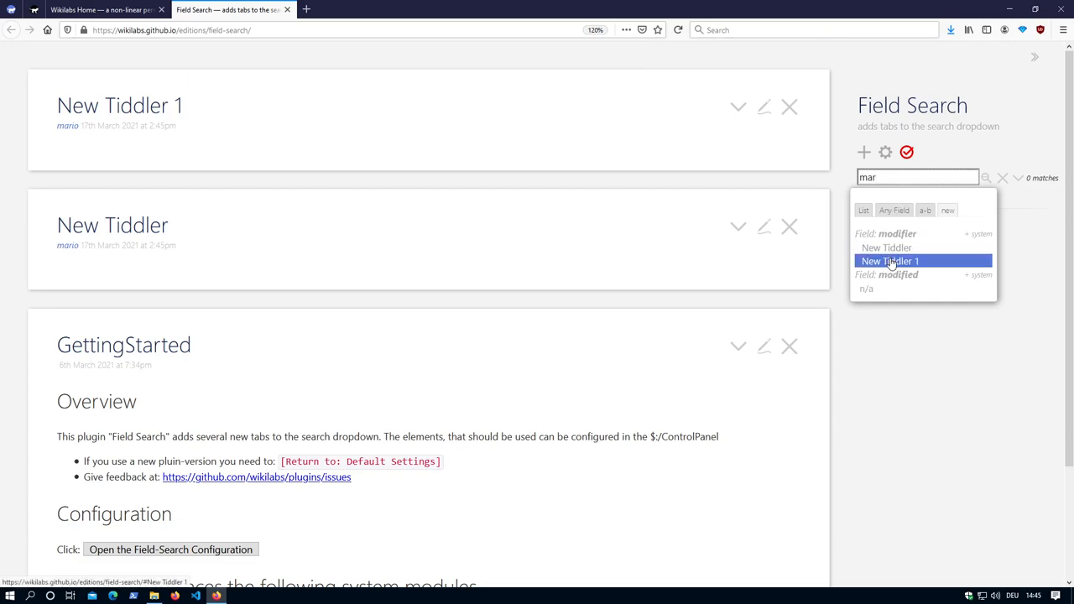
{"action": "mouse_move", "coordinate": [886, 248]}
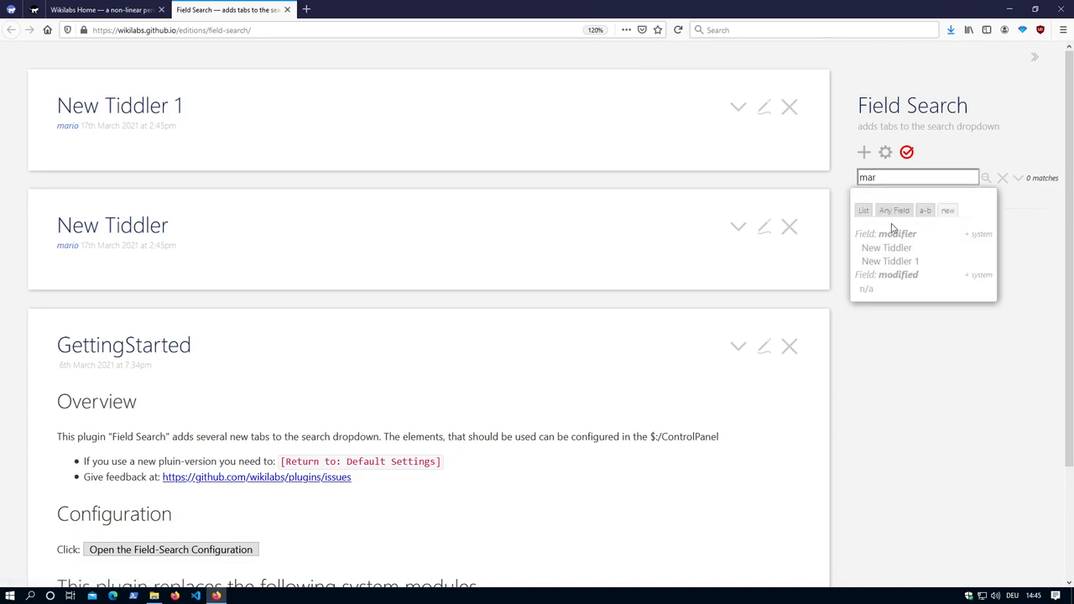
{"action": "scroll", "scroll_direction": "down", "scroll_amount": 3}
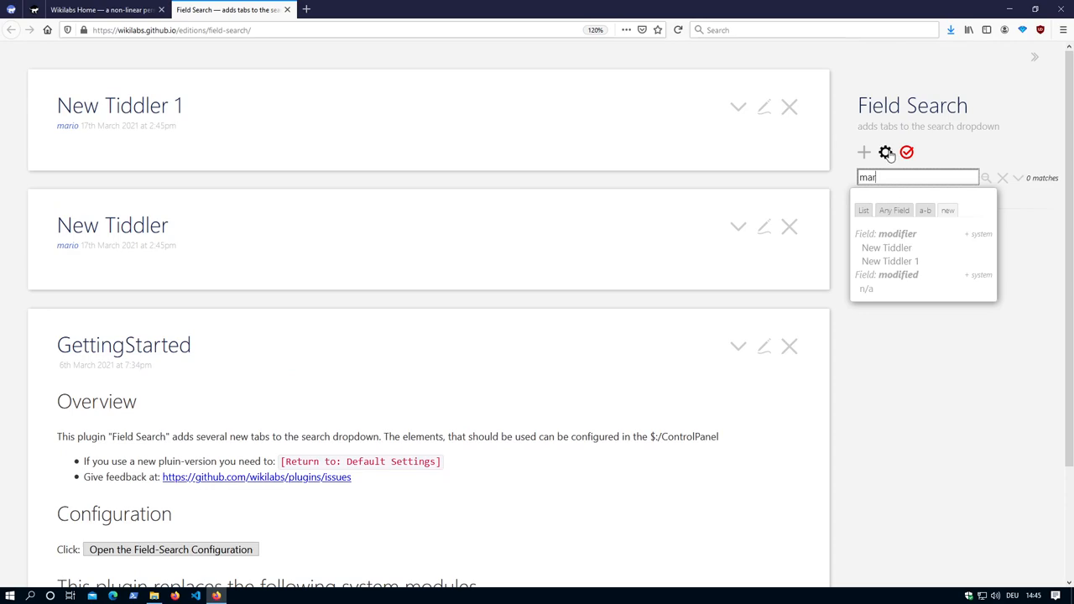
{"action": "left_click", "coordinate": [886, 151]}
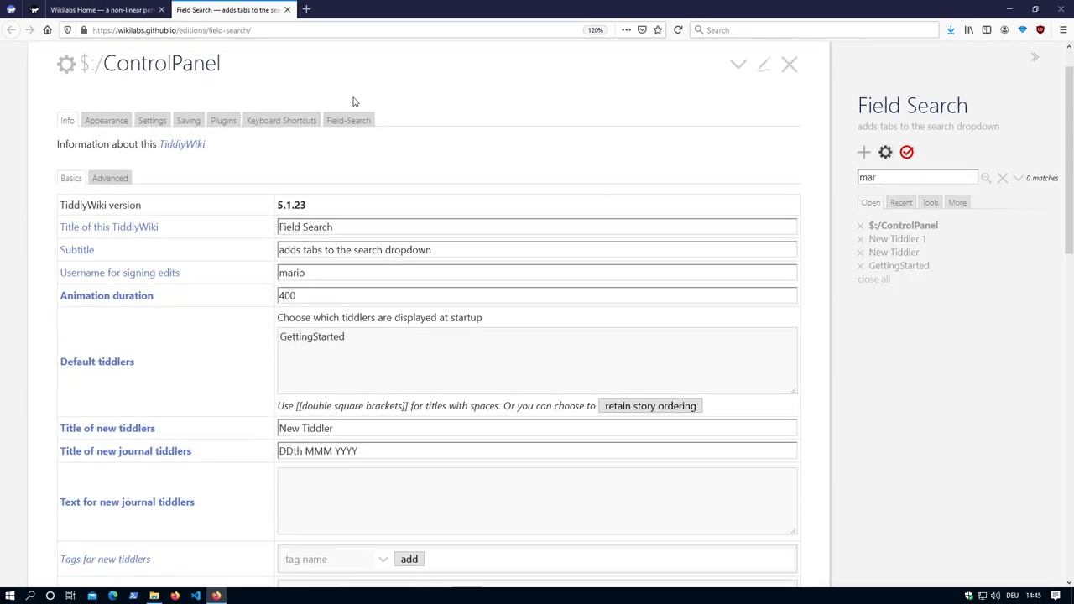
{"action": "left_click", "coordinate": [349, 121]}
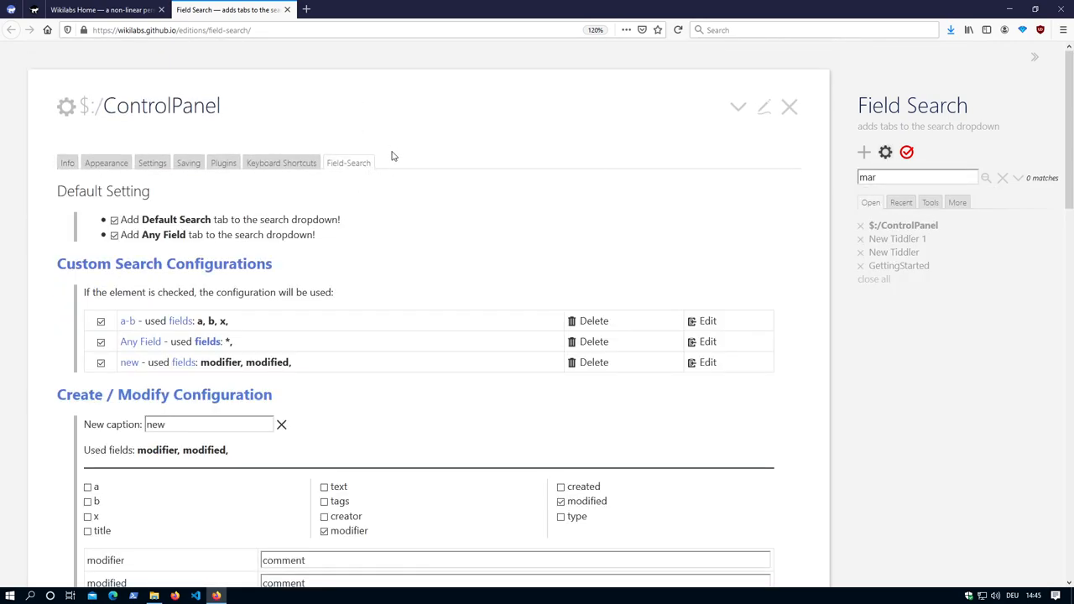
{"action": "scroll", "scroll_direction": "down", "scroll_amount": 3}
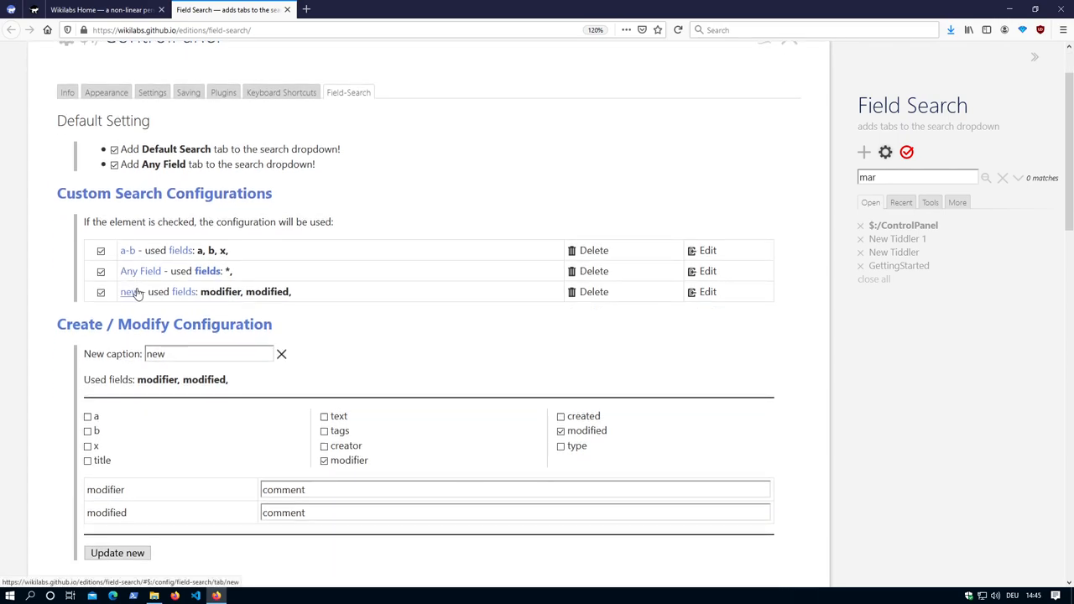
{"action": "scroll", "scroll_direction": "down", "scroll_amount": 3}
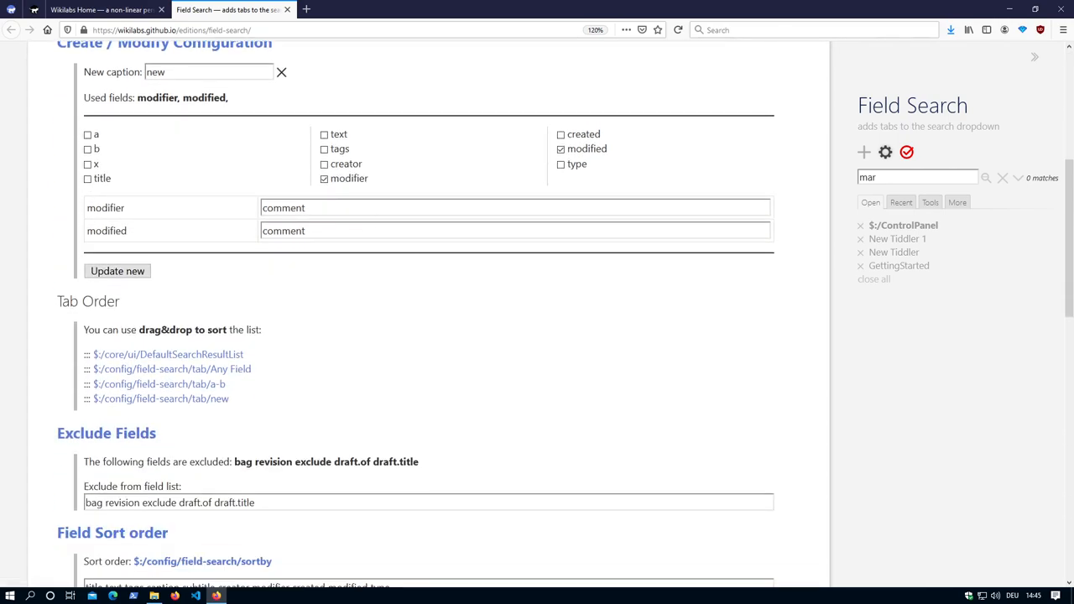
{"action": "mouse_move", "coordinate": [188, 409]}
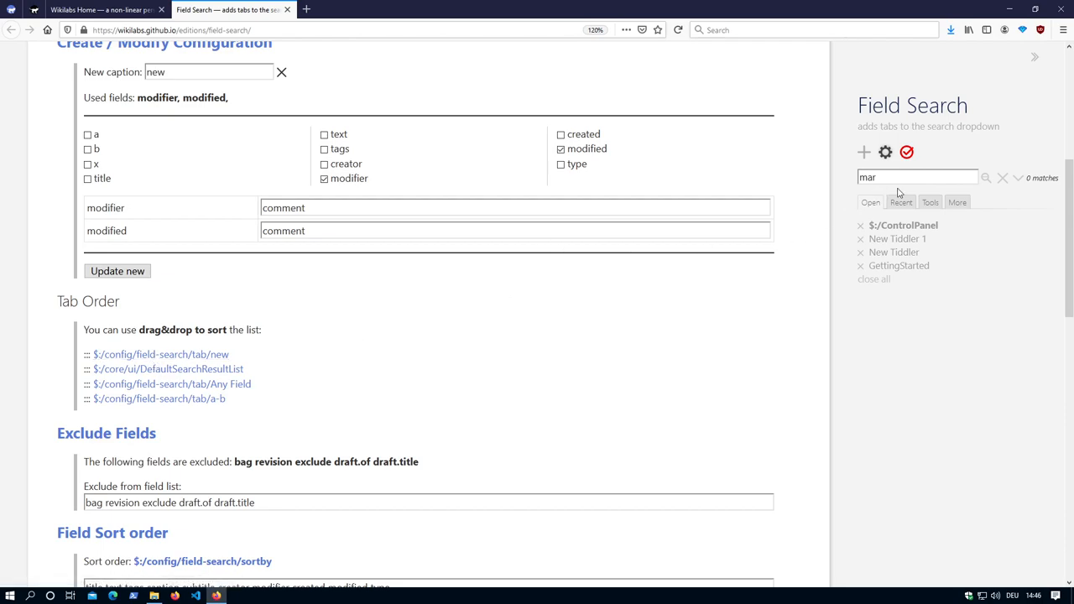
{"action": "left_click", "coordinate": [916, 177]}
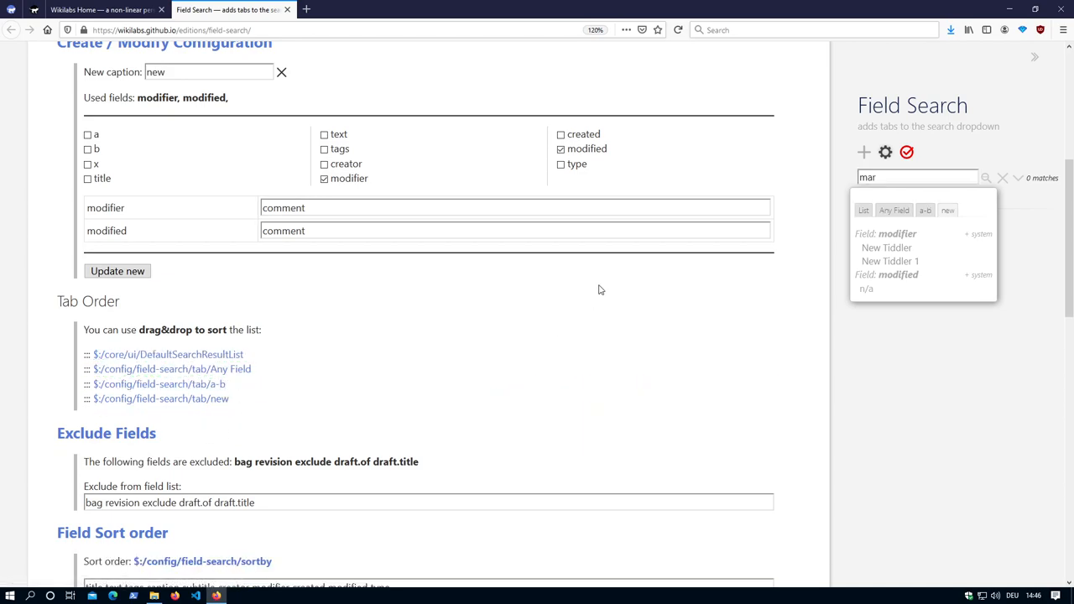
{"action": "mouse_move", "coordinate": [504, 328]}
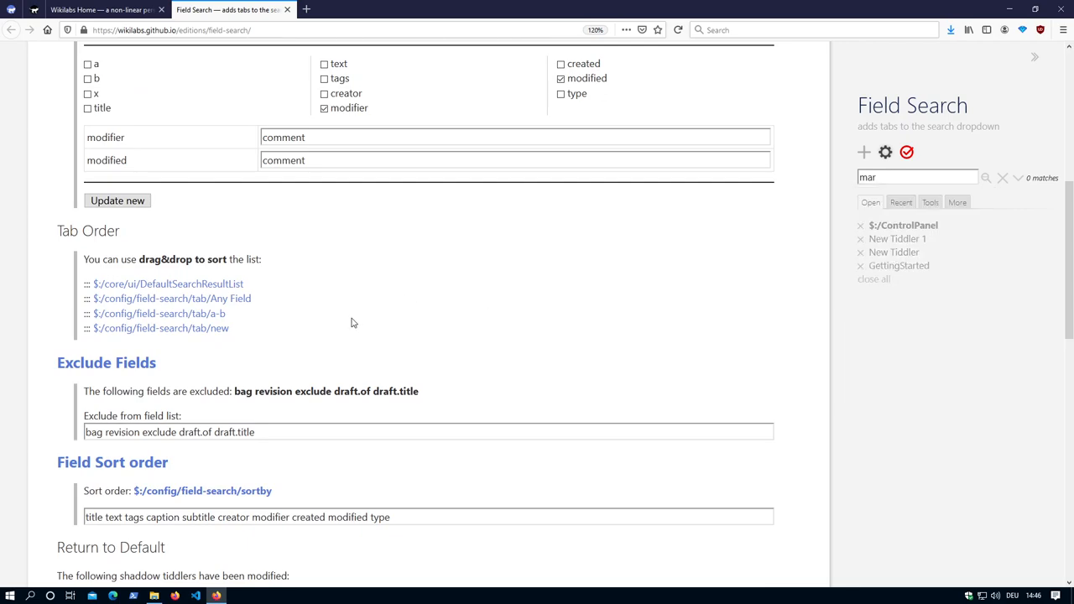
{"action": "mouse_move", "coordinate": [153, 463]}
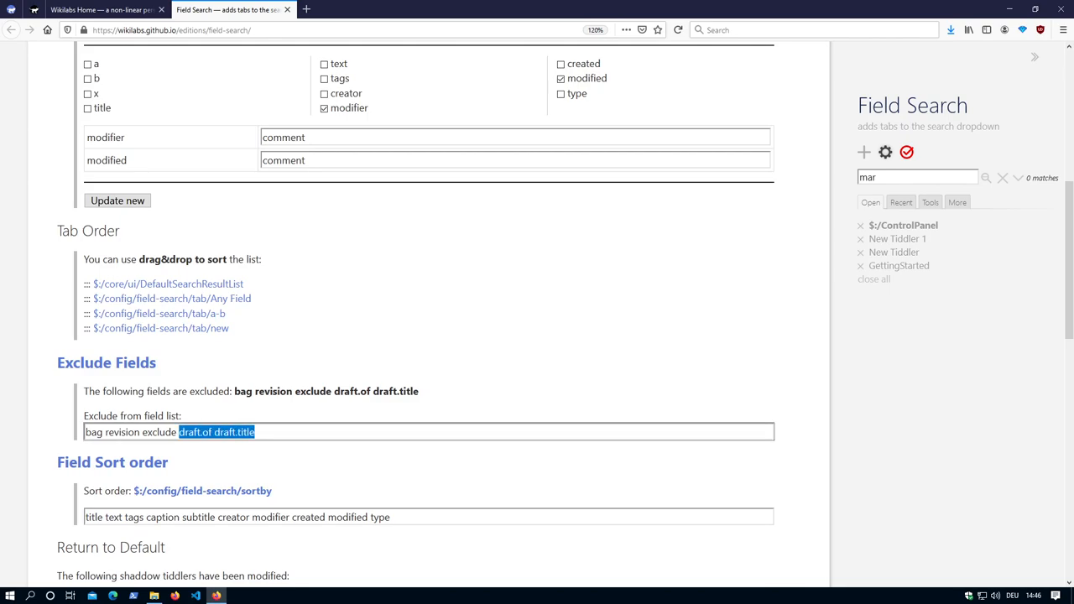
Delete draft.of and draft.title from the exclusion list and view the new field checkboxes
{"action": "key", "text": "Delete"}
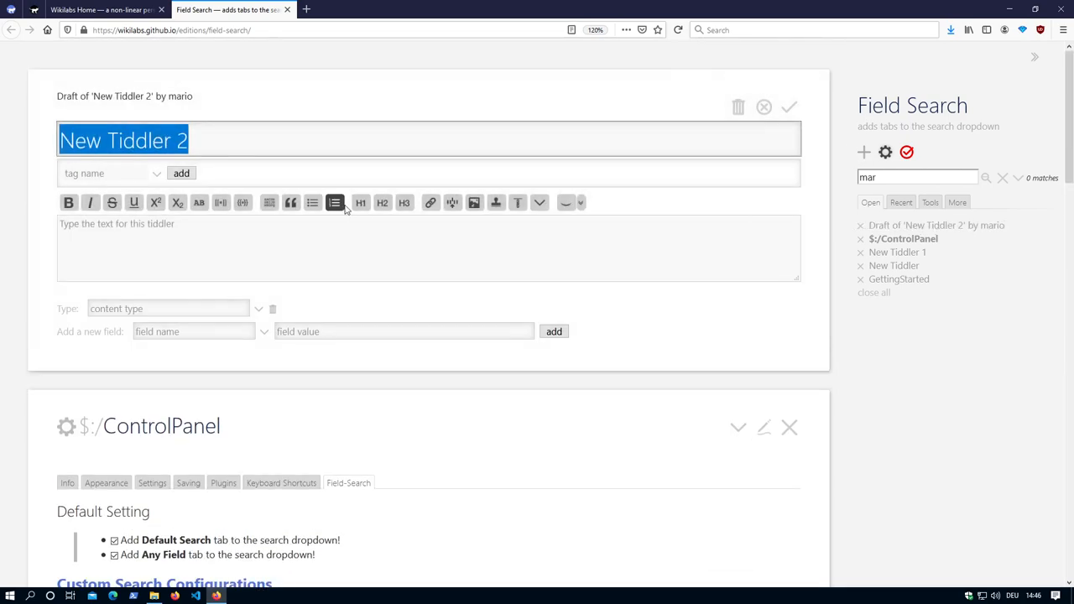
{"action": "scroll", "scroll_direction": "down", "scroll_amount": 3}
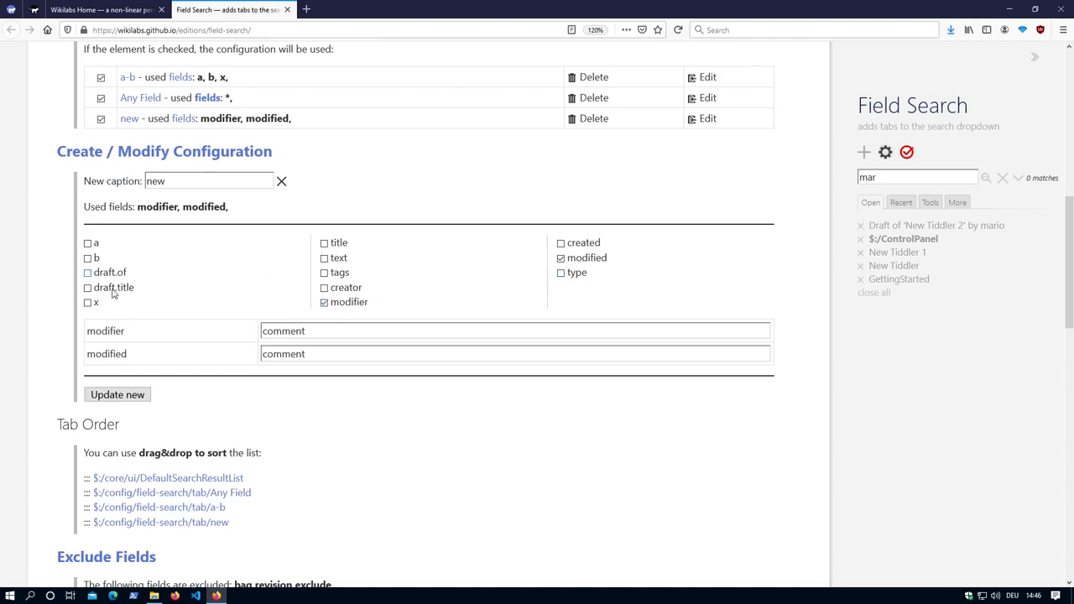
{"action": "mouse_move", "coordinate": [114, 277]}
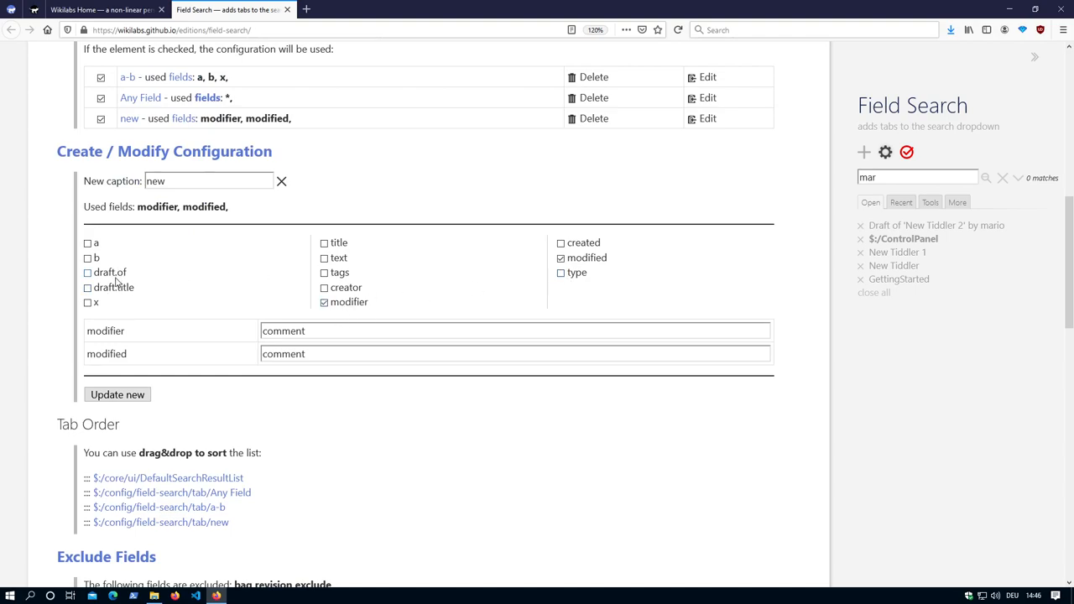
{"action": "scroll", "scroll_direction": "down", "scroll_amount": 3}
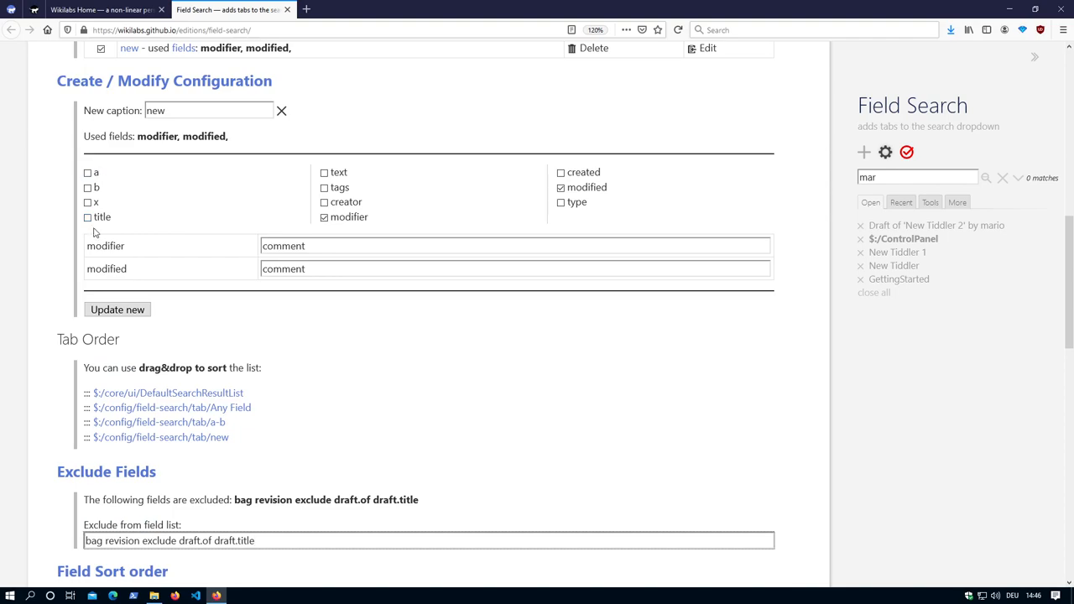
{"action": "scroll", "scroll_direction": "up", "scroll_amount": 3}
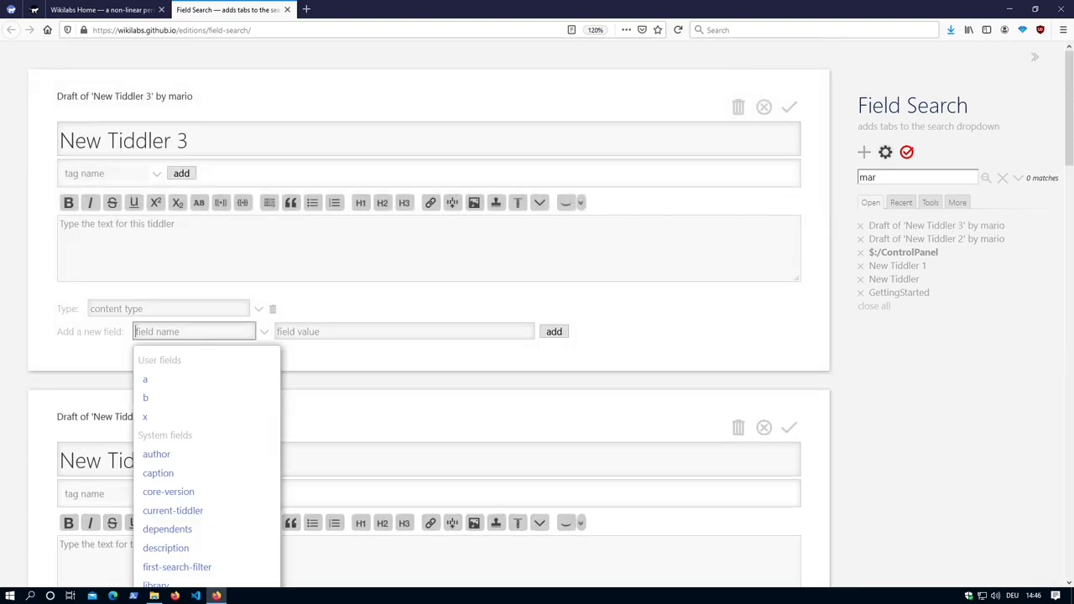
Add a field named asdf to New Tiddler 3 and check it among the configuration field choices
{"action": "type", "text": "asdf"}
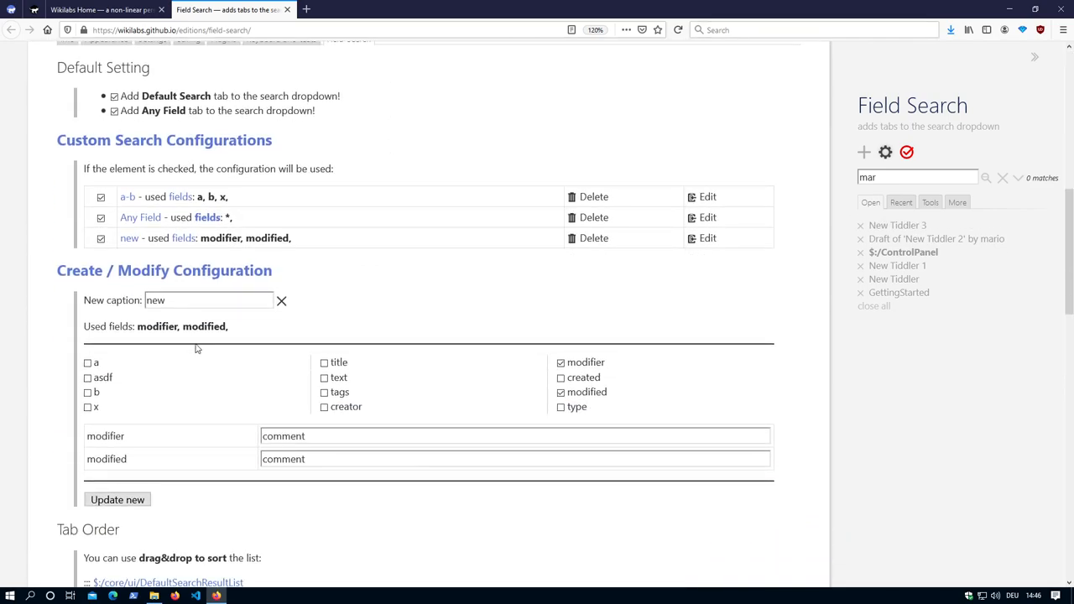
{"action": "mouse_move", "coordinate": [204, 362]}
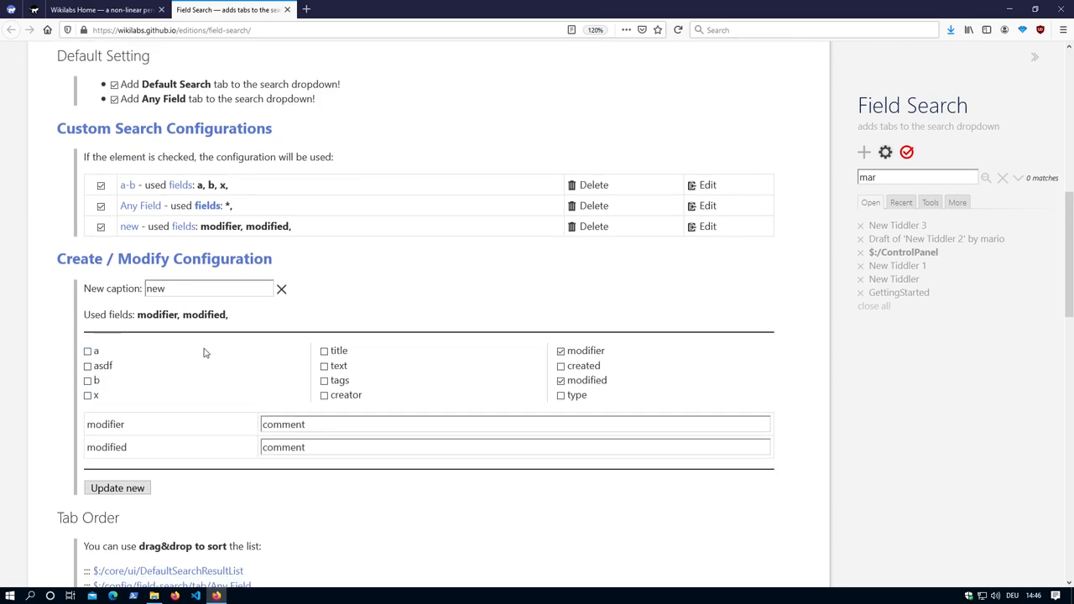
{"action": "scroll", "scroll_direction": "down", "scroll_amount": 3}
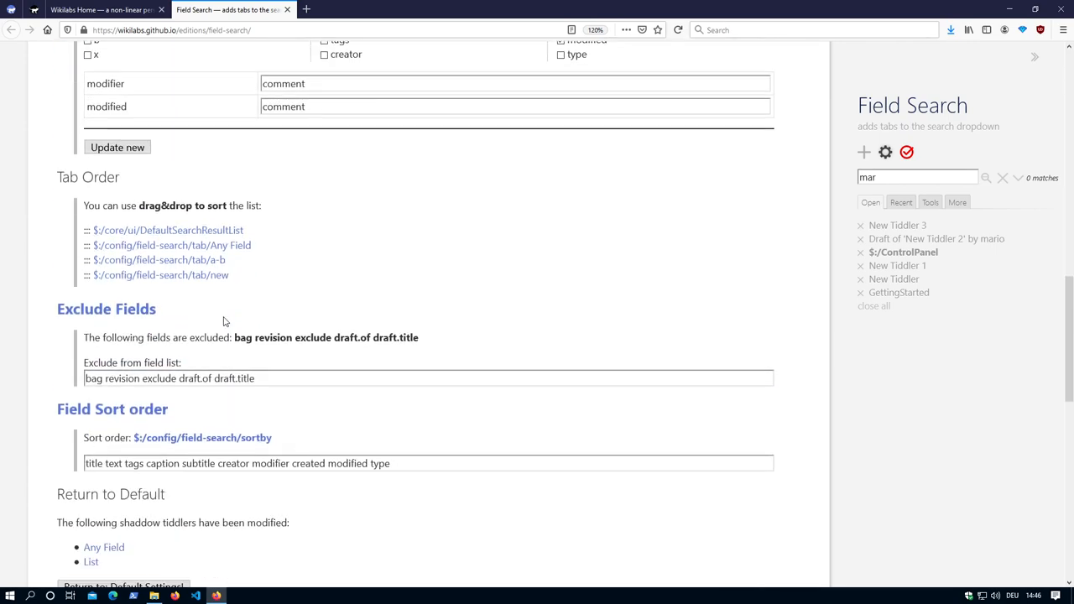
{"action": "scroll", "scroll_direction": "down", "scroll_amount": 3}
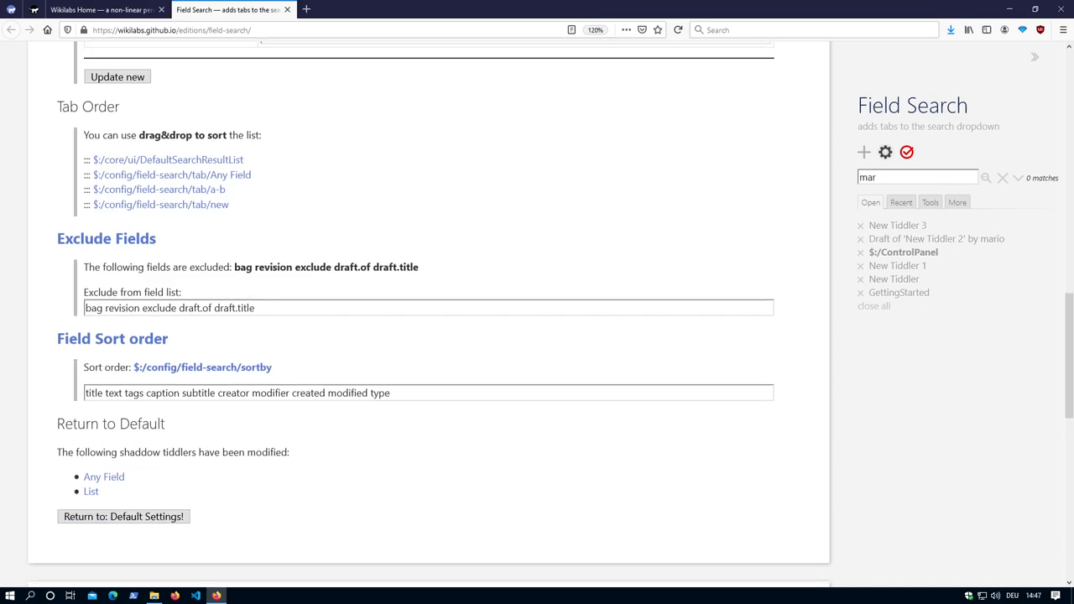
{"action": "scroll", "scroll_direction": "up", "scroll_amount": 3}
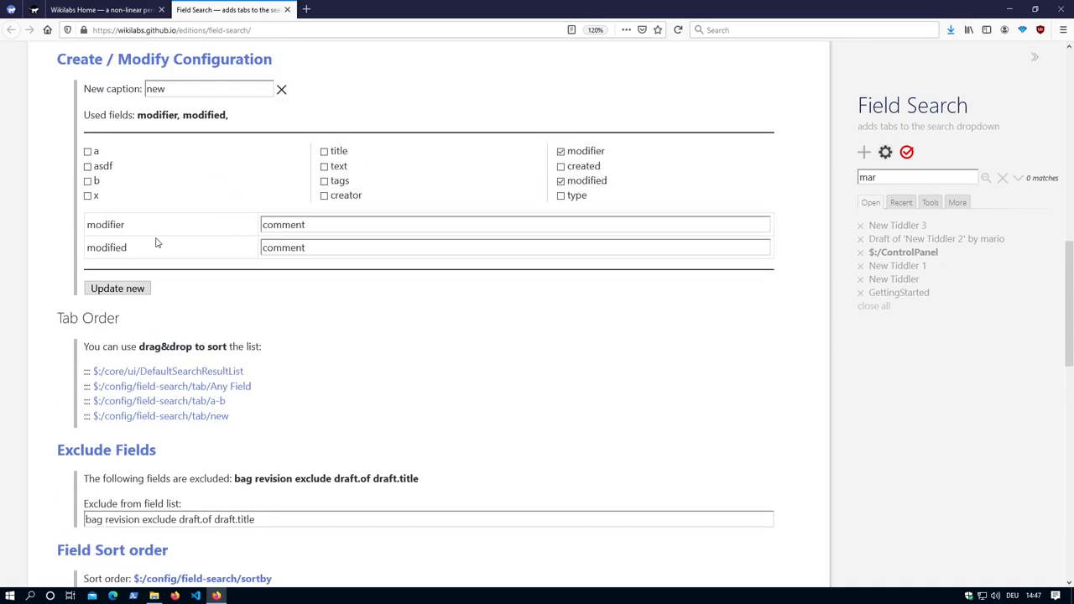
{"action": "mouse_move", "coordinate": [141, 196]}
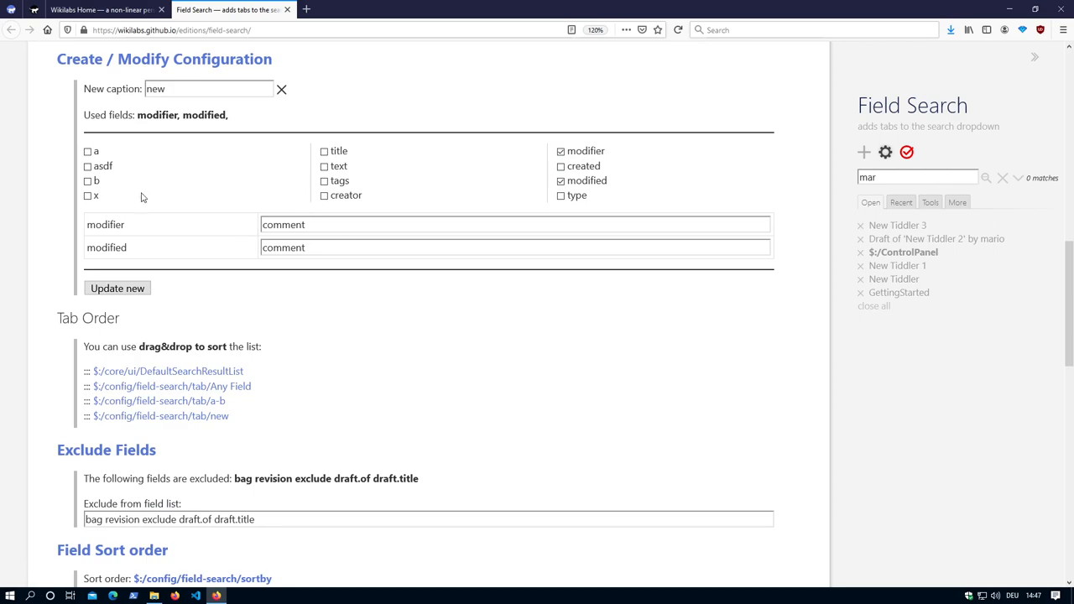
{"action": "scroll", "scroll_direction": "down", "scroll_amount": 3}
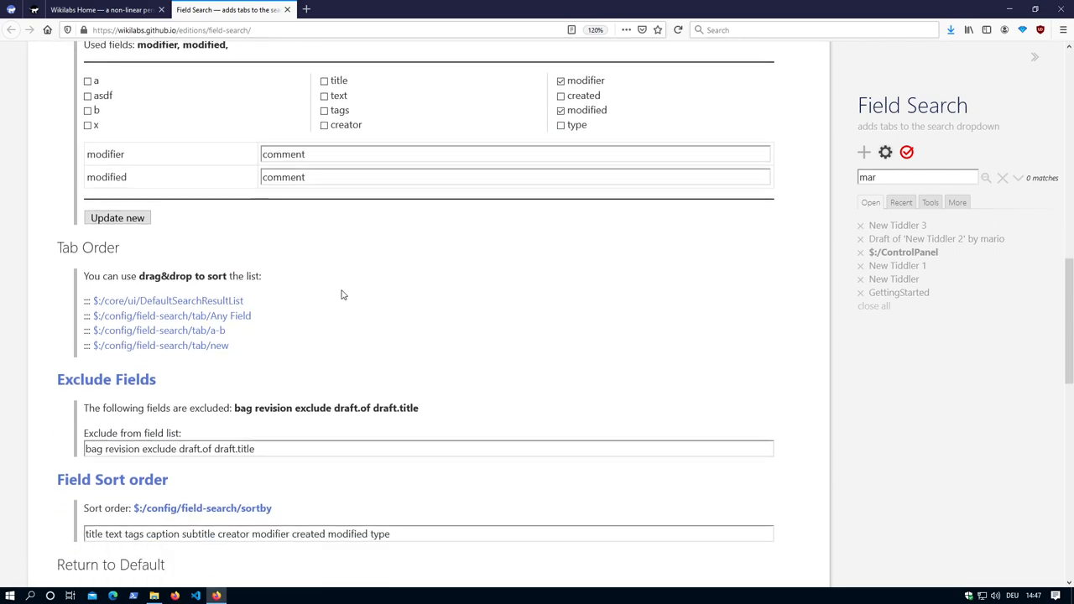
{"action": "scroll", "scroll_direction": "down", "scroll_amount": 3}
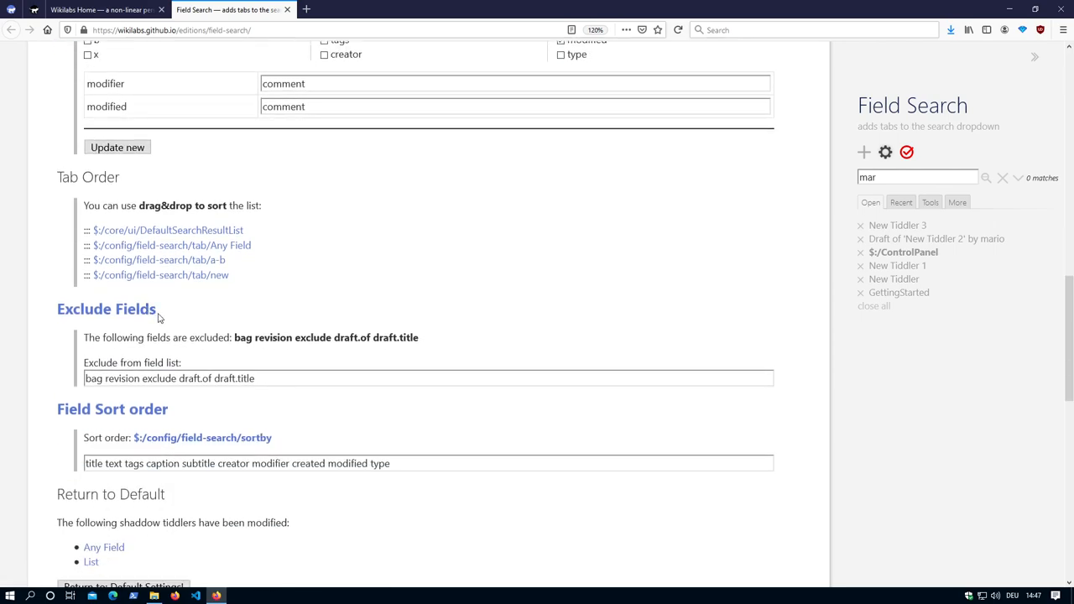
{"action": "scroll", "scroll_direction": "down", "scroll_amount": 3}
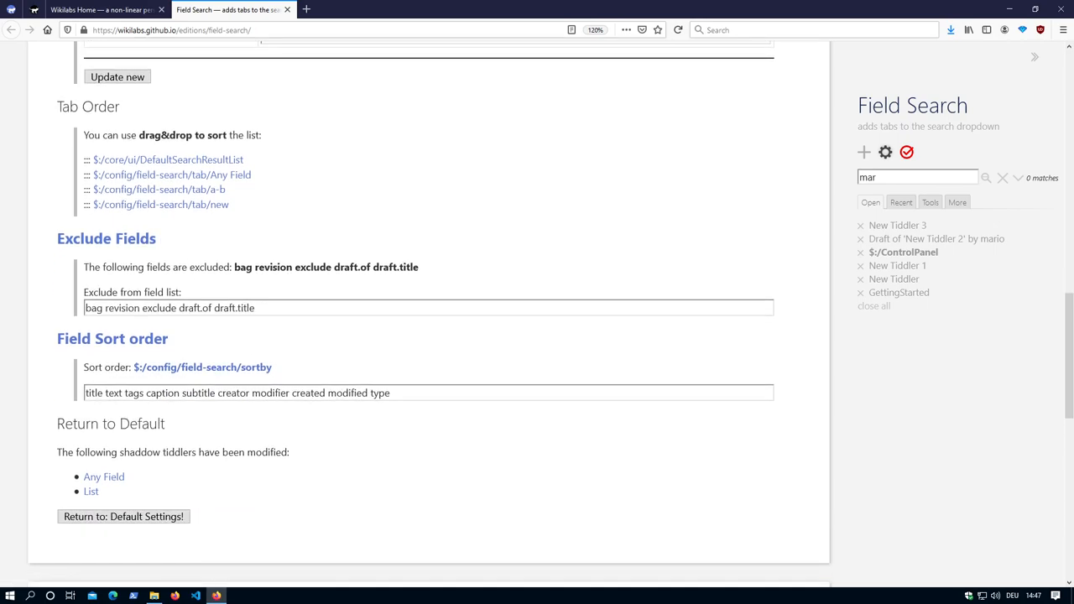
{"action": "scroll", "scroll_direction": "up", "scroll_amount": 3}
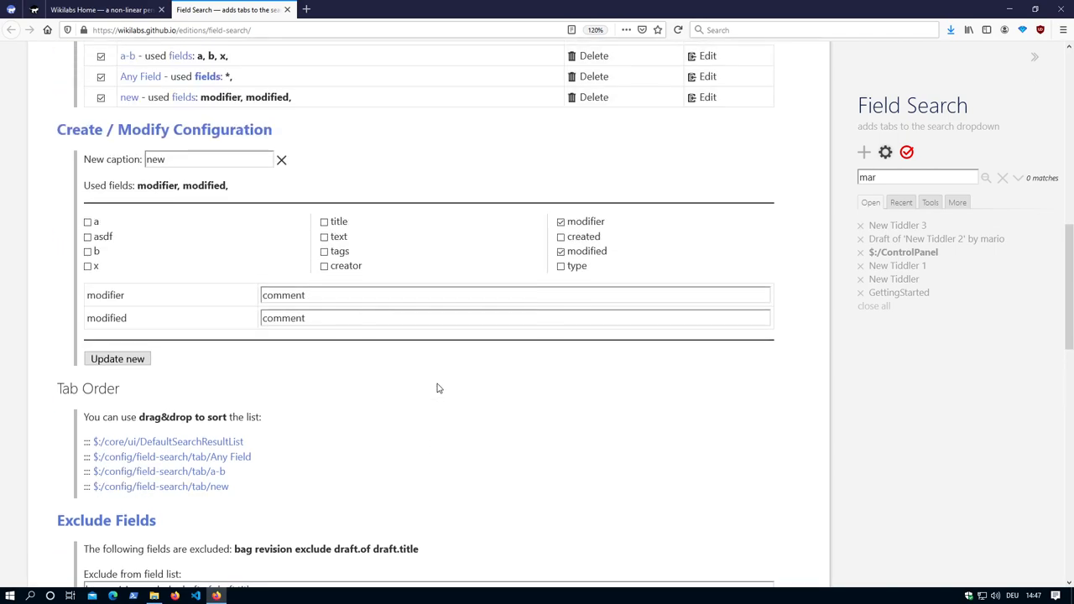
{"action": "scroll", "scroll_direction": "down", "scroll_amount": 3}
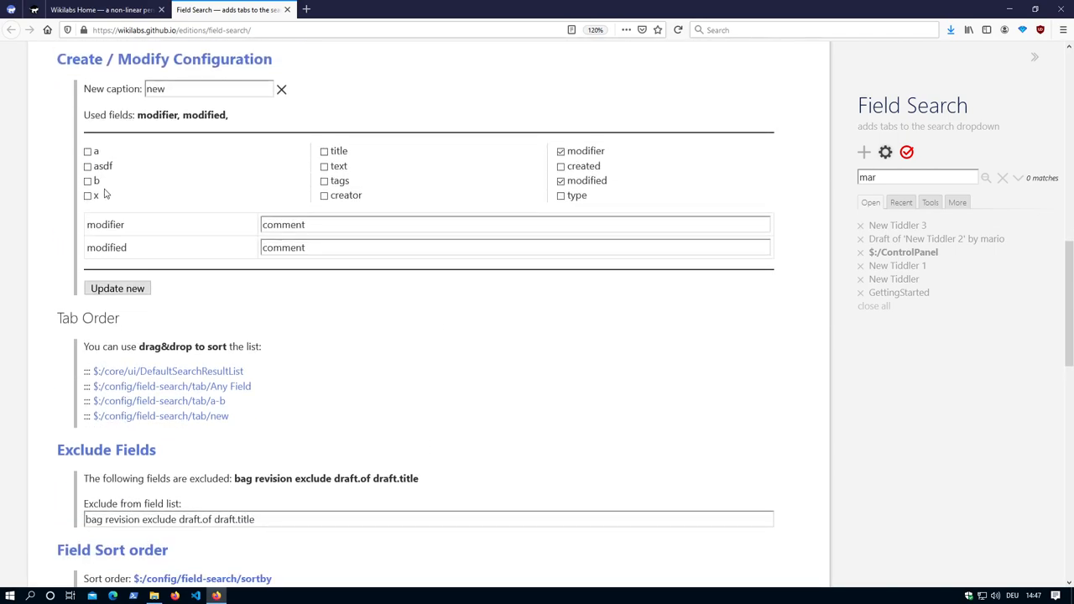
{"action": "scroll", "scroll_direction": "down", "scroll_amount": 3}
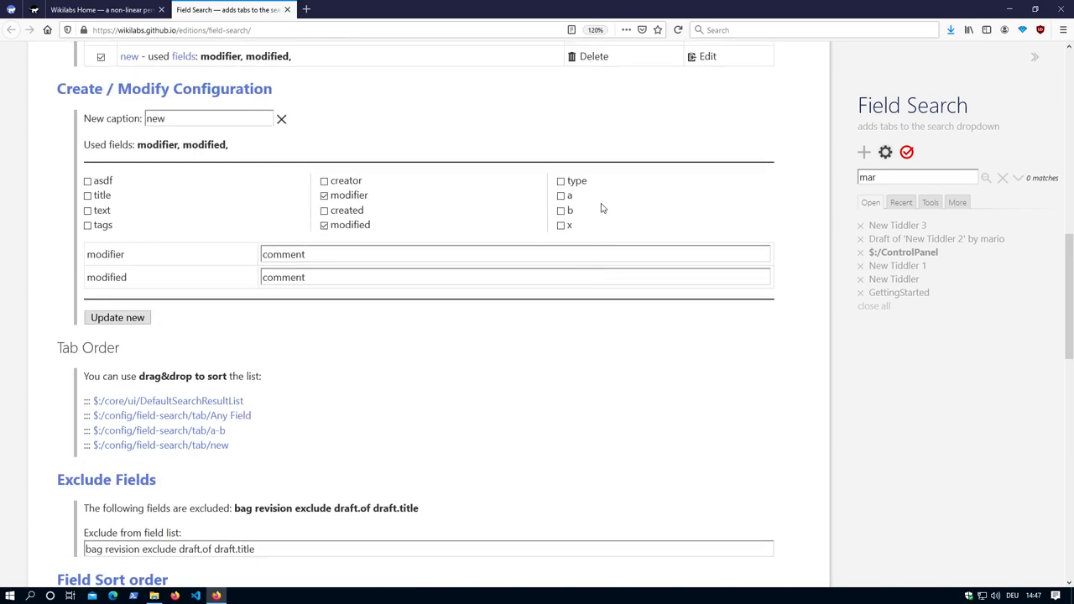
{"action": "scroll", "scroll_direction": "down", "scroll_amount": 3}
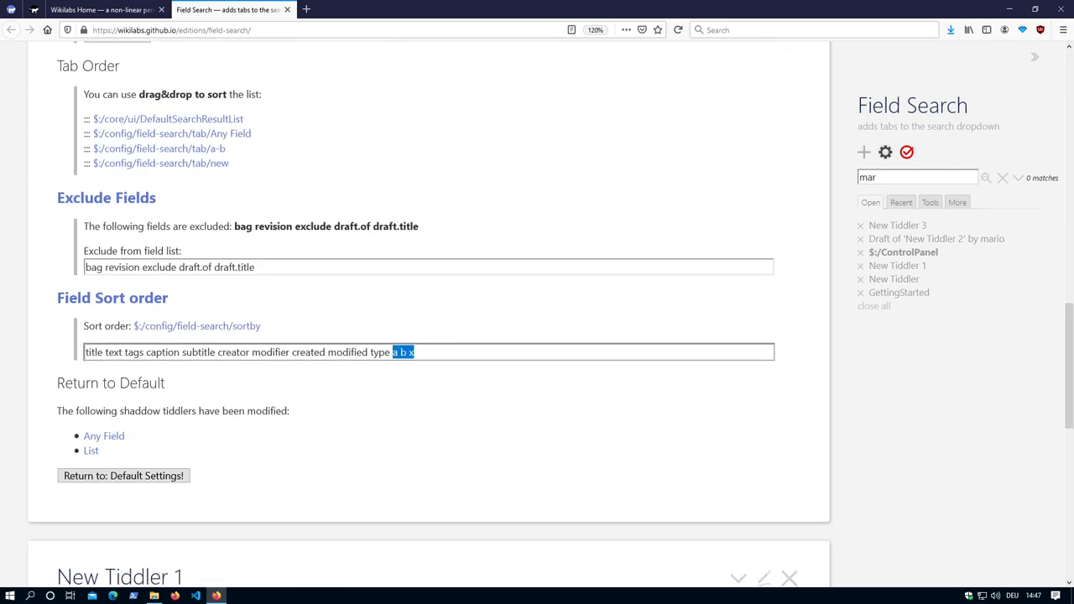
{"action": "key", "text": "Delete"}
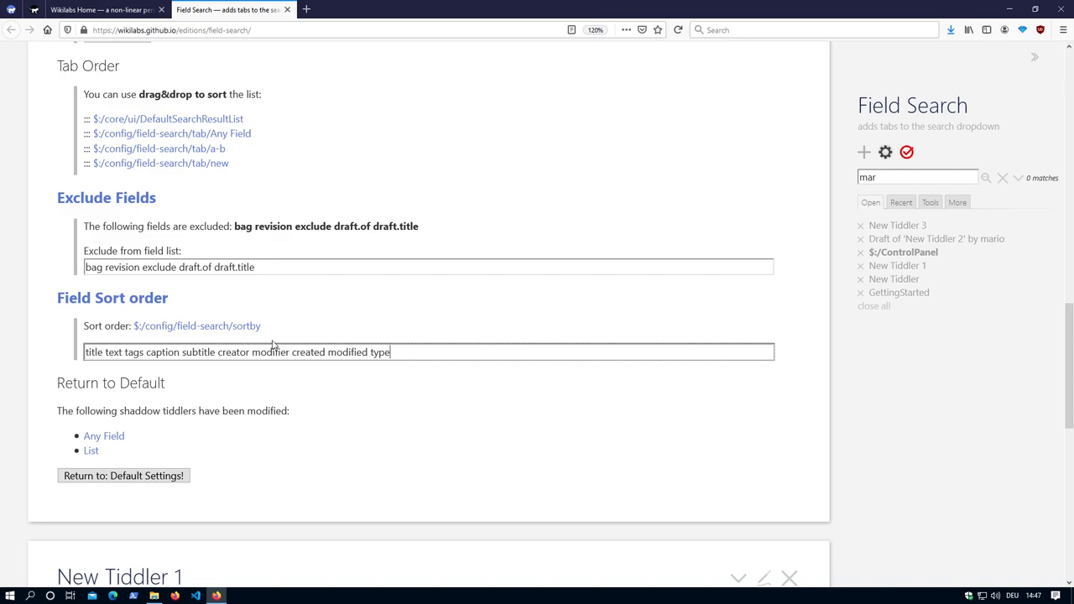
{"action": "mouse_move", "coordinate": [104, 490]}
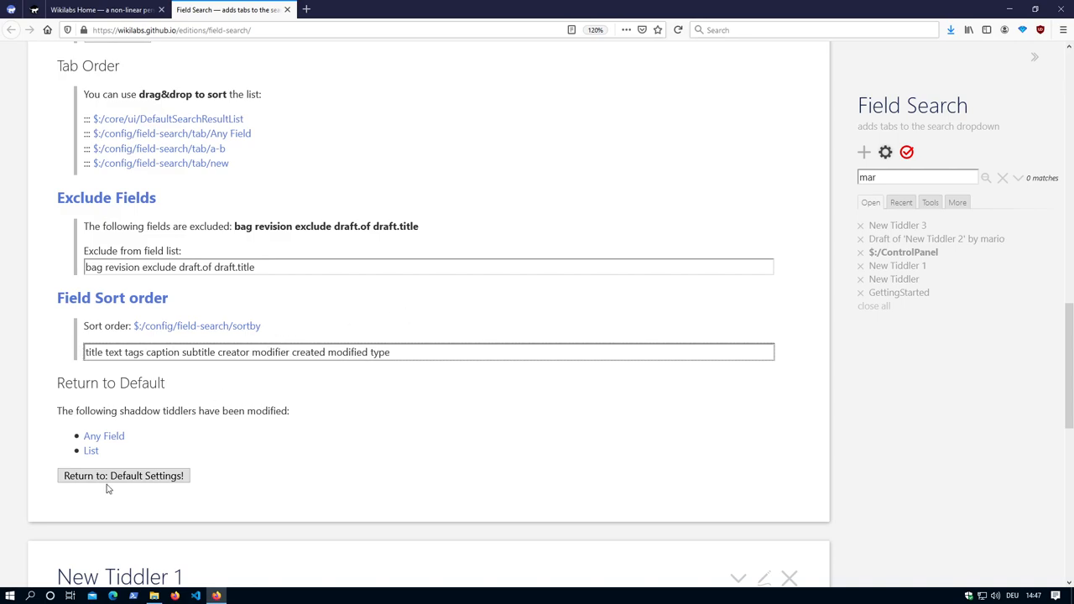
{"action": "mouse_move", "coordinate": [120, 467]}
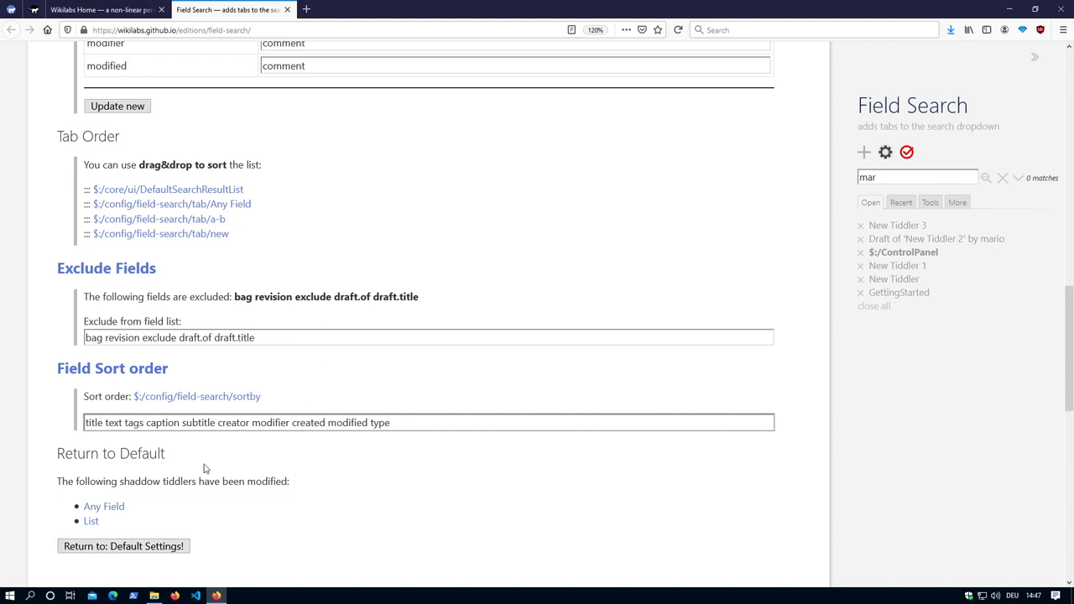
Scroll the ControlPanel settings before opening Advanced Search for 'mar'
{"action": "scroll", "scroll_direction": "up", "scroll_amount": 3}
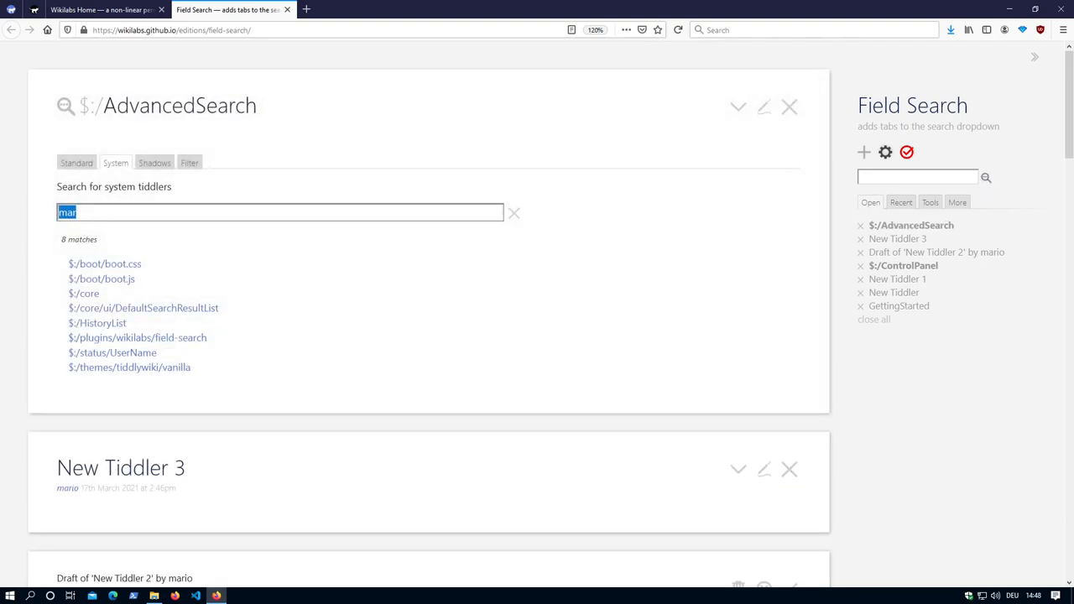
Search 'get' in Advanced Search's field tabs, toggling '+ system' for field b on then off
{"action": "left_click", "coordinate": [76, 161]}
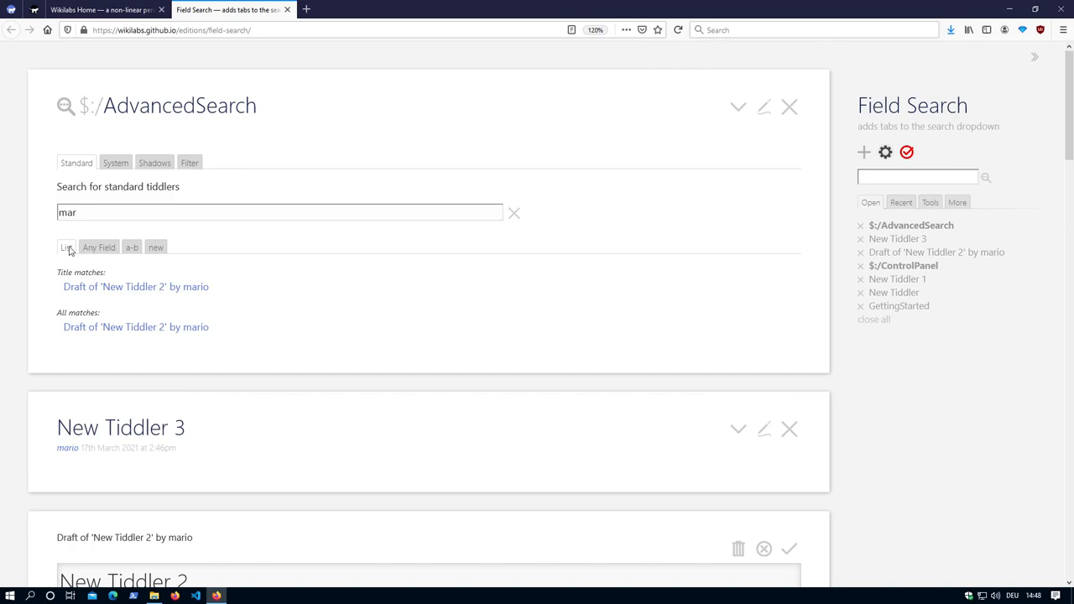
{"action": "left_click", "coordinate": [98, 247]}
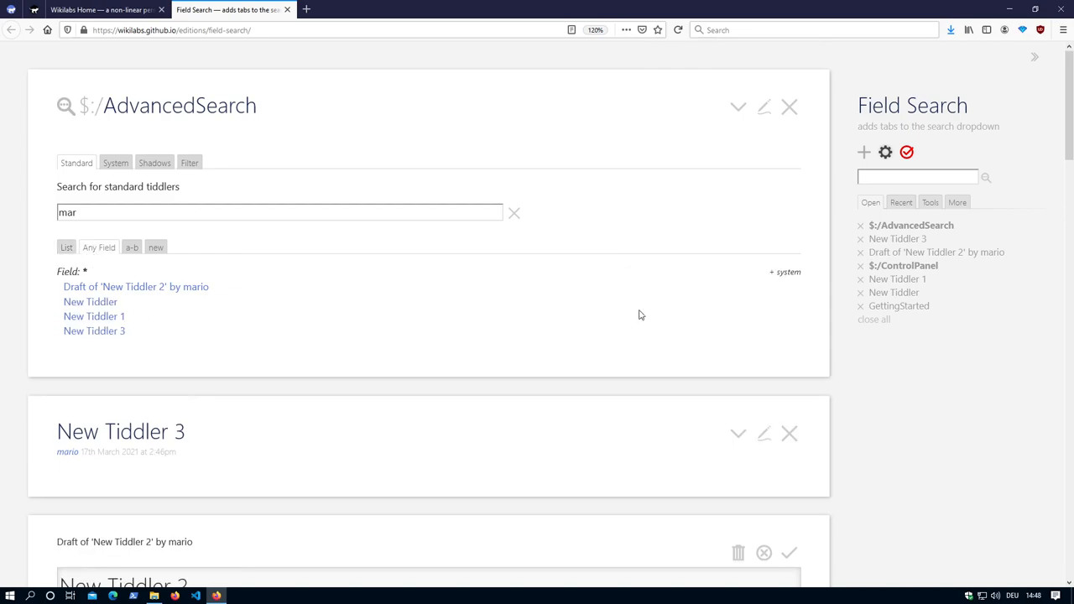
{"action": "left_click", "coordinate": [131, 246]}
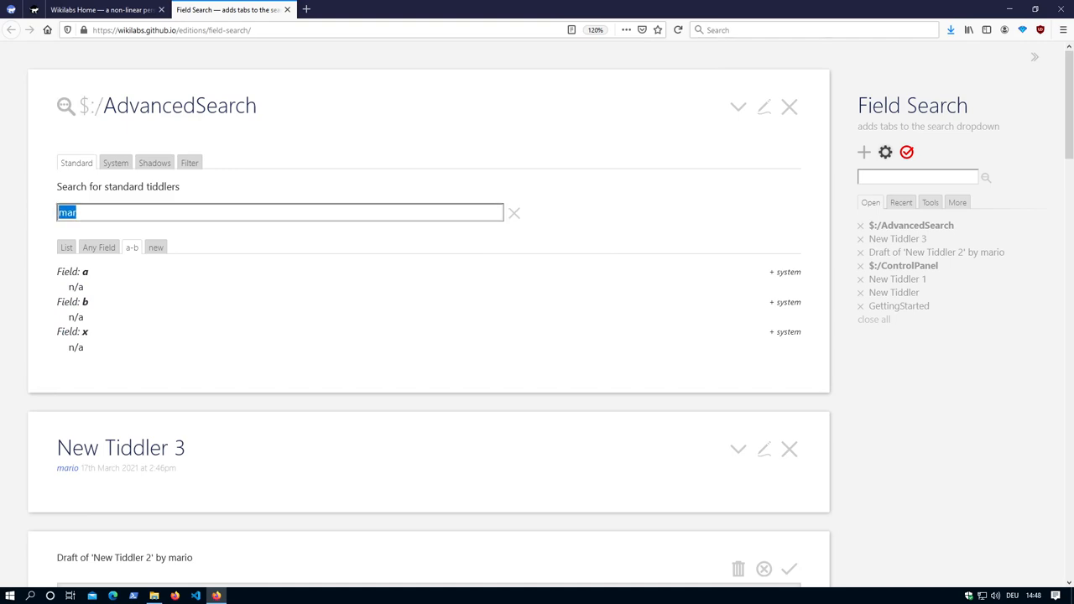
{"action": "type", "text": "get"}
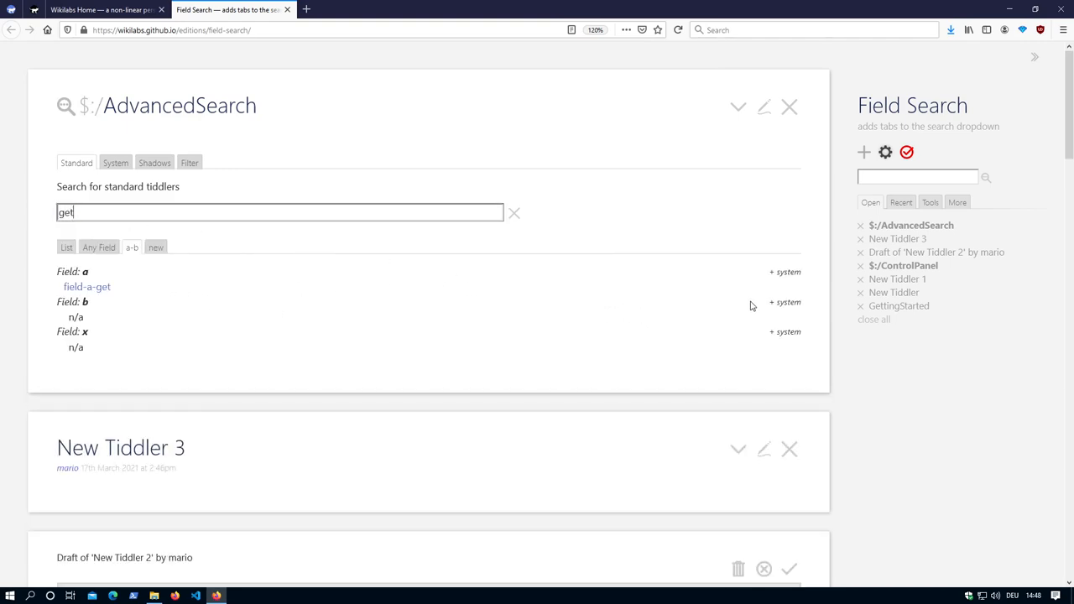
{"action": "left_click", "coordinate": [785, 301]}
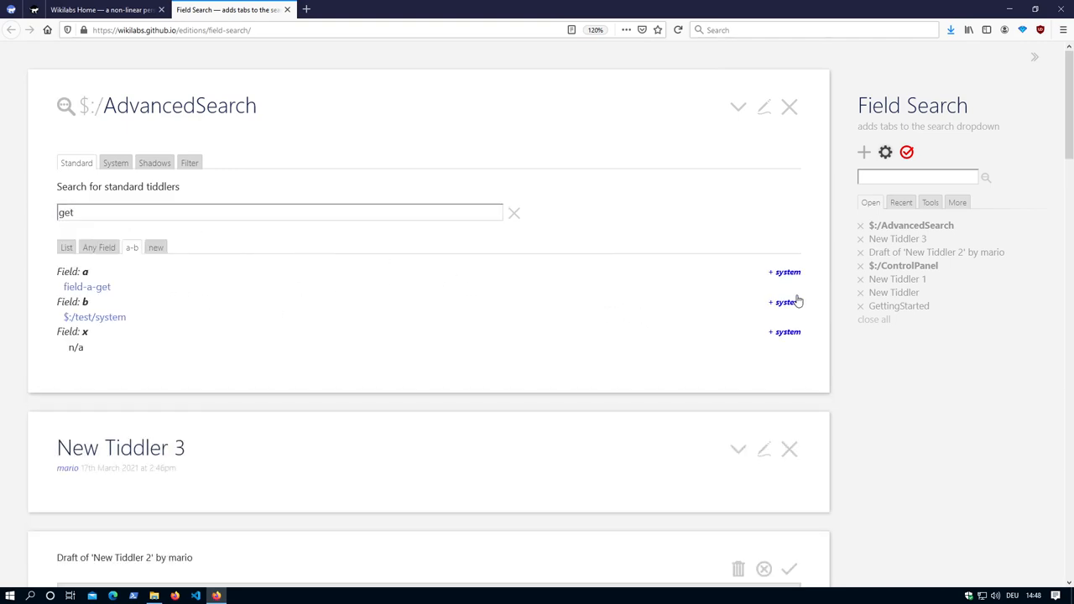
{"action": "mouse_move", "coordinate": [797, 305]}
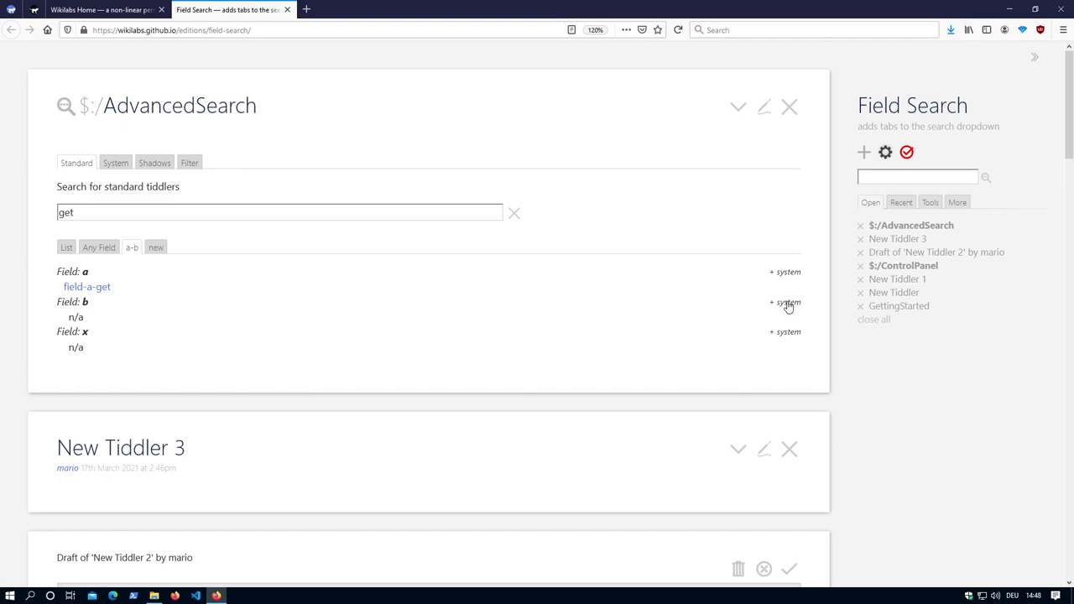
{"action": "left_click", "coordinate": [785, 302]}
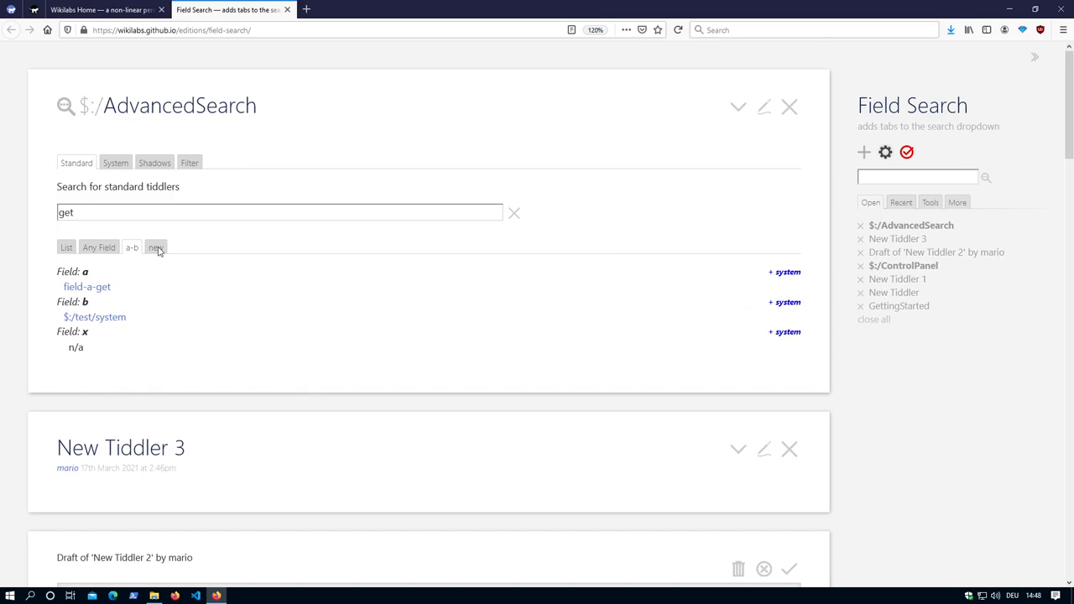
Show the 'new' configuration tab listing four modifier matches for 'mar'
{"action": "left_click", "coordinate": [154, 246]}
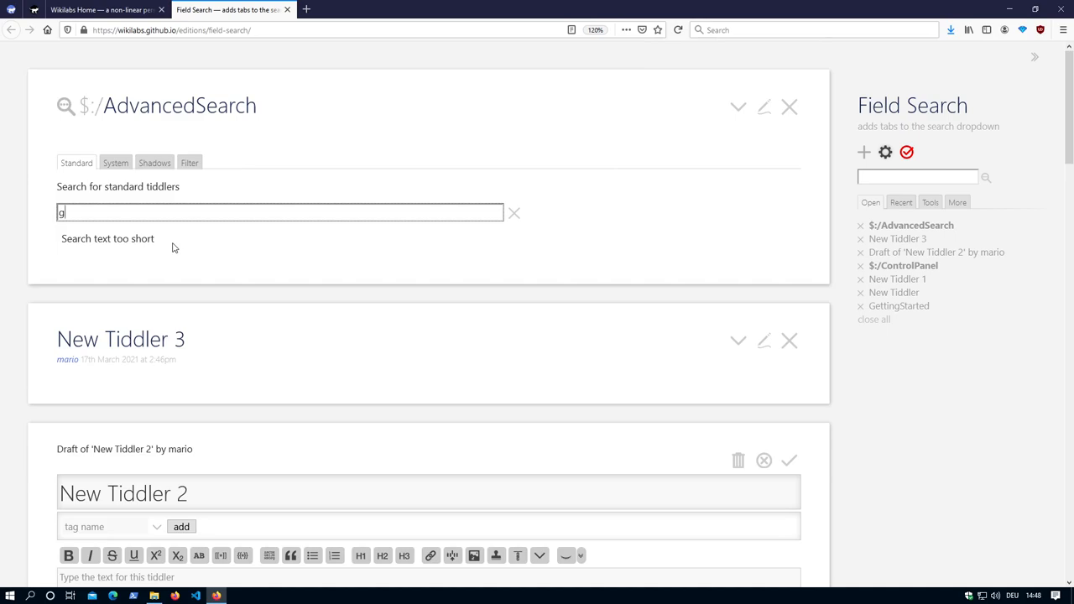
{"action": "type", "text": "mar"}
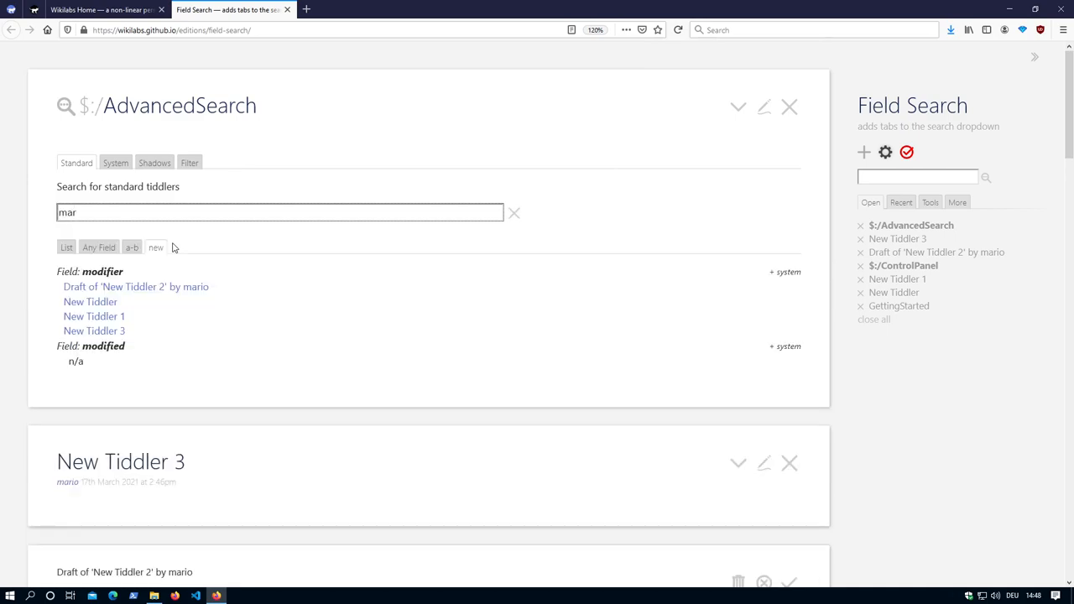
{"action": "mouse_move", "coordinate": [97, 335]}
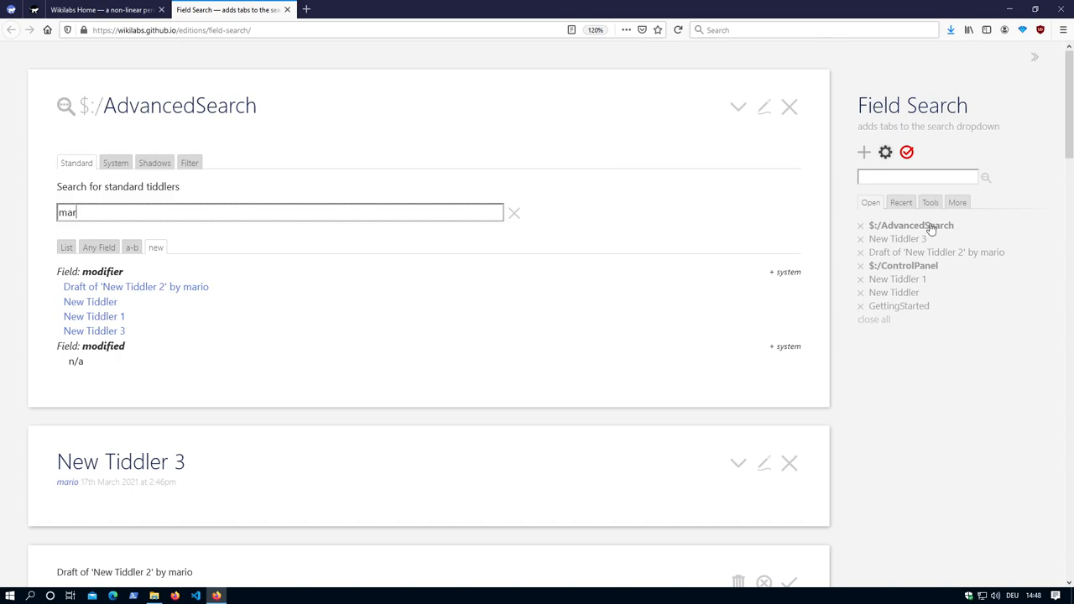
Search 'get' from the sidebar and compare the a-b and Any Field result tabs
{"action": "left_click", "coordinate": [916, 178]}
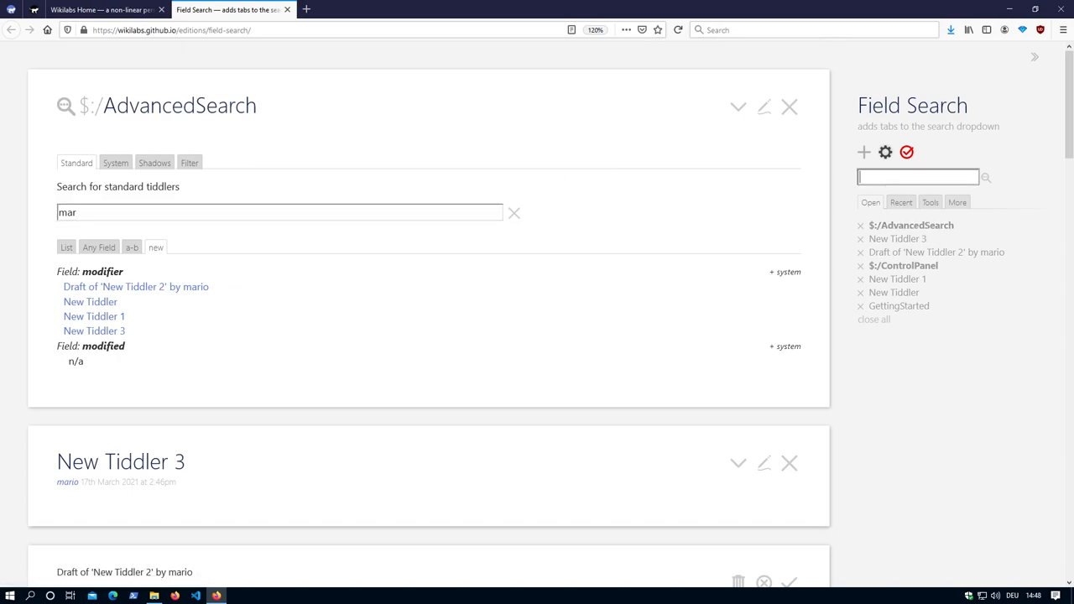
{"action": "type", "text": "get"}
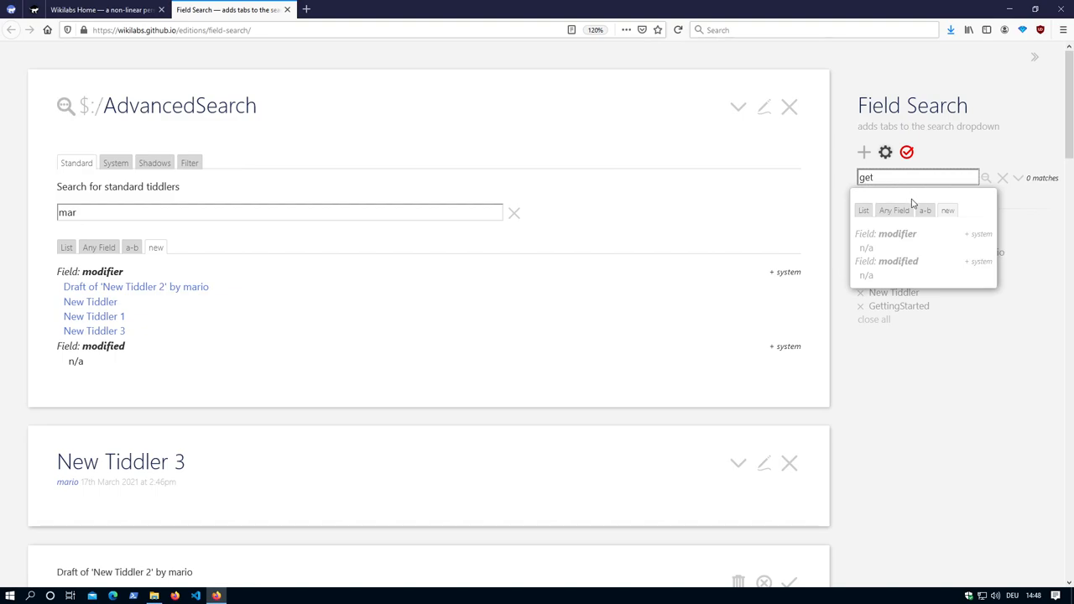
{"action": "left_click", "coordinate": [862, 210]}
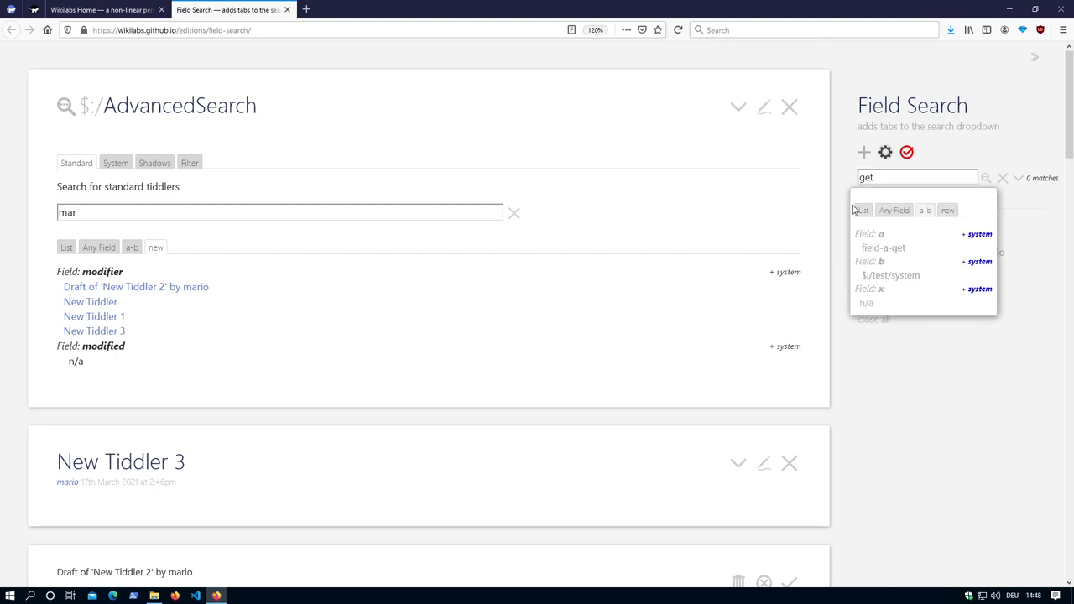
{"action": "left_click", "coordinate": [925, 210]}
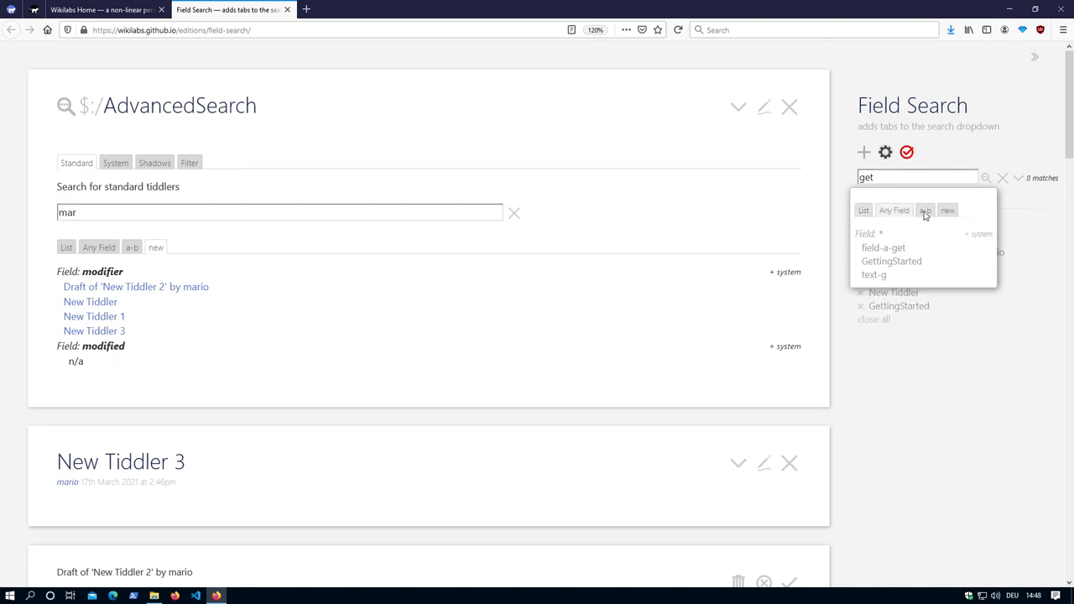
{"action": "left_click", "coordinate": [863, 209]}
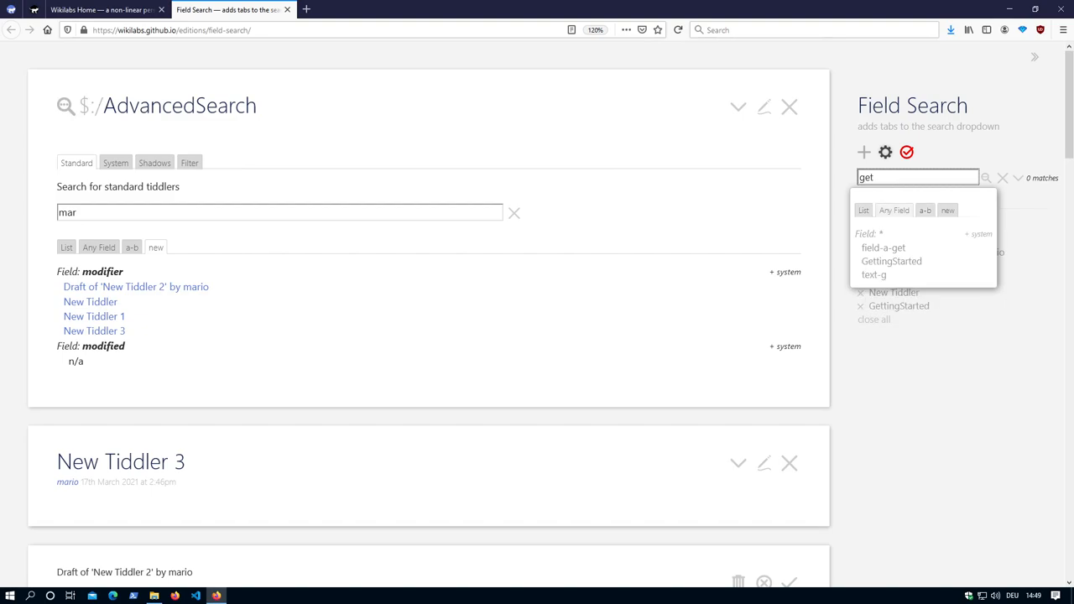
View the List tab's title matches (field-a-get, GettingStarted), then the Field-Search settings in ControlPanel
{"action": "left_click", "coordinate": [882, 247]}
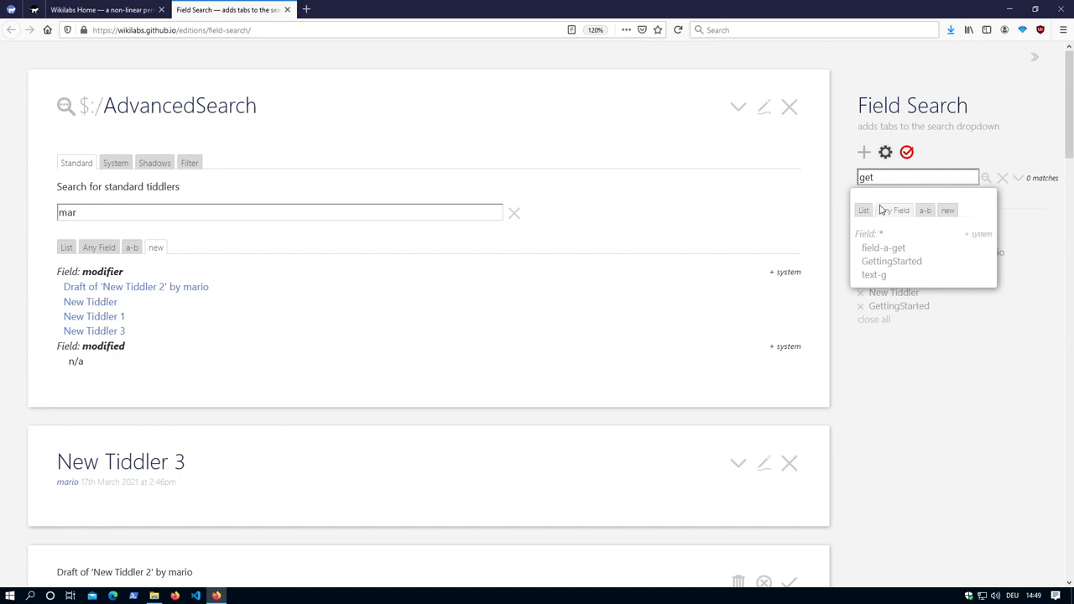
{"action": "mouse_move", "coordinate": [933, 217]}
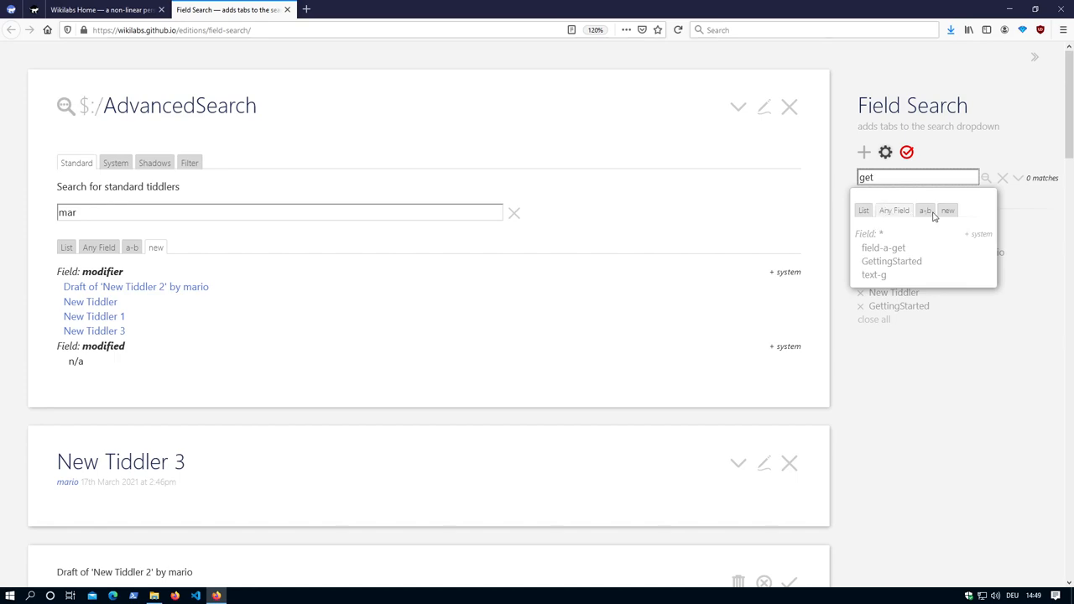
{"action": "mouse_move", "coordinate": [914, 218]}
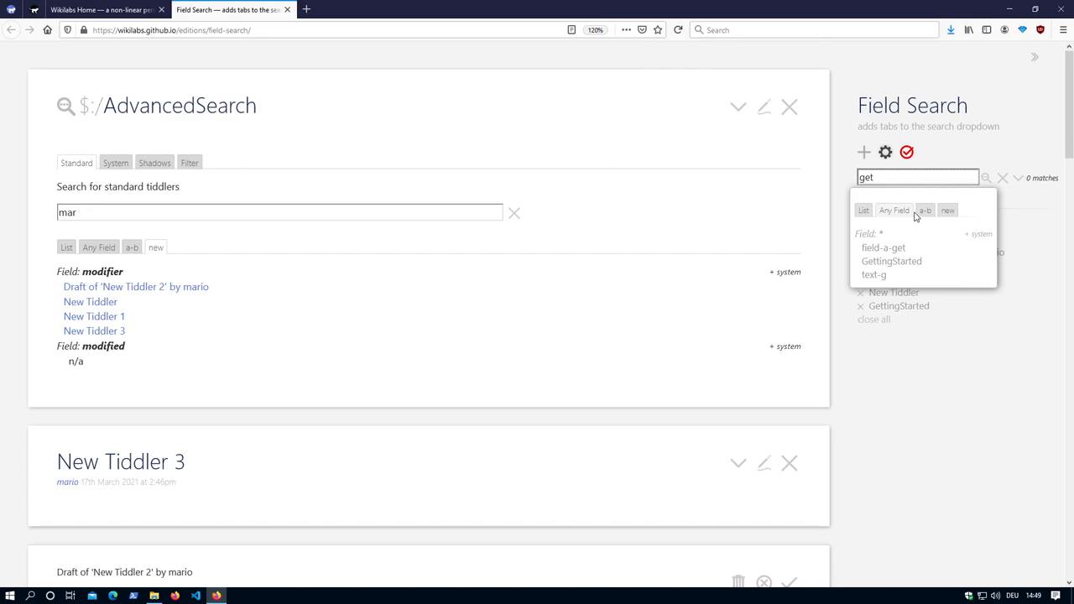
{"action": "left_click", "coordinate": [862, 209]}
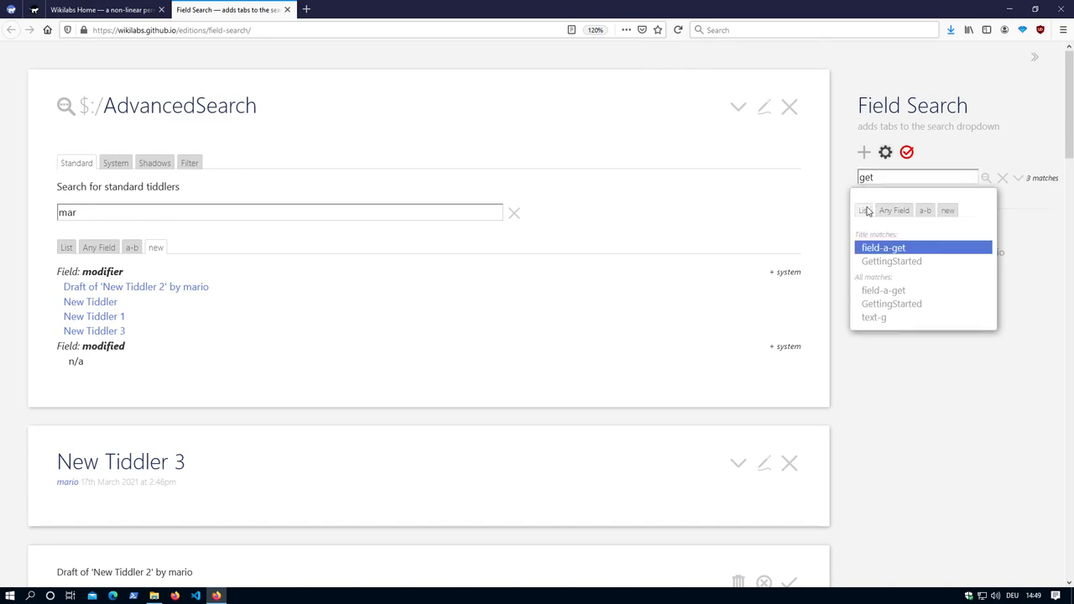
{"action": "scroll", "scroll_direction": "down", "scroll_amount": 3}
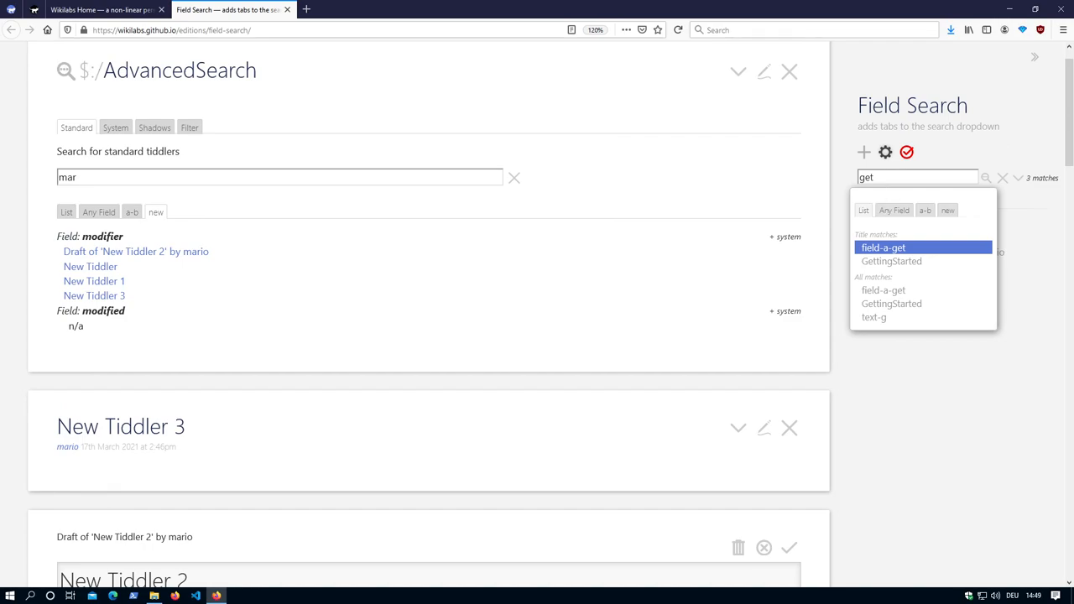
{"action": "left_click", "coordinate": [882, 247]}
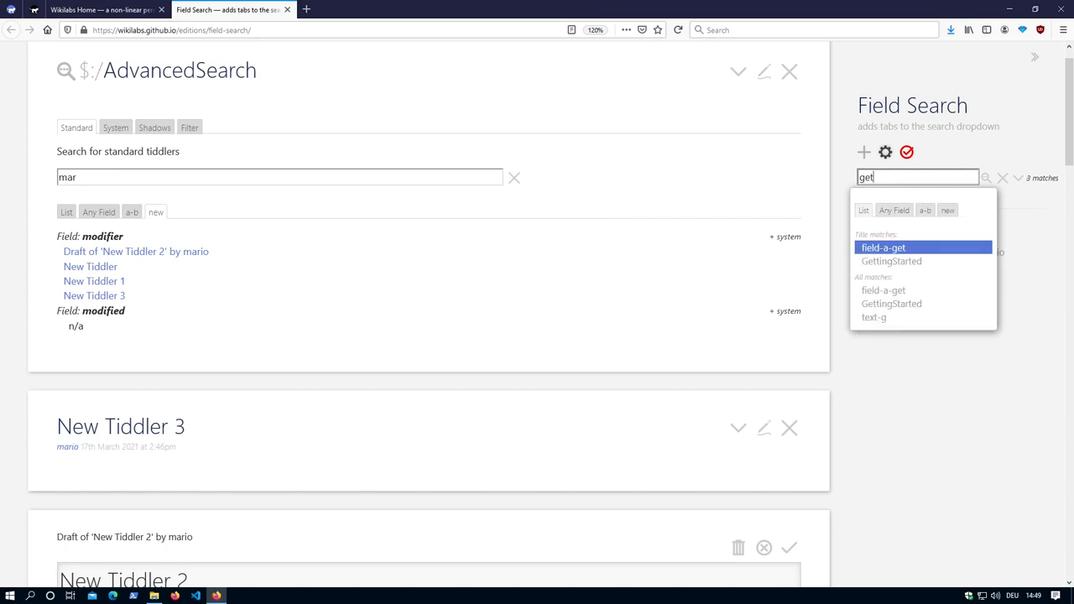
{"action": "mouse_move", "coordinate": [893, 210]}
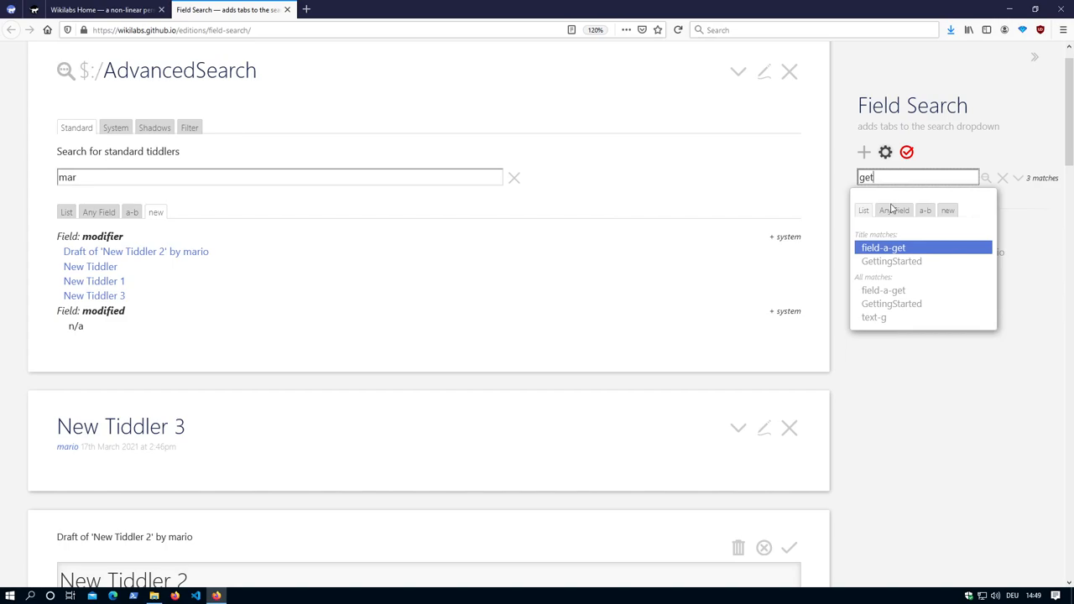
{"action": "mouse_move", "coordinate": [531, 300]}
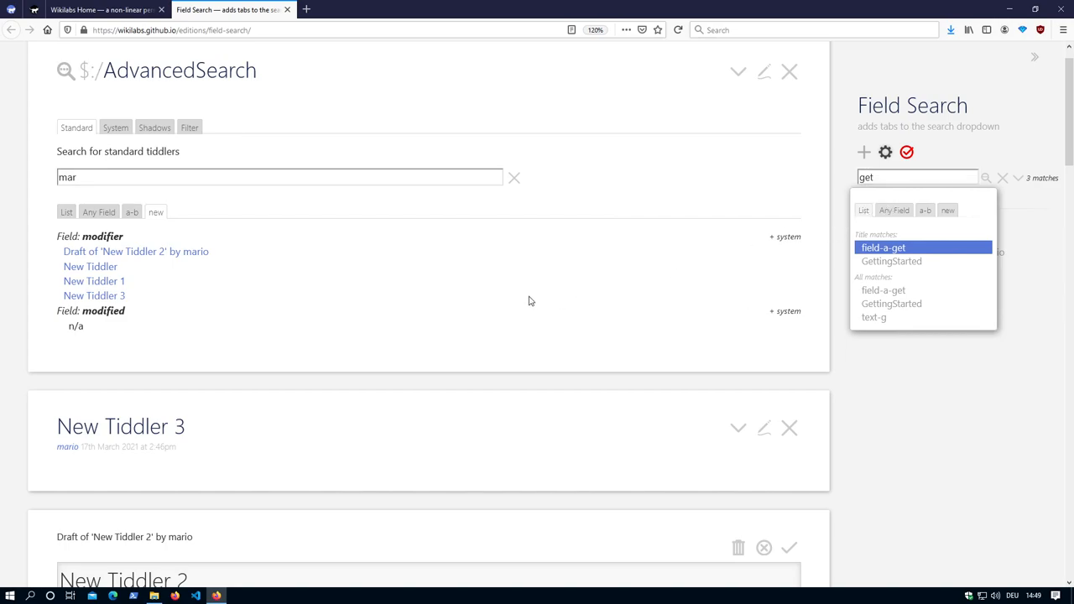
{"action": "mouse_move", "coordinate": [1026, 193]}
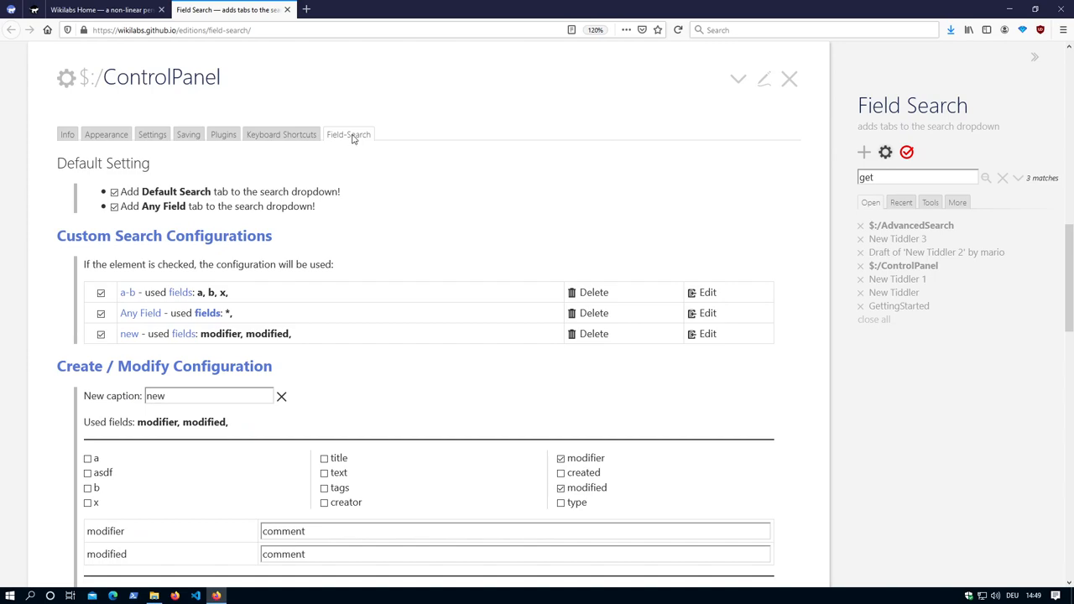
Load the a-b configuration (fields a, b, x) for editing and review its tab order, exclude and sort settings
{"action": "scroll", "scroll_direction": "down", "scroll_amount": 3}
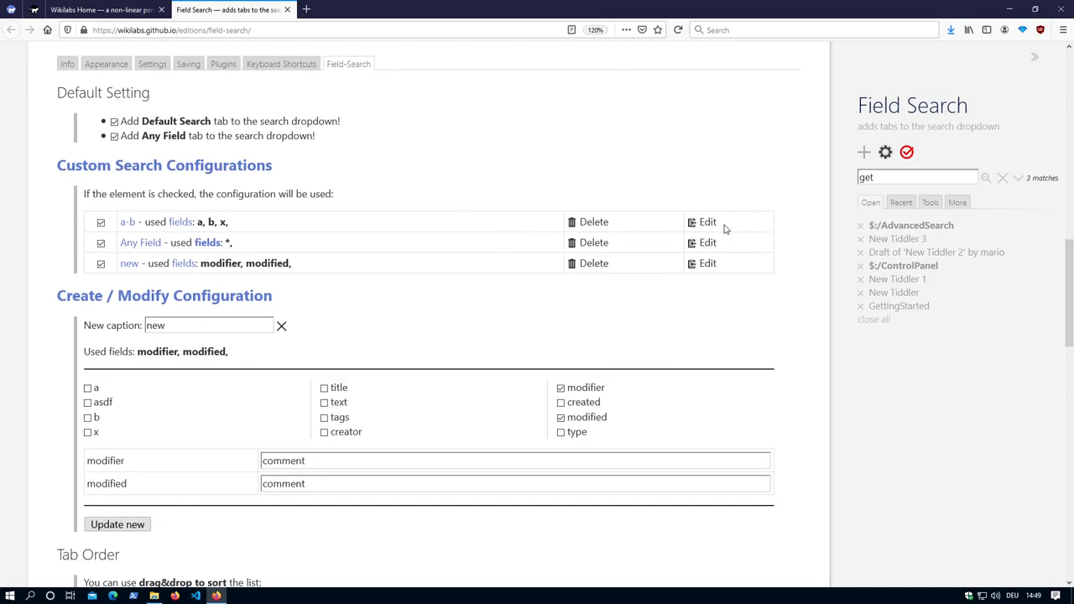
{"action": "left_click", "coordinate": [708, 222]}
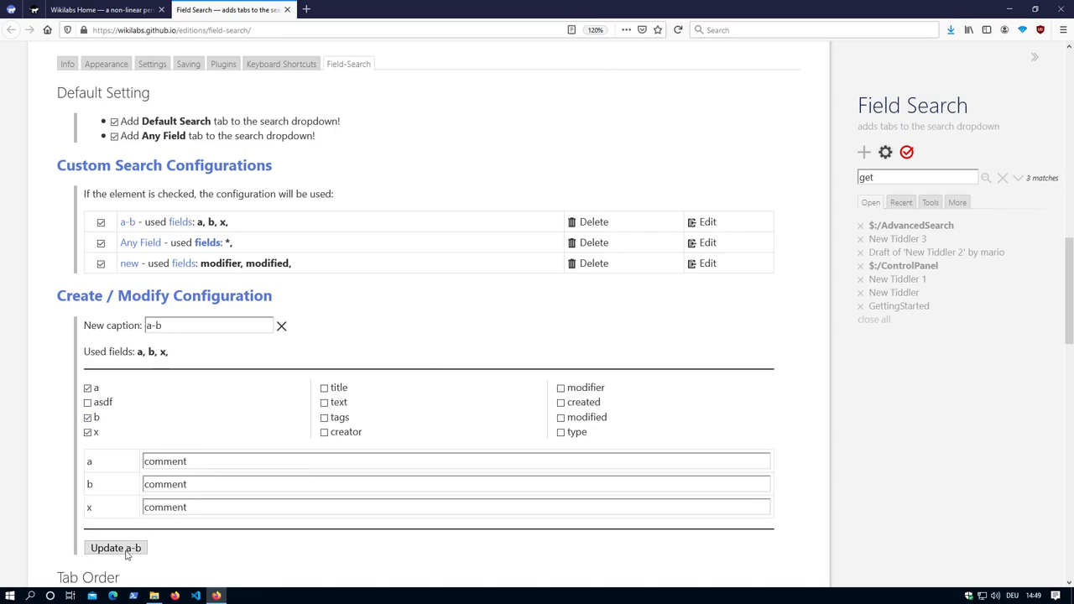
{"action": "scroll", "scroll_direction": "down", "scroll_amount": 3}
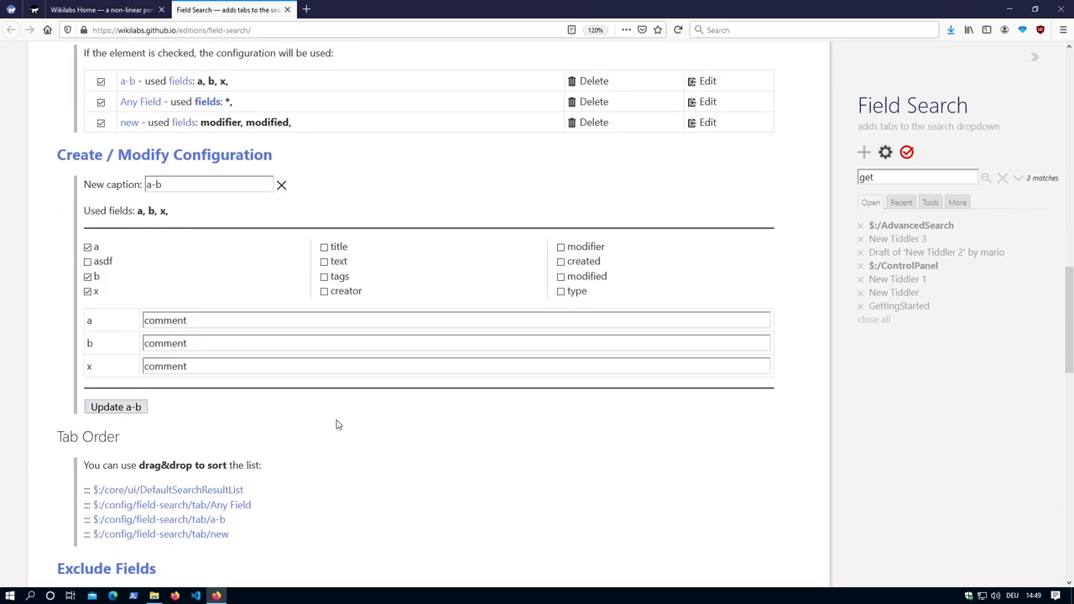
{"action": "scroll", "scroll_direction": "down", "scroll_amount": 3}
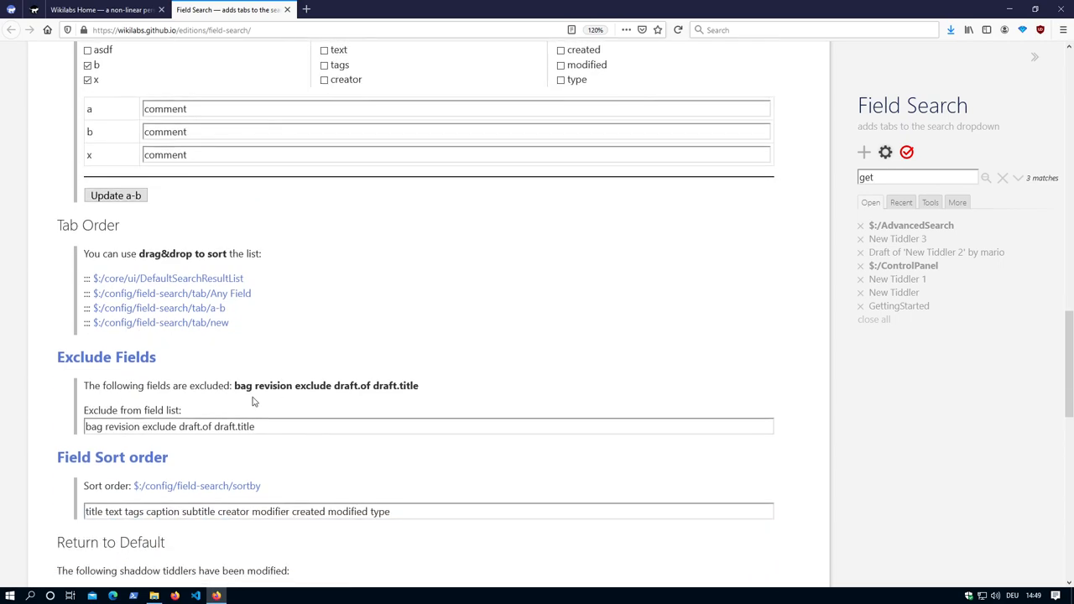
{"action": "scroll", "scroll_direction": "down", "scroll_amount": 3}
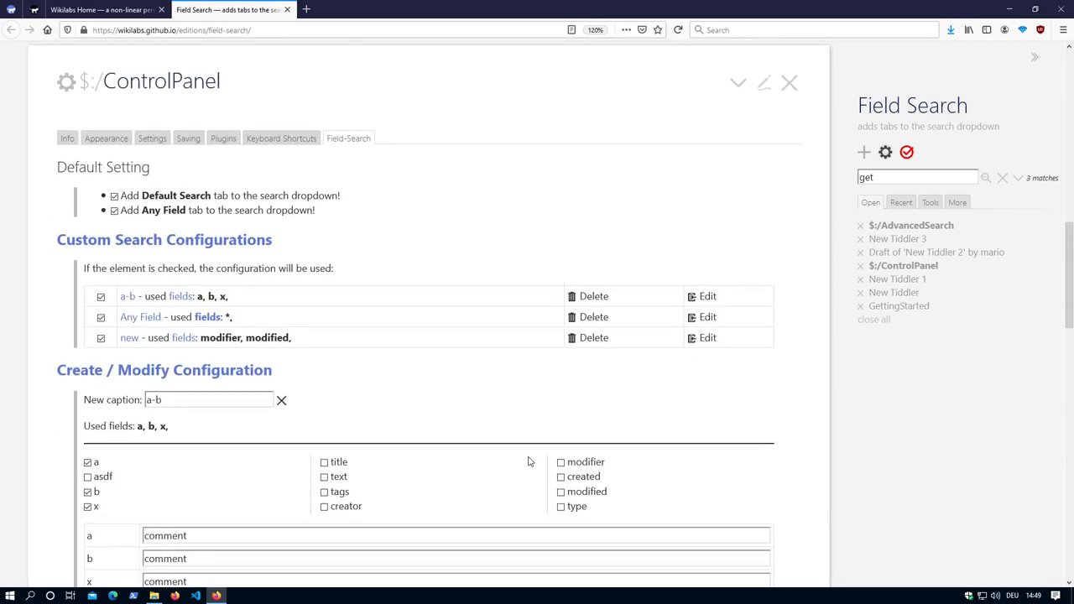
{"action": "scroll", "scroll_direction": "down", "scroll_amount": 3}
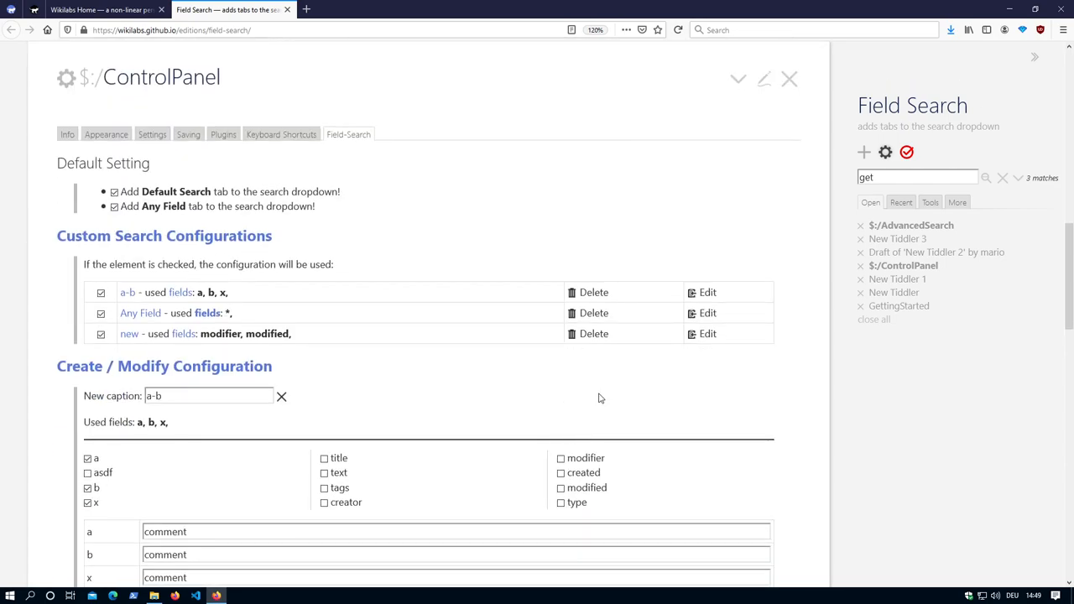